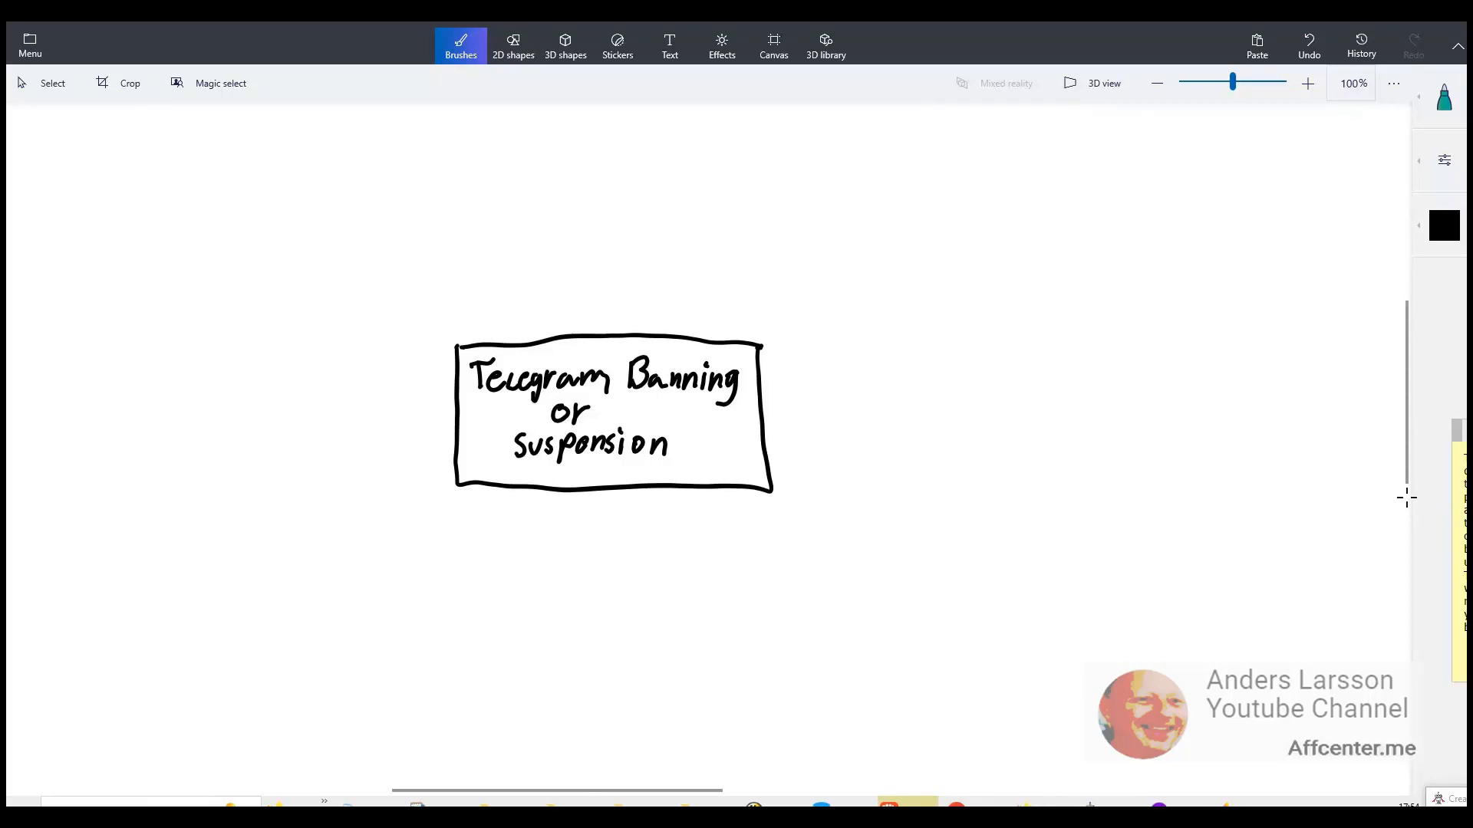
pyautogui.moveTo(1408, 505)
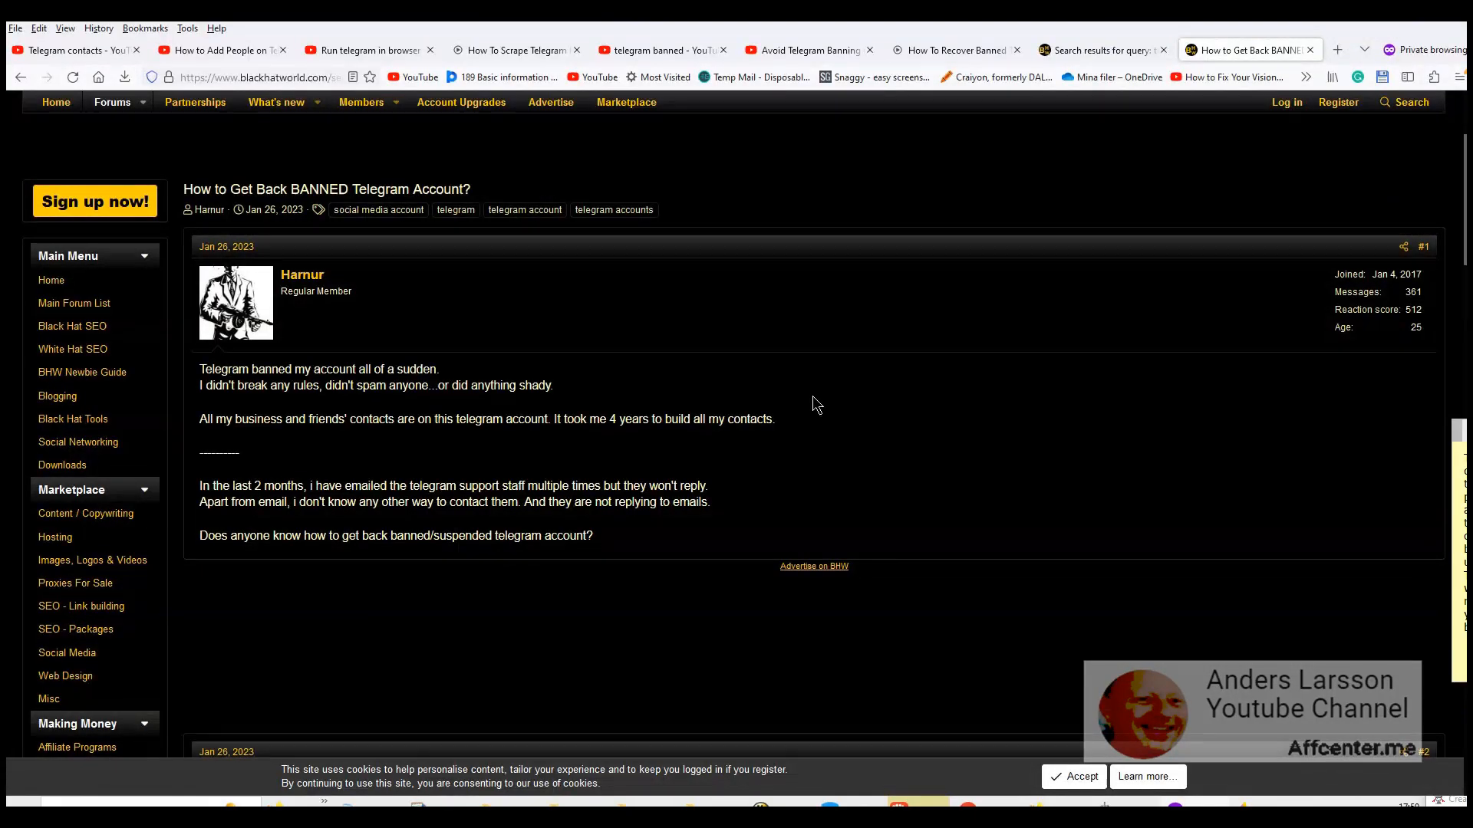
pyautogui.moveTo(765, 362)
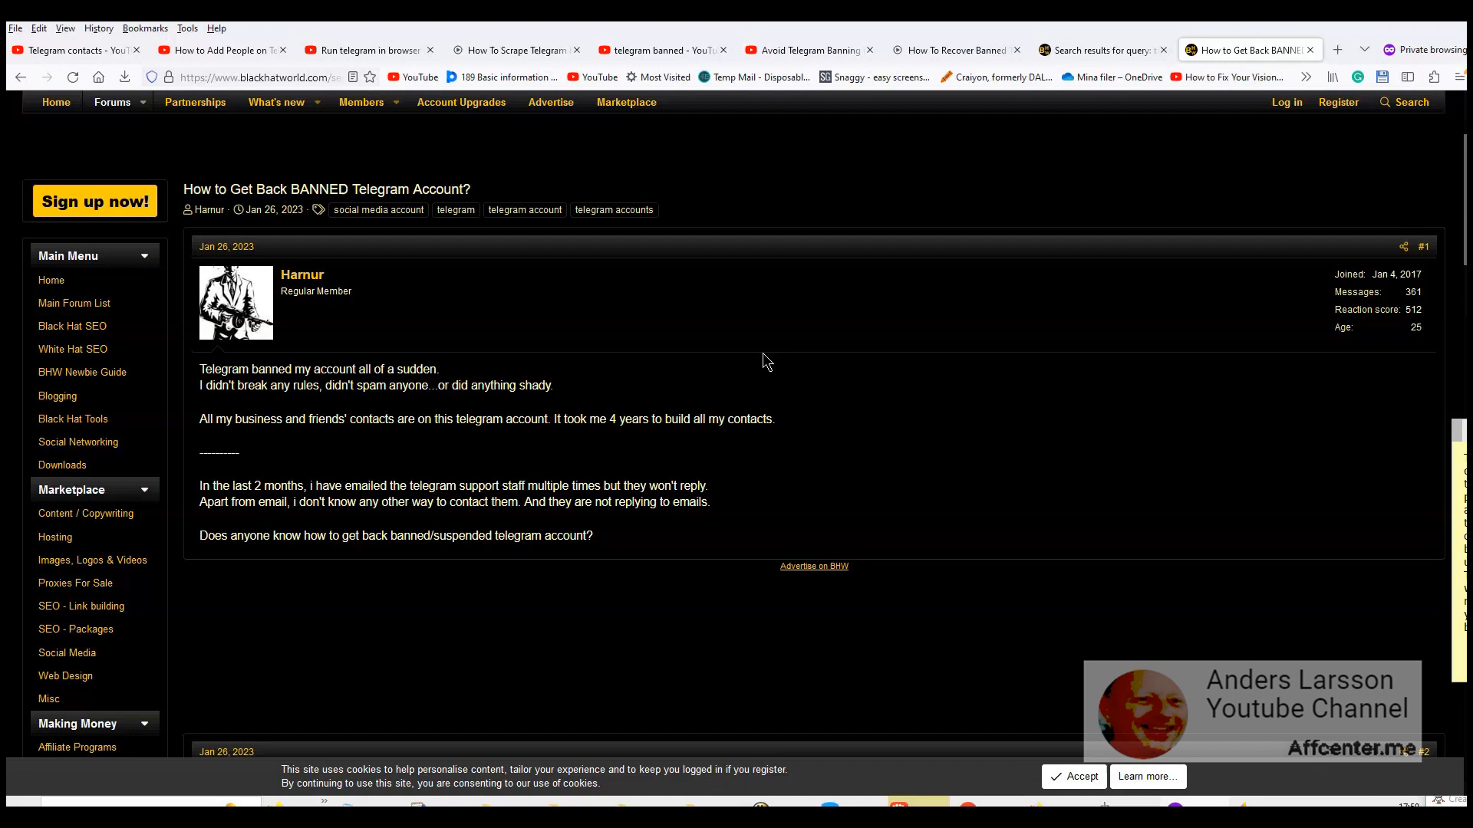
pyautogui.moveTo(523, 463)
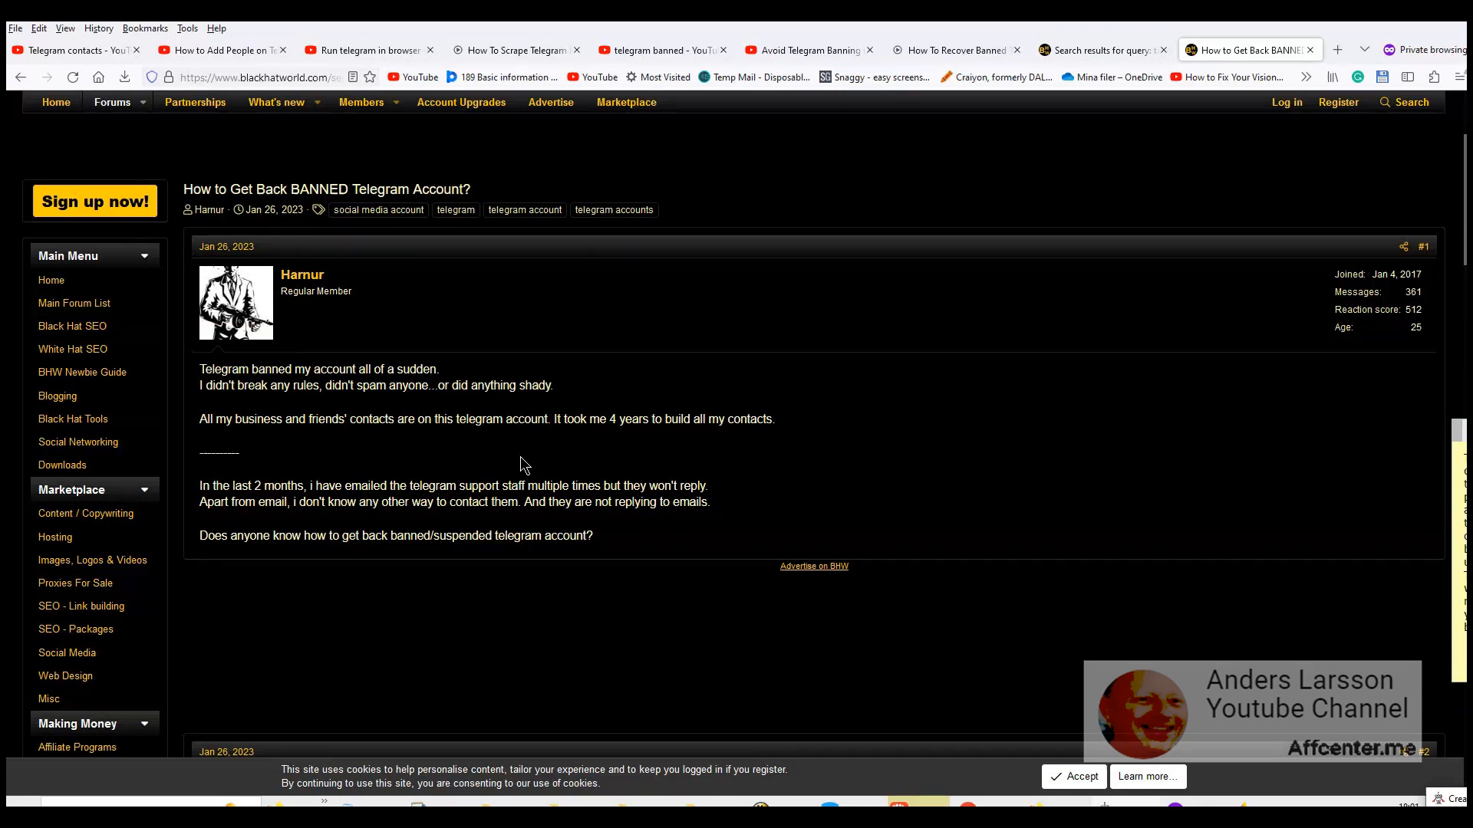
pyautogui.moveTo(250, 575)
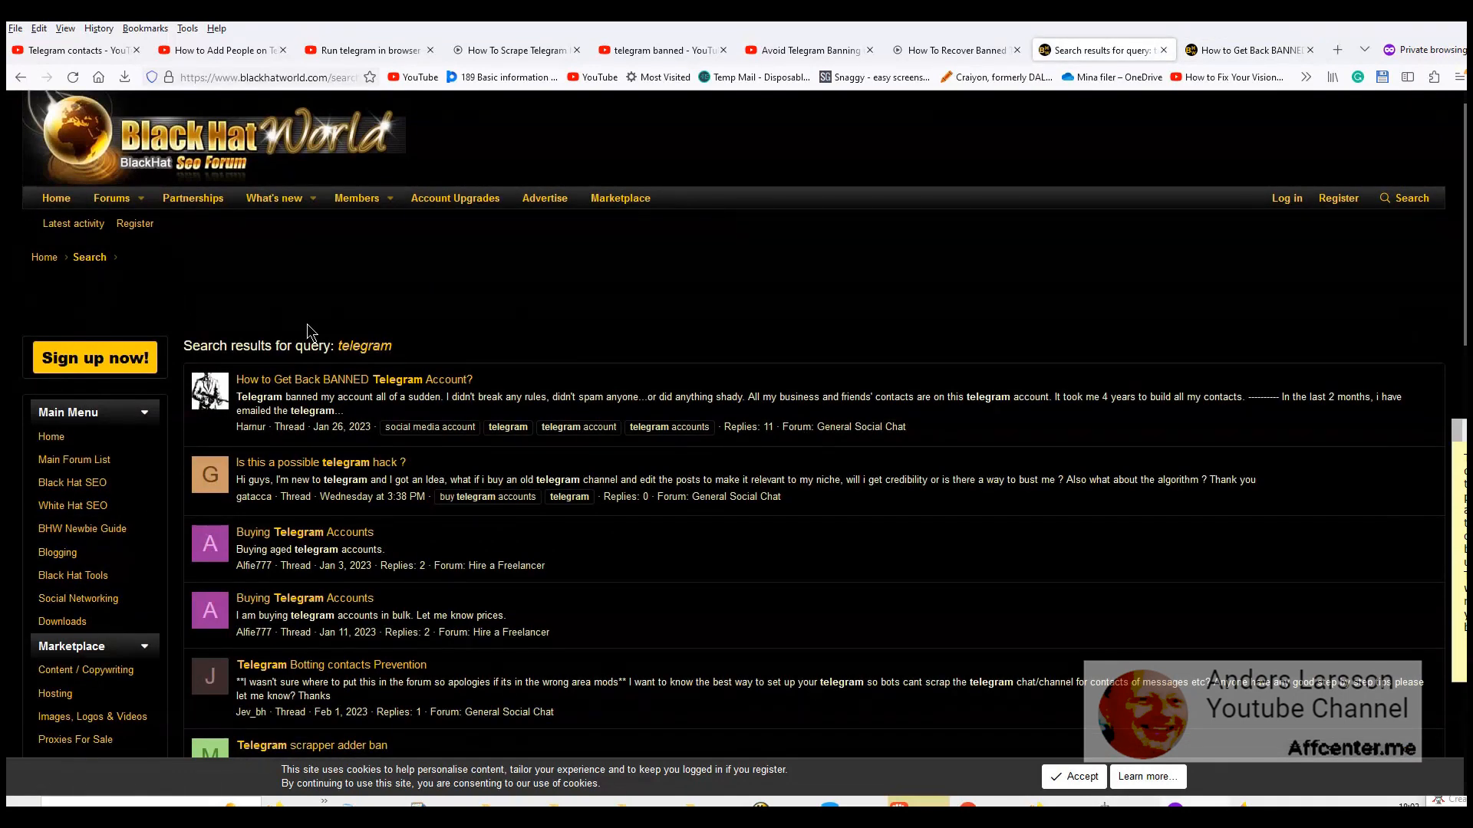
pyautogui.moveTo(405, 313)
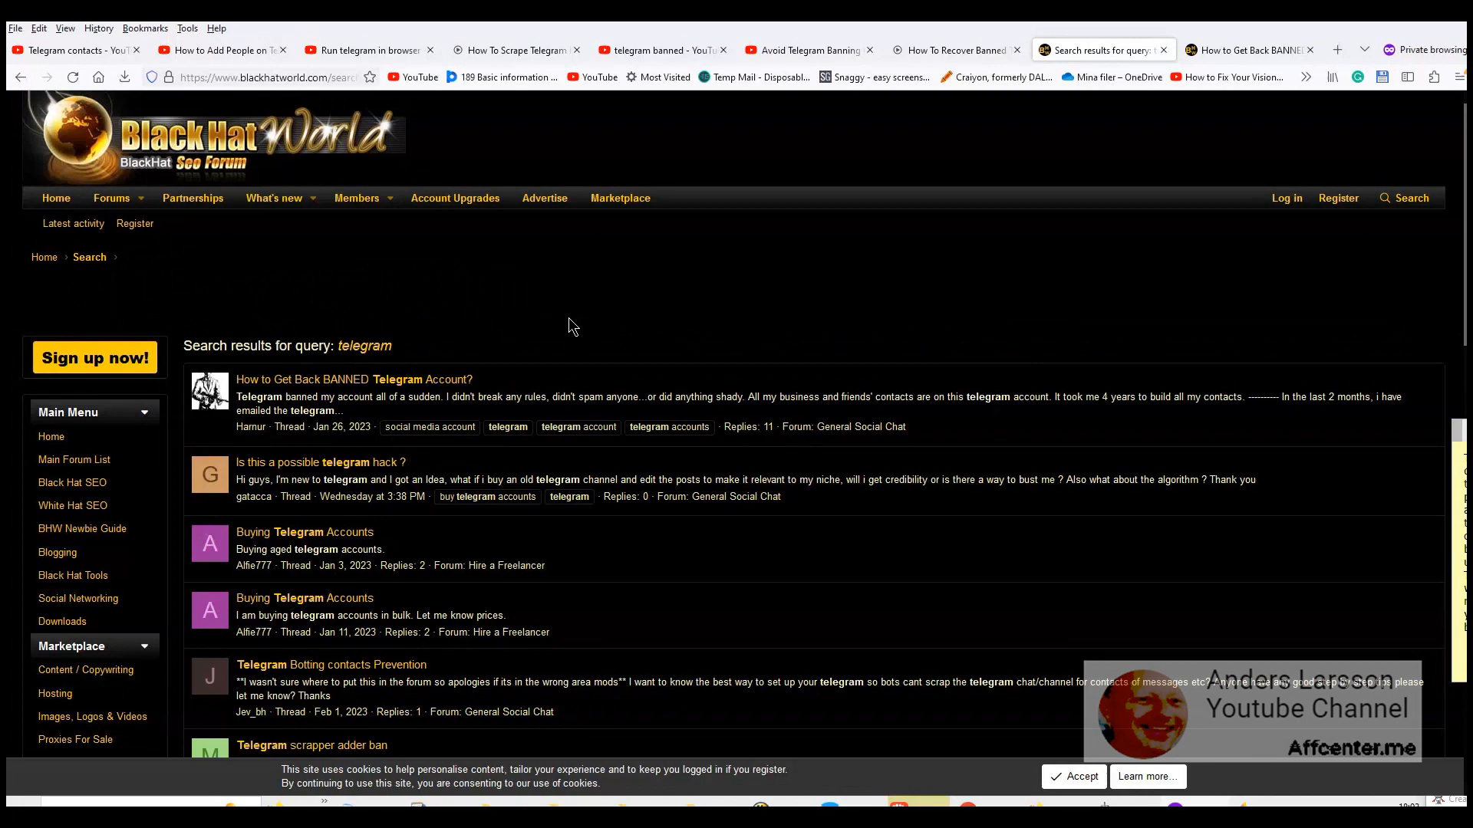
# - Browse the BlackHatWorld 'telegram' search results down to the end of the first page
pyautogui.scroll(-3)
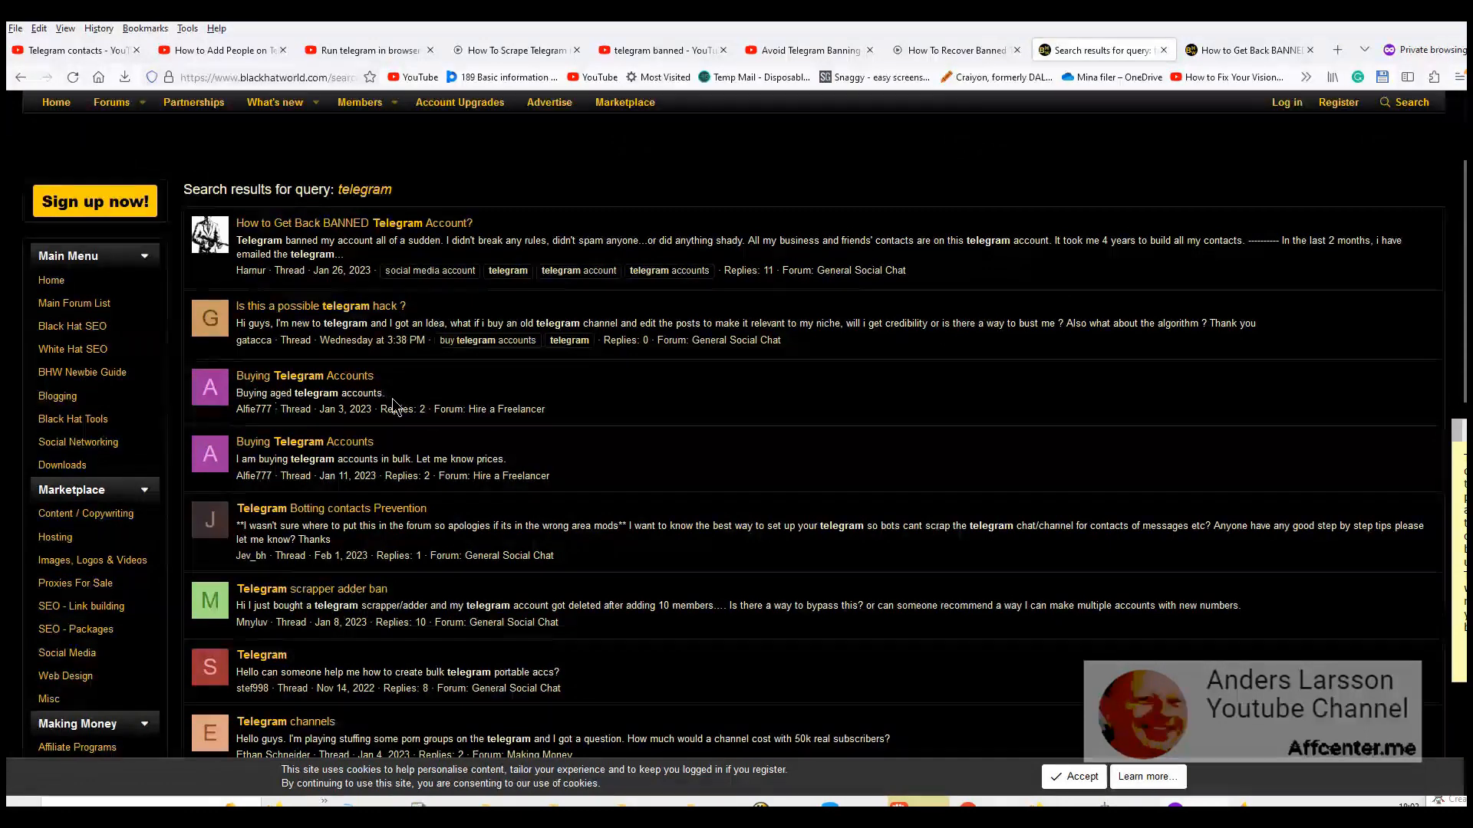
pyautogui.scroll(-3)
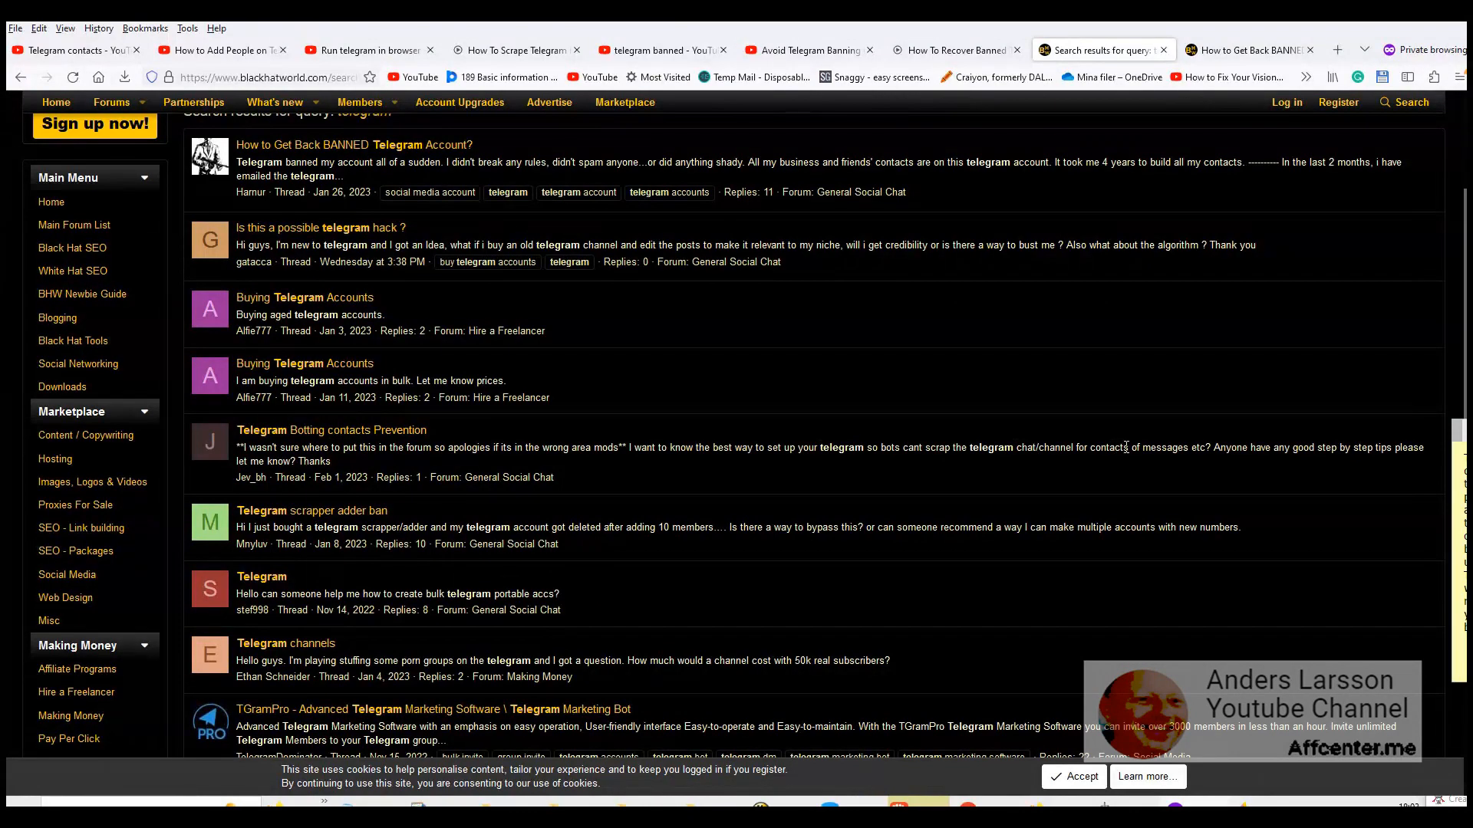
pyautogui.moveTo(1104, 466)
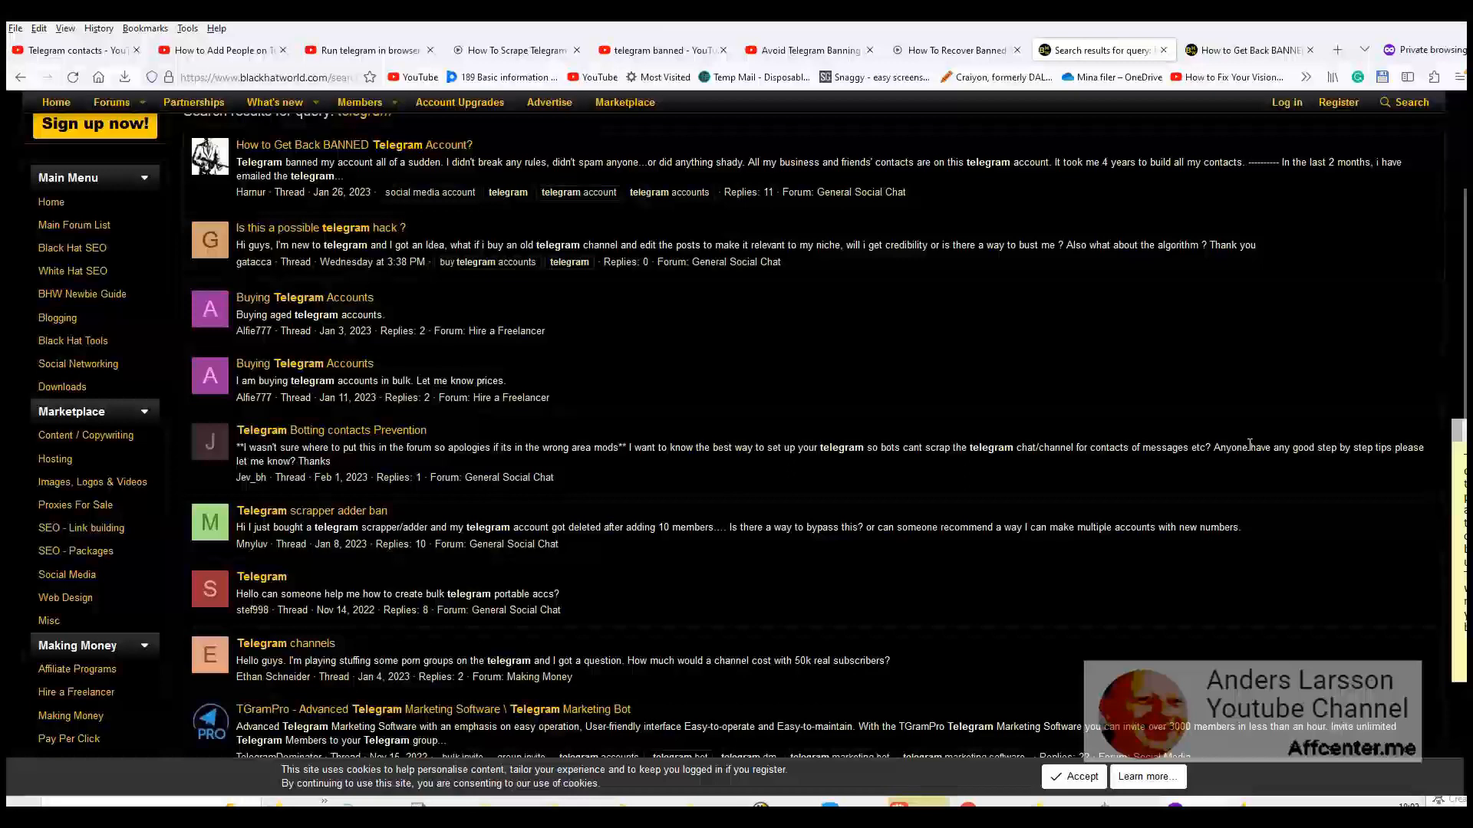
pyautogui.scroll(-3)
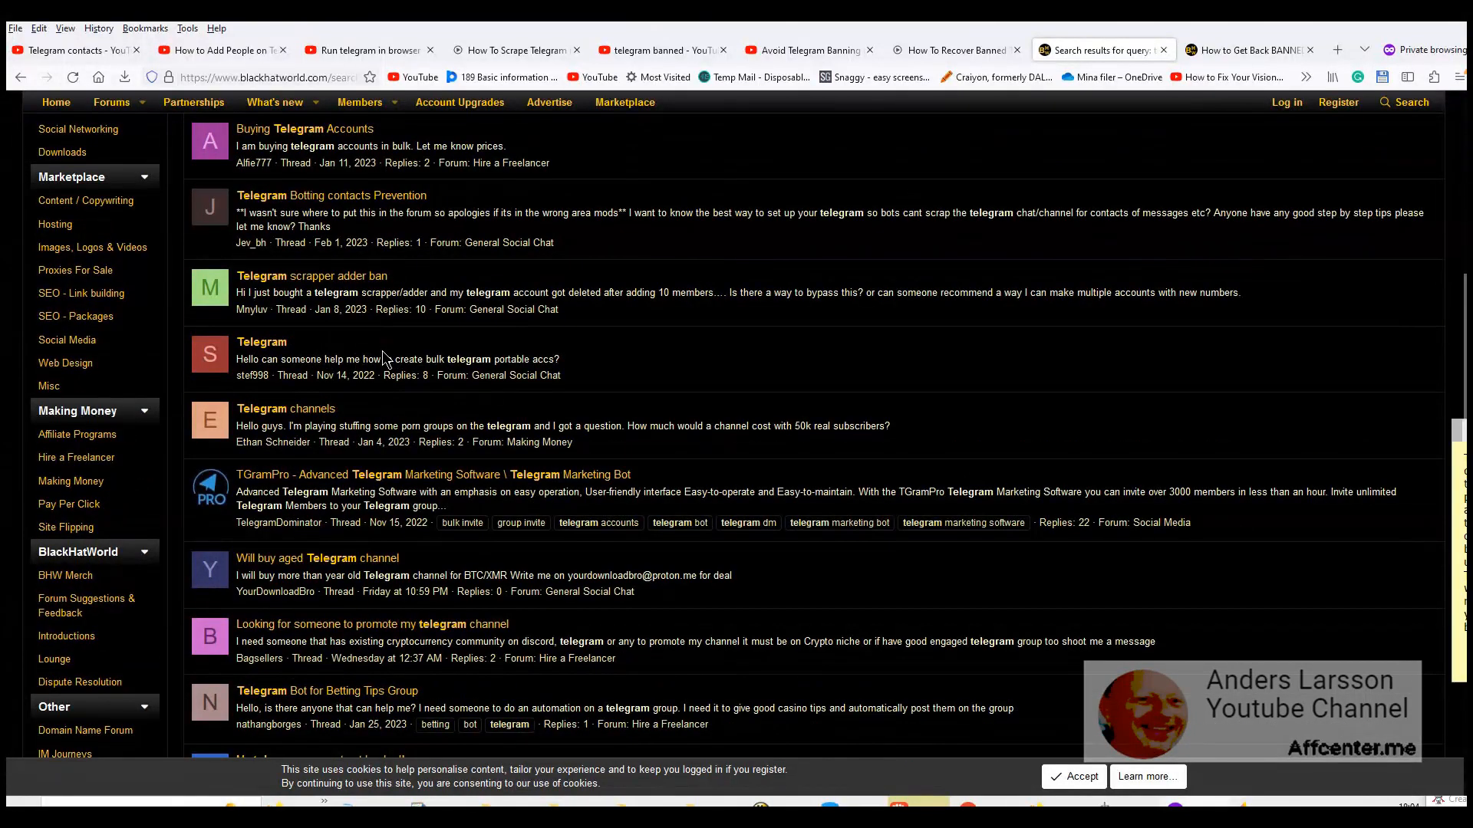
pyautogui.scroll(-3)
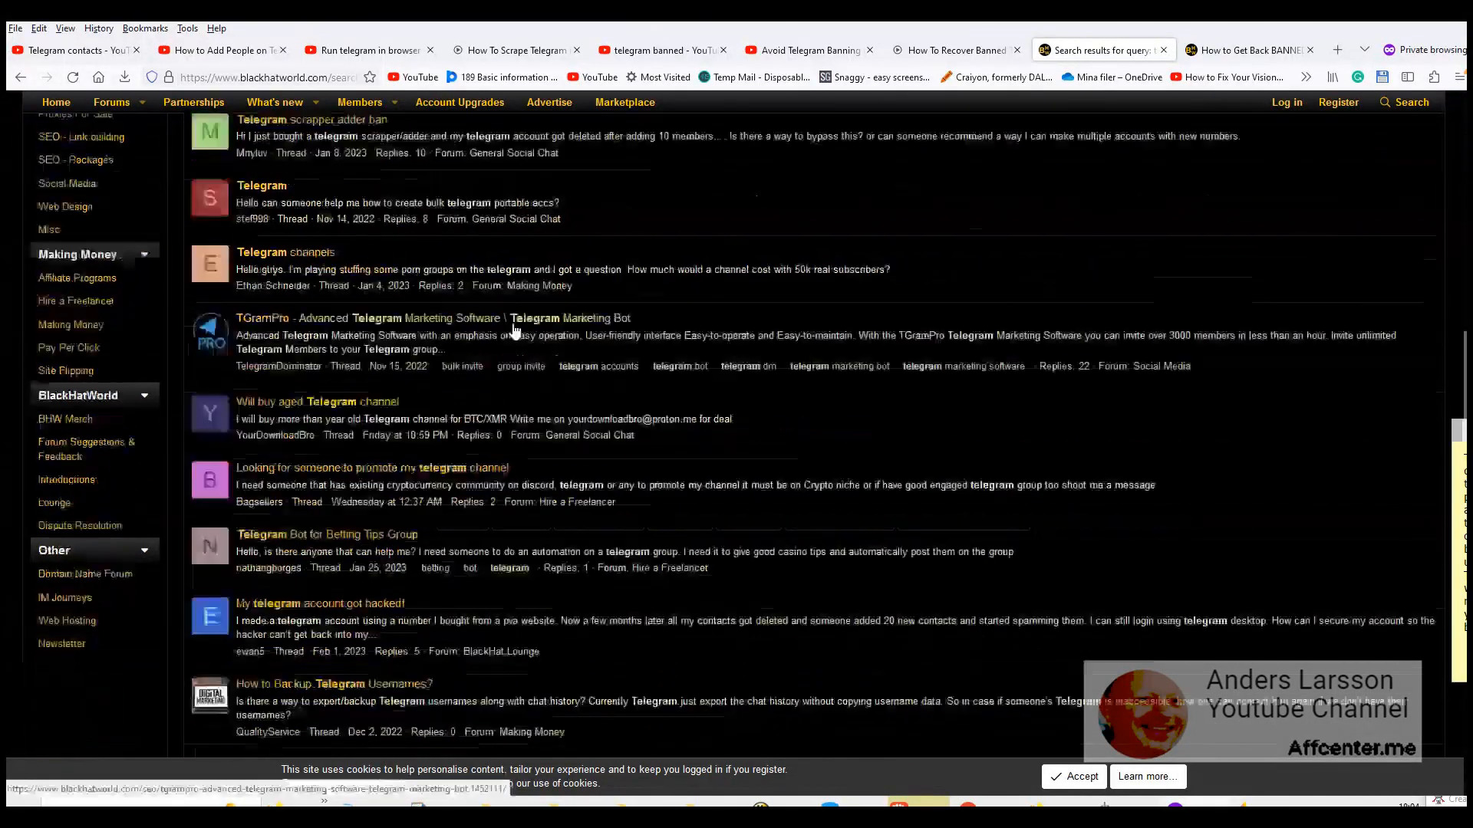
pyautogui.scroll(-3)
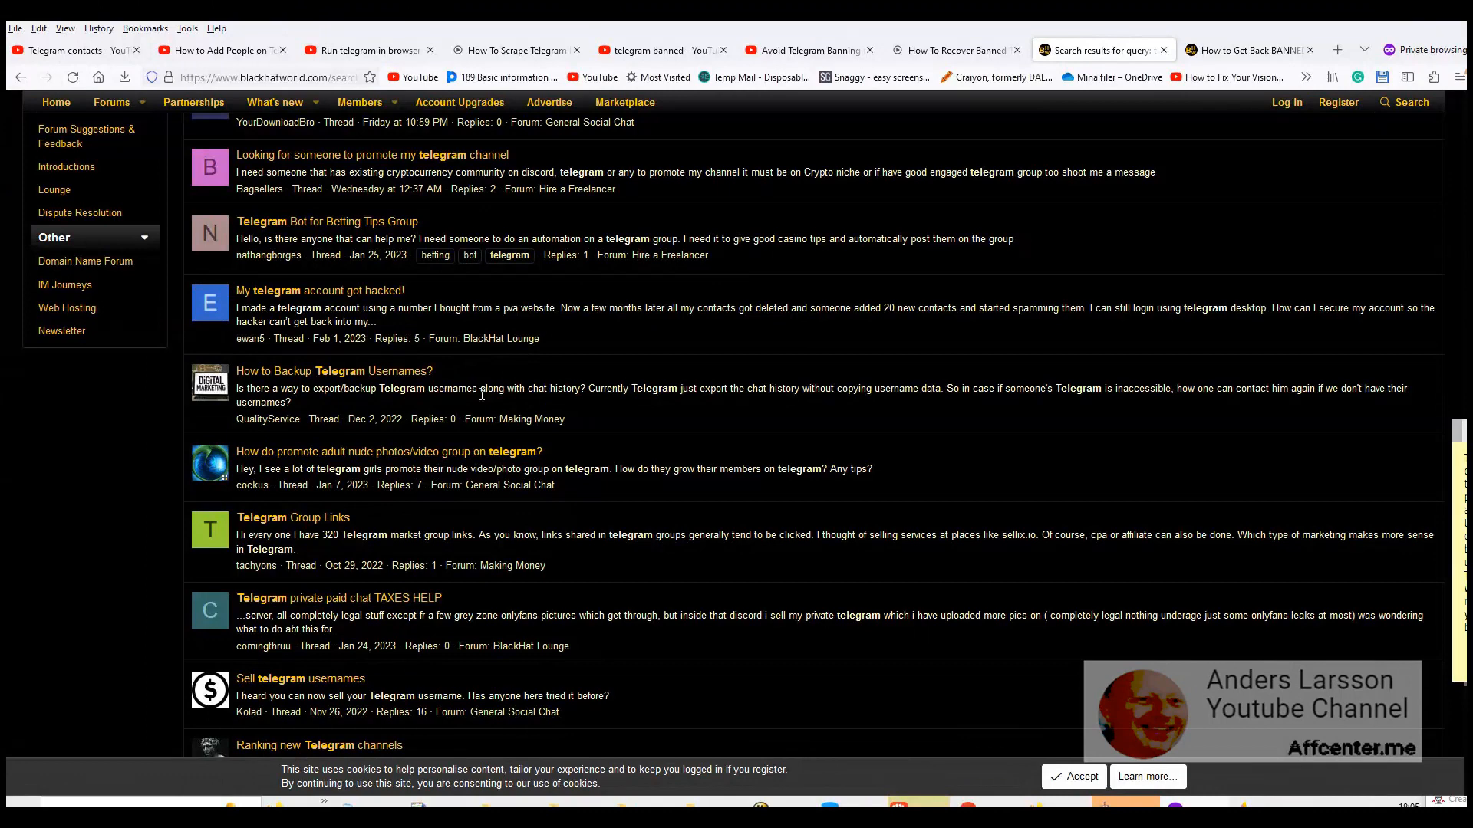
pyautogui.moveTo(1315, 405)
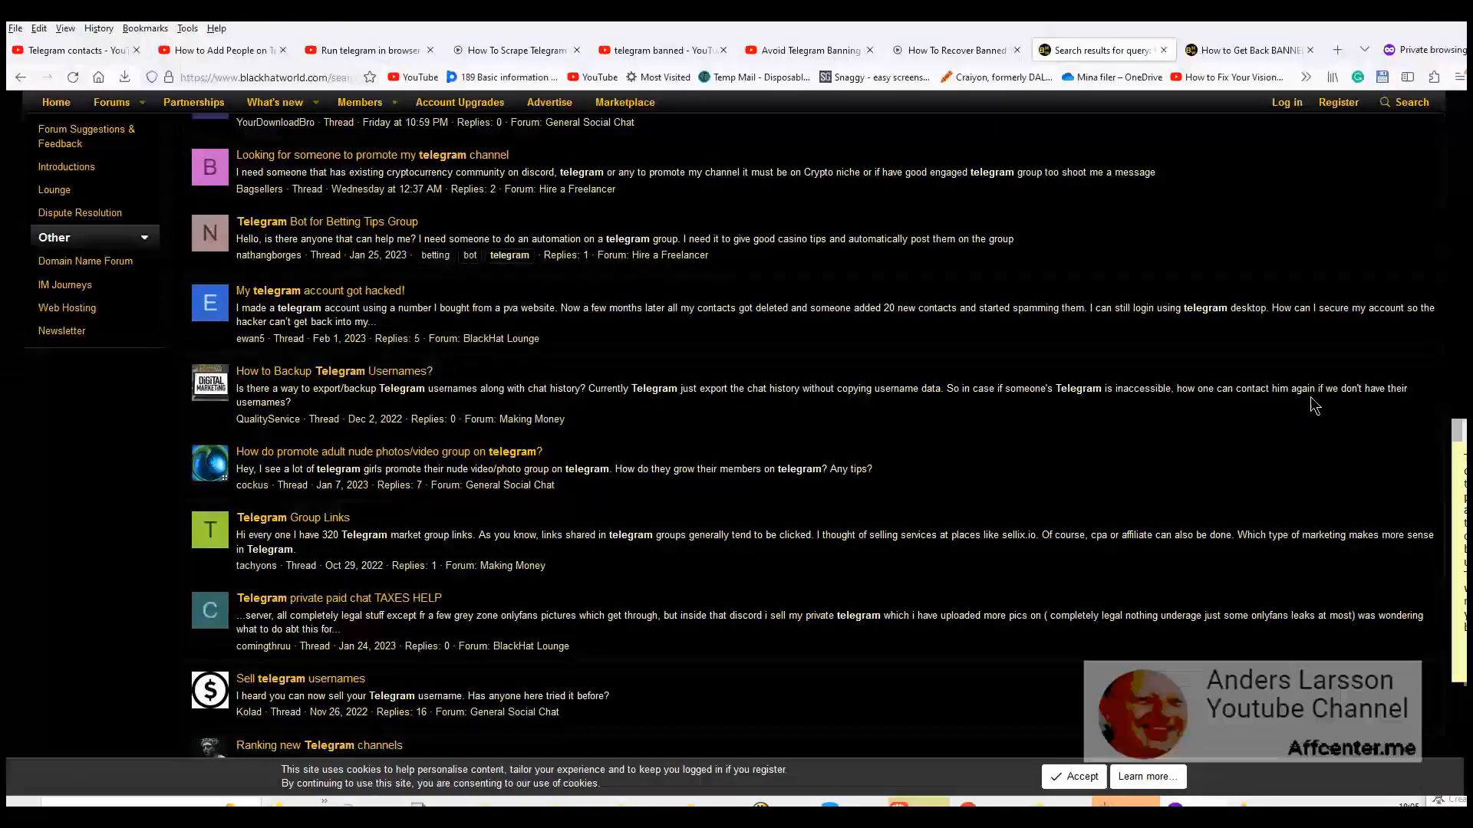
pyautogui.scroll(-3)
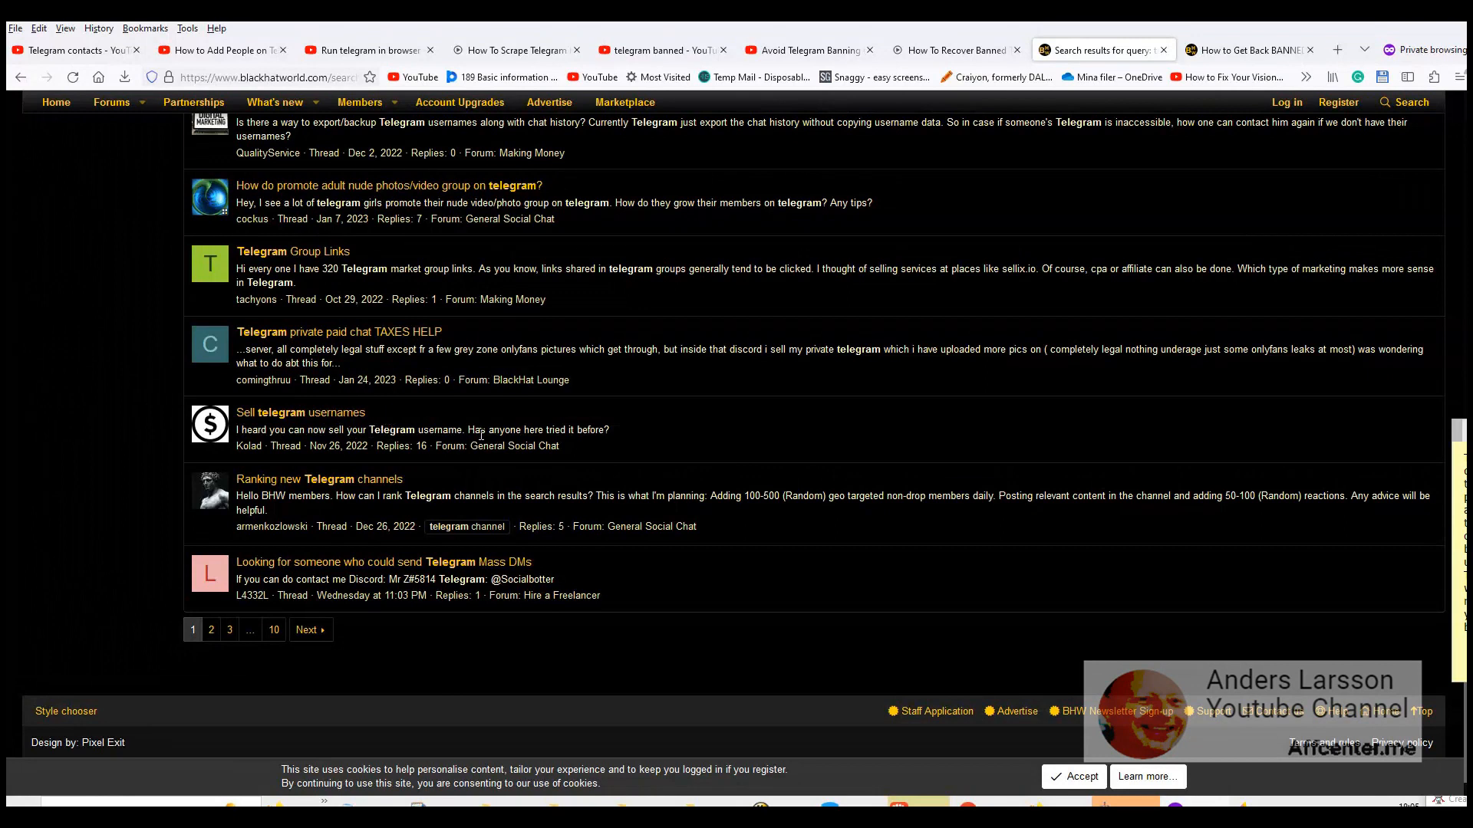
pyautogui.moveTo(257, 434)
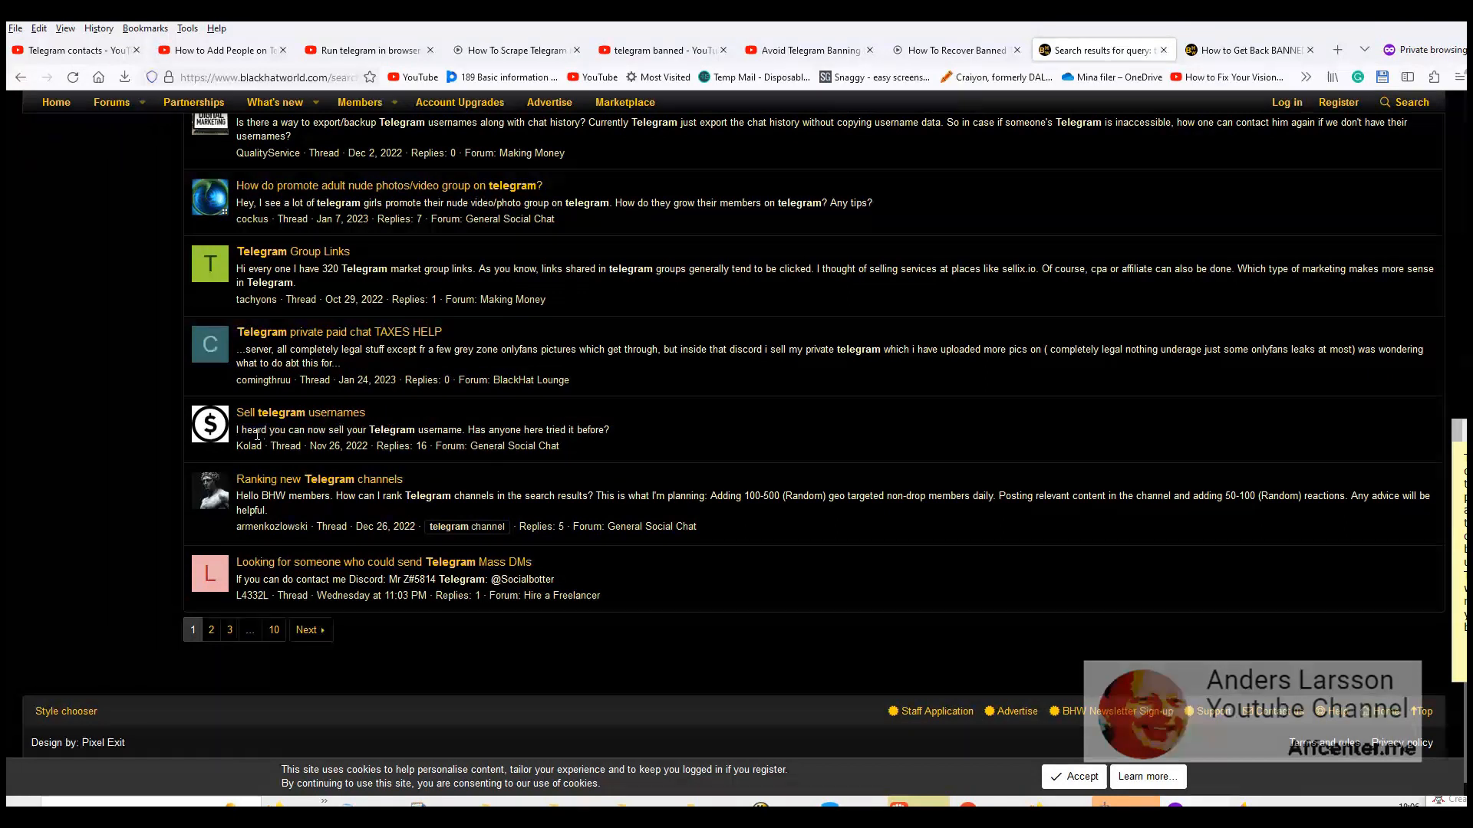
pyautogui.moveTo(474, 445)
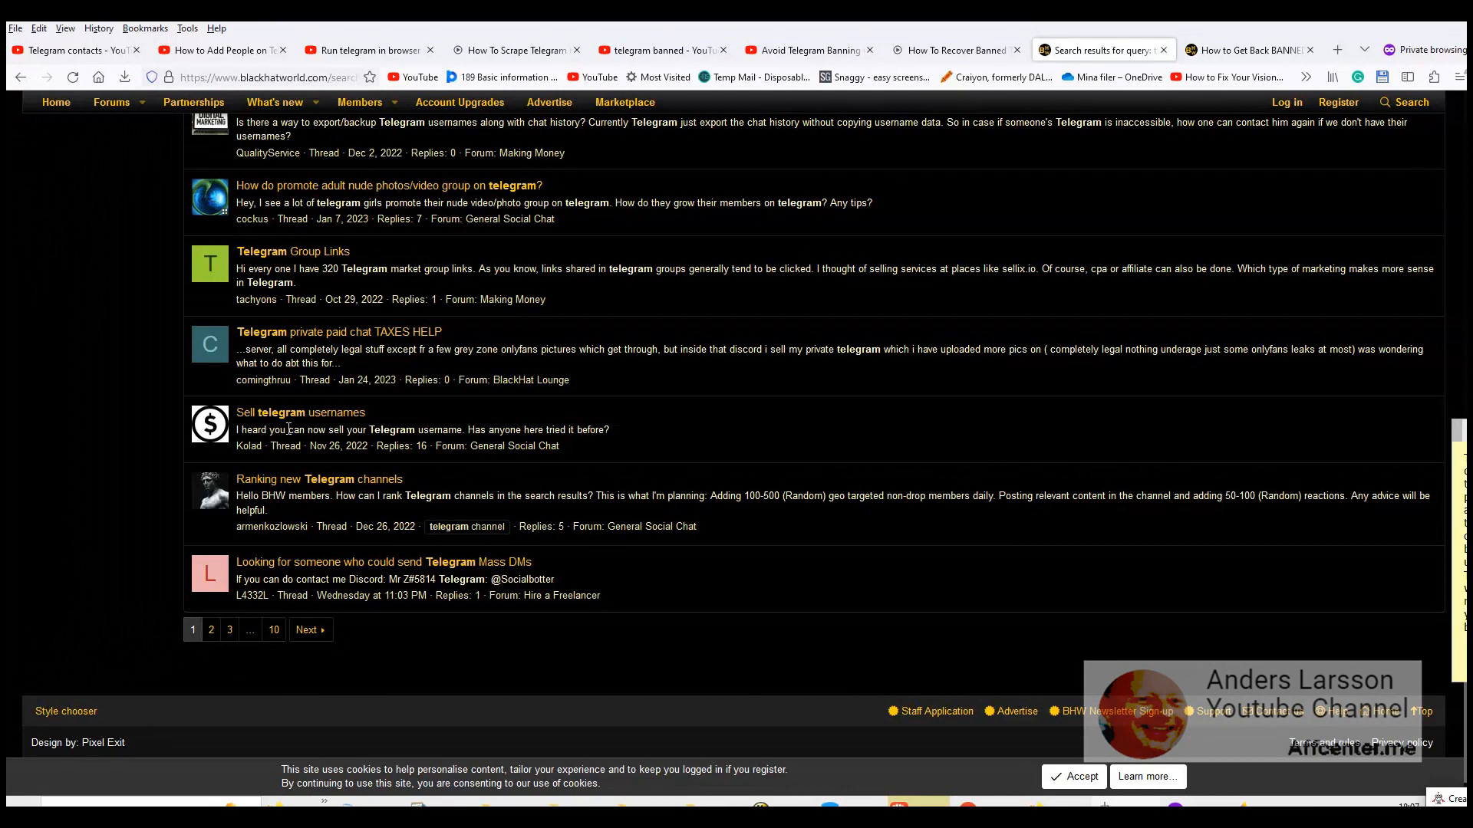
pyautogui.moveTo(466, 527)
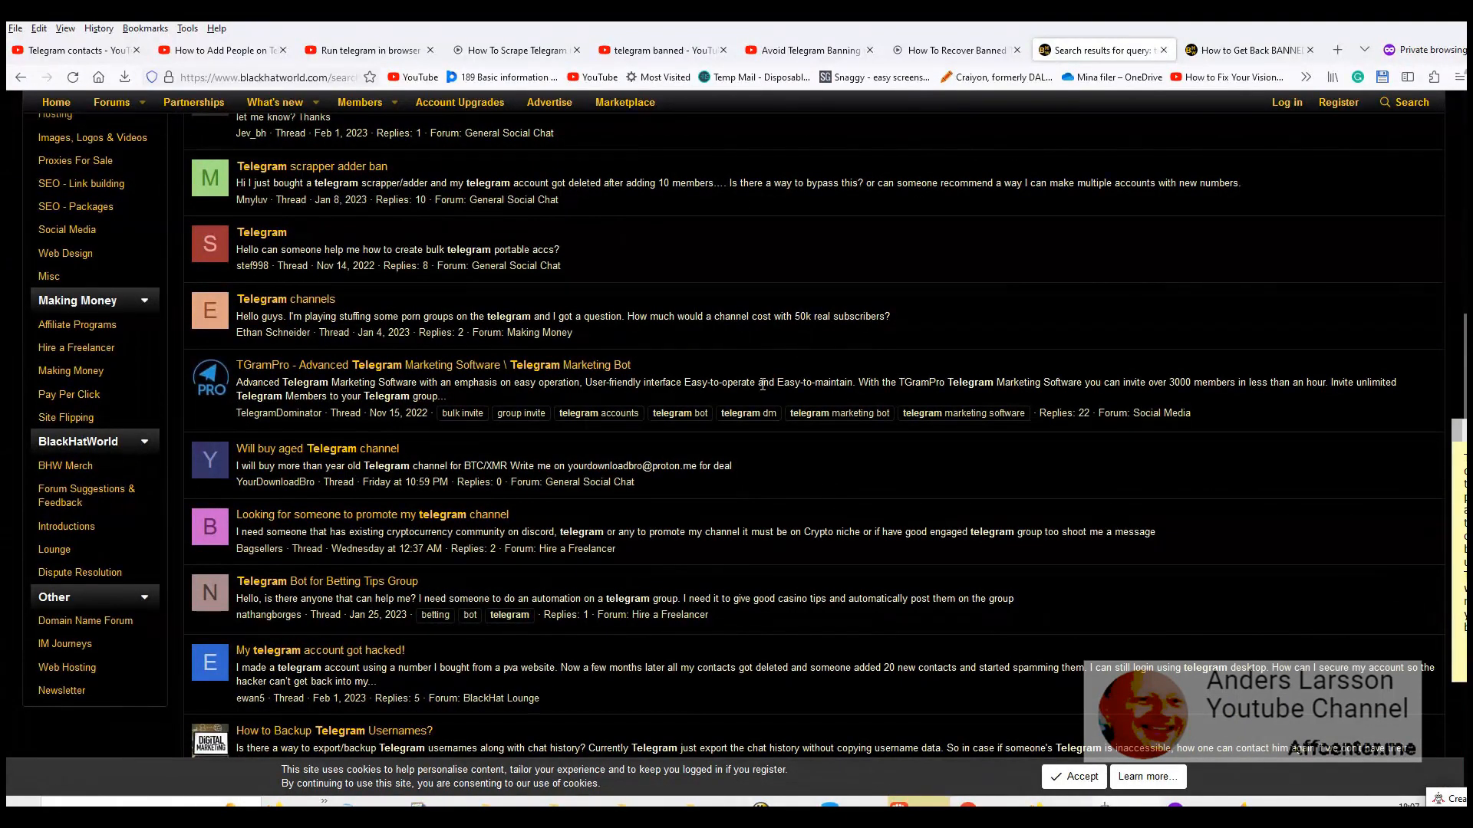
pyautogui.scroll(3)
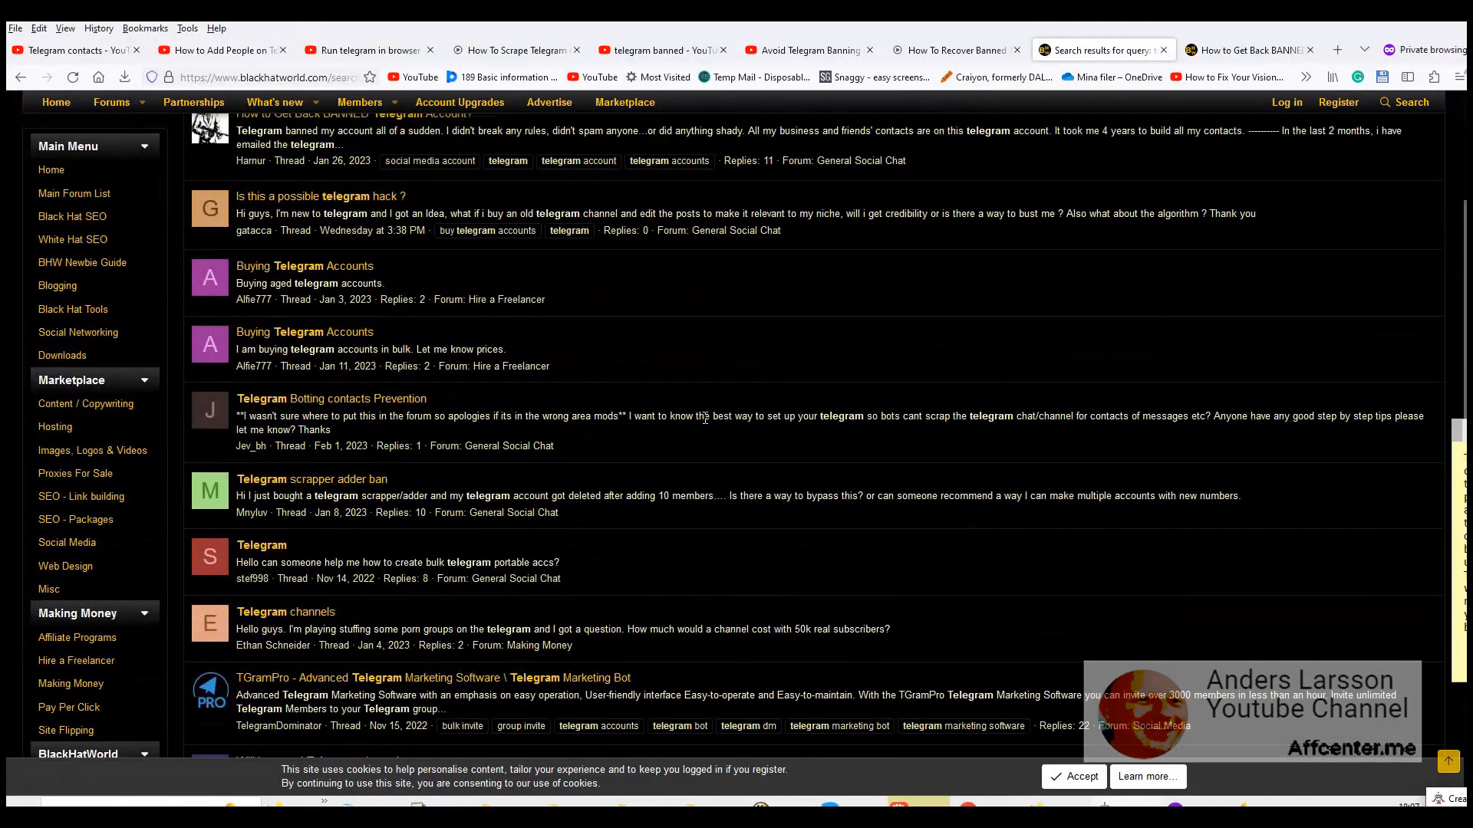
pyautogui.moveTo(716, 368)
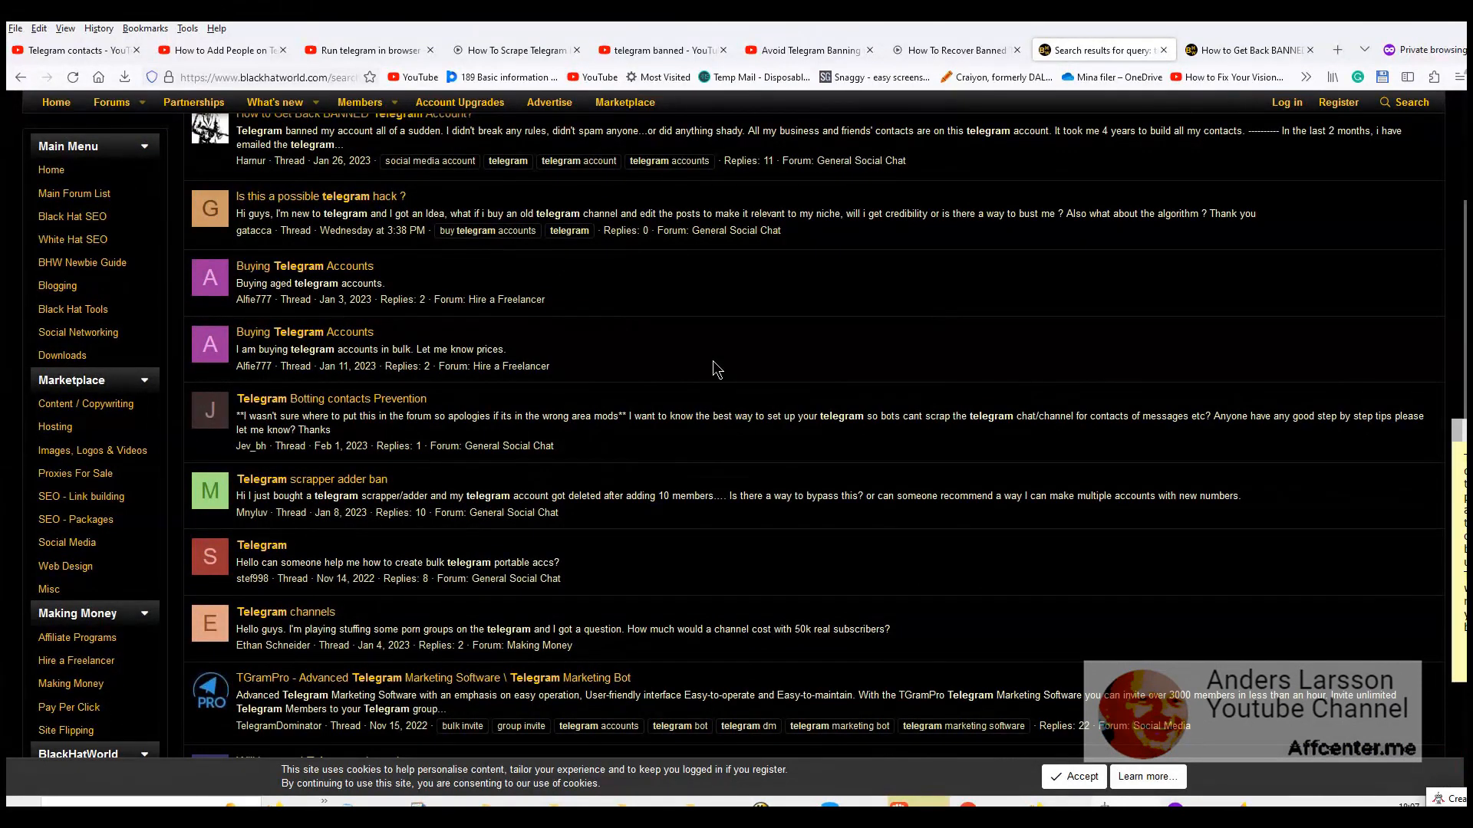
pyautogui.moveTo(704, 370)
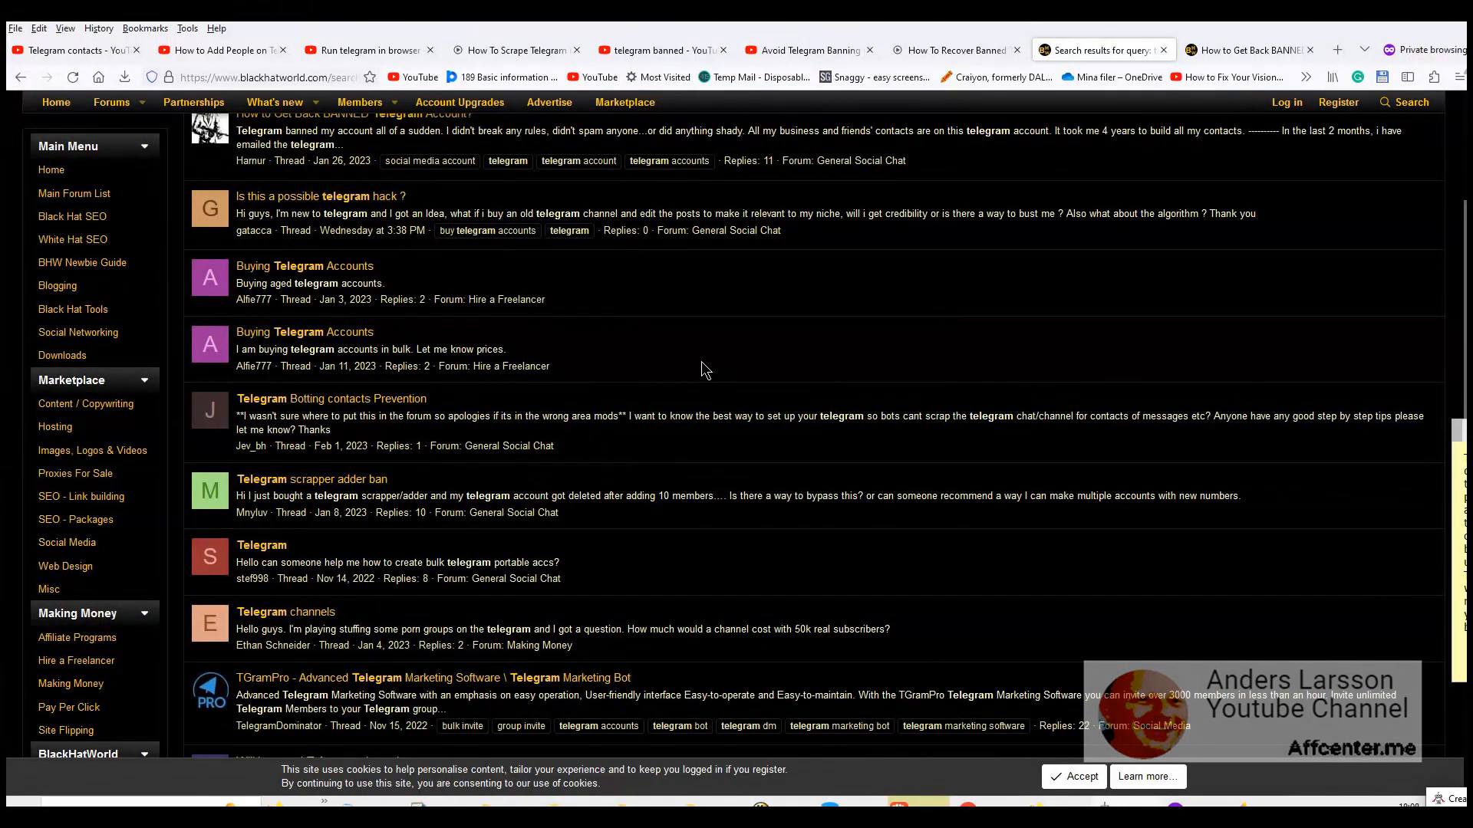
pyautogui.moveTo(730, 348)
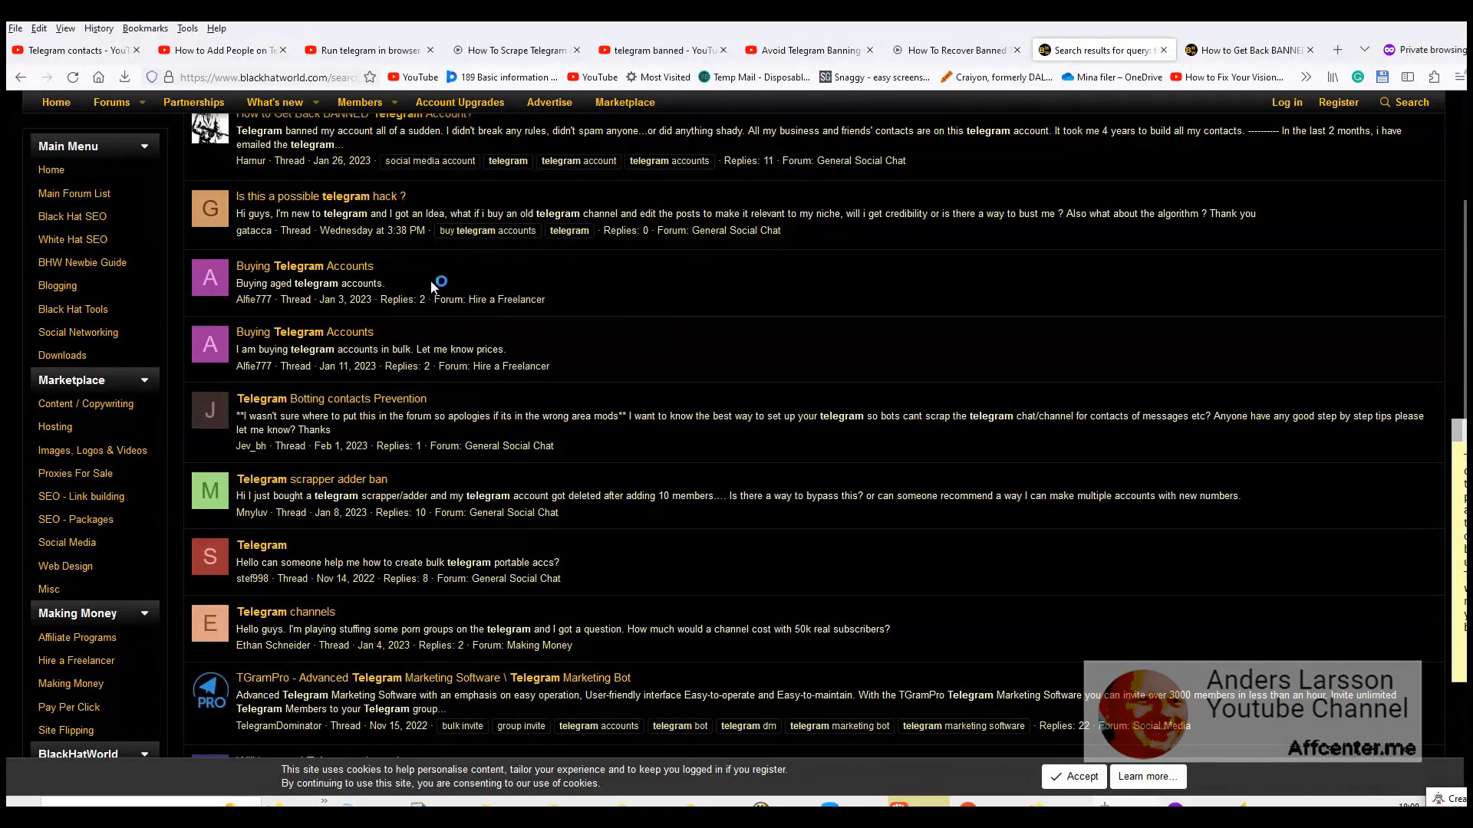
pyautogui.moveTo(412, 285)
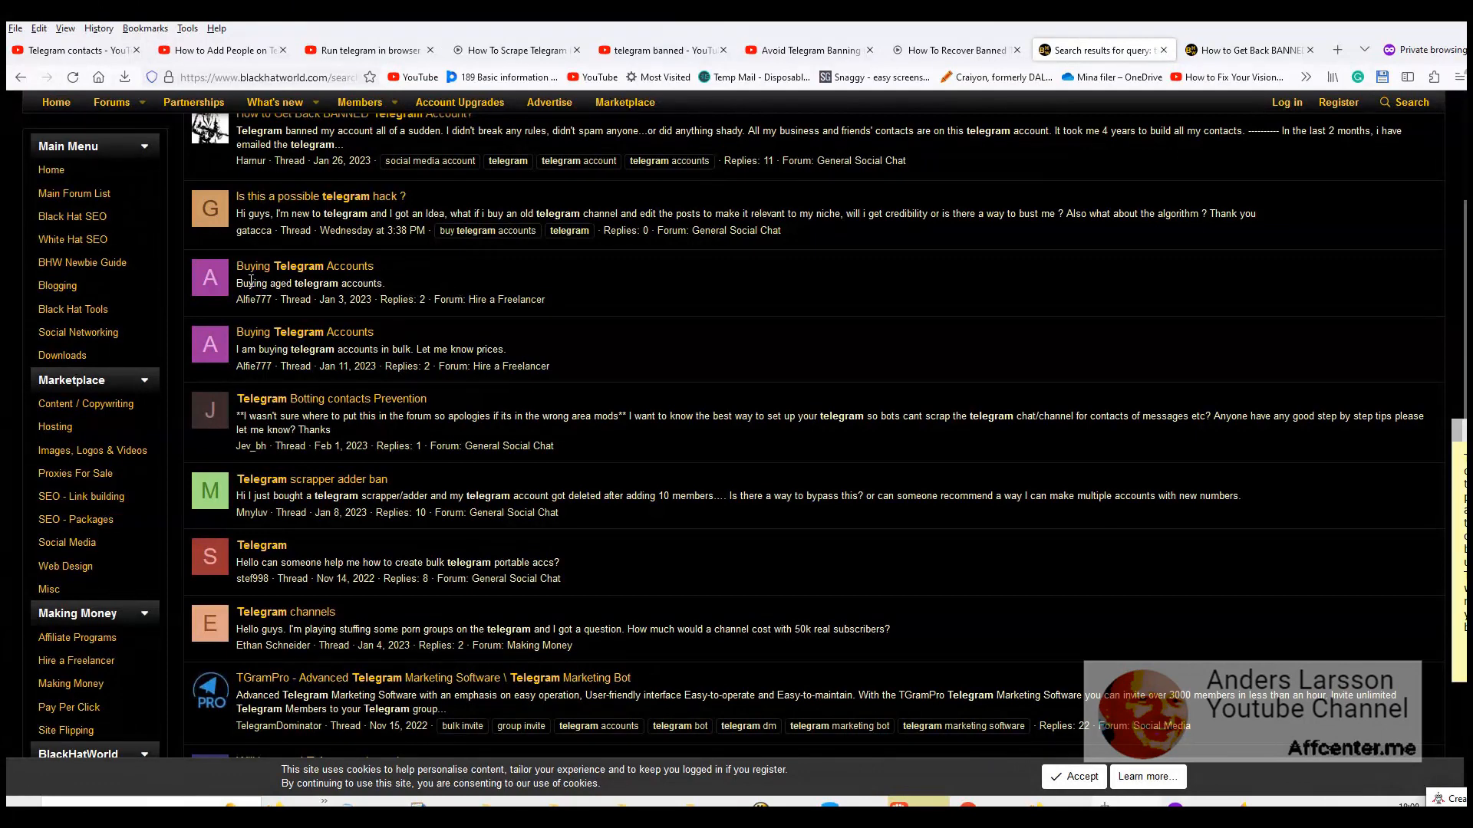
pyautogui.moveTo(594, 306)
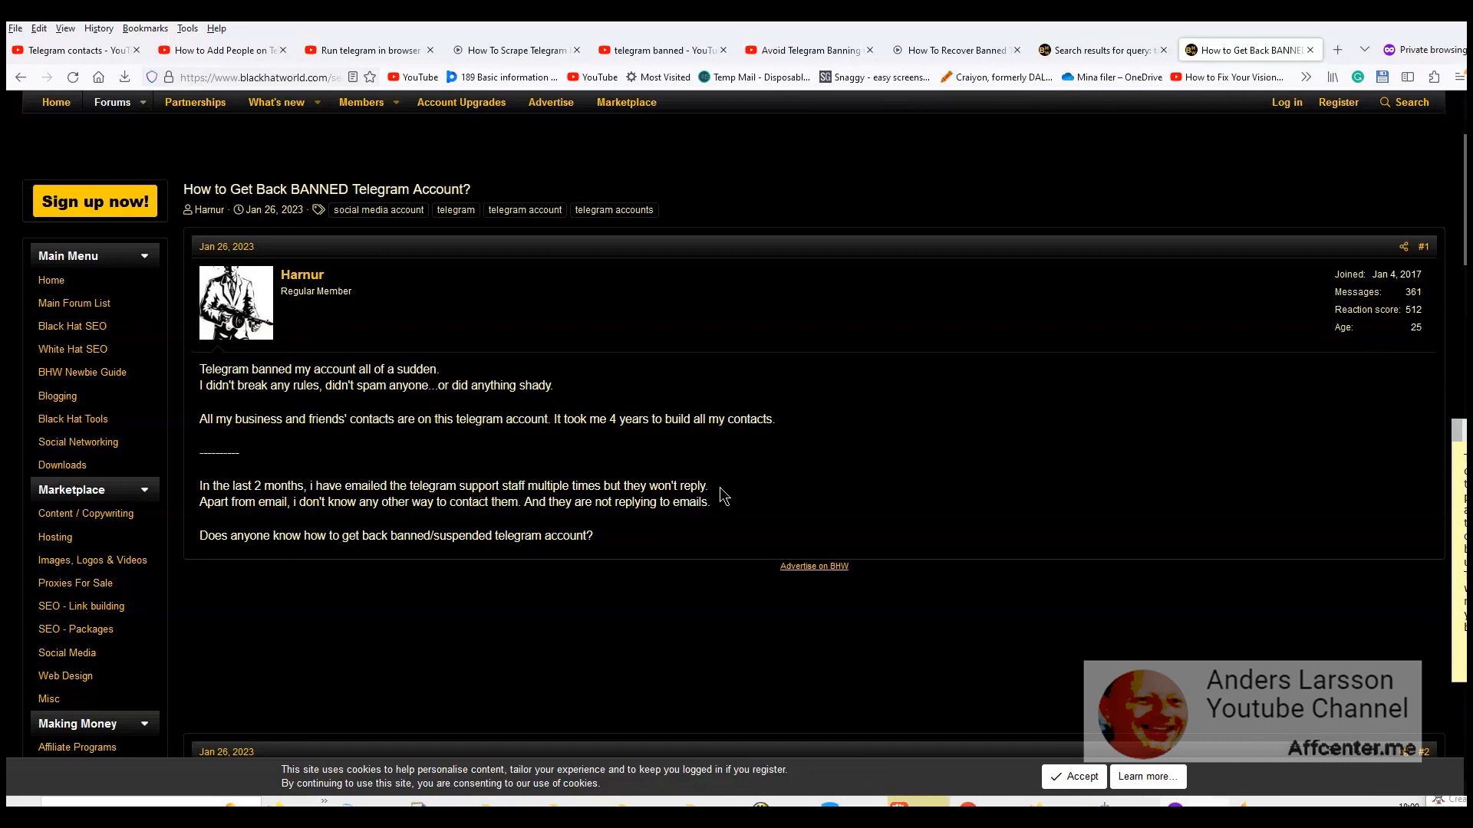
pyautogui.moveTo(352, 517)
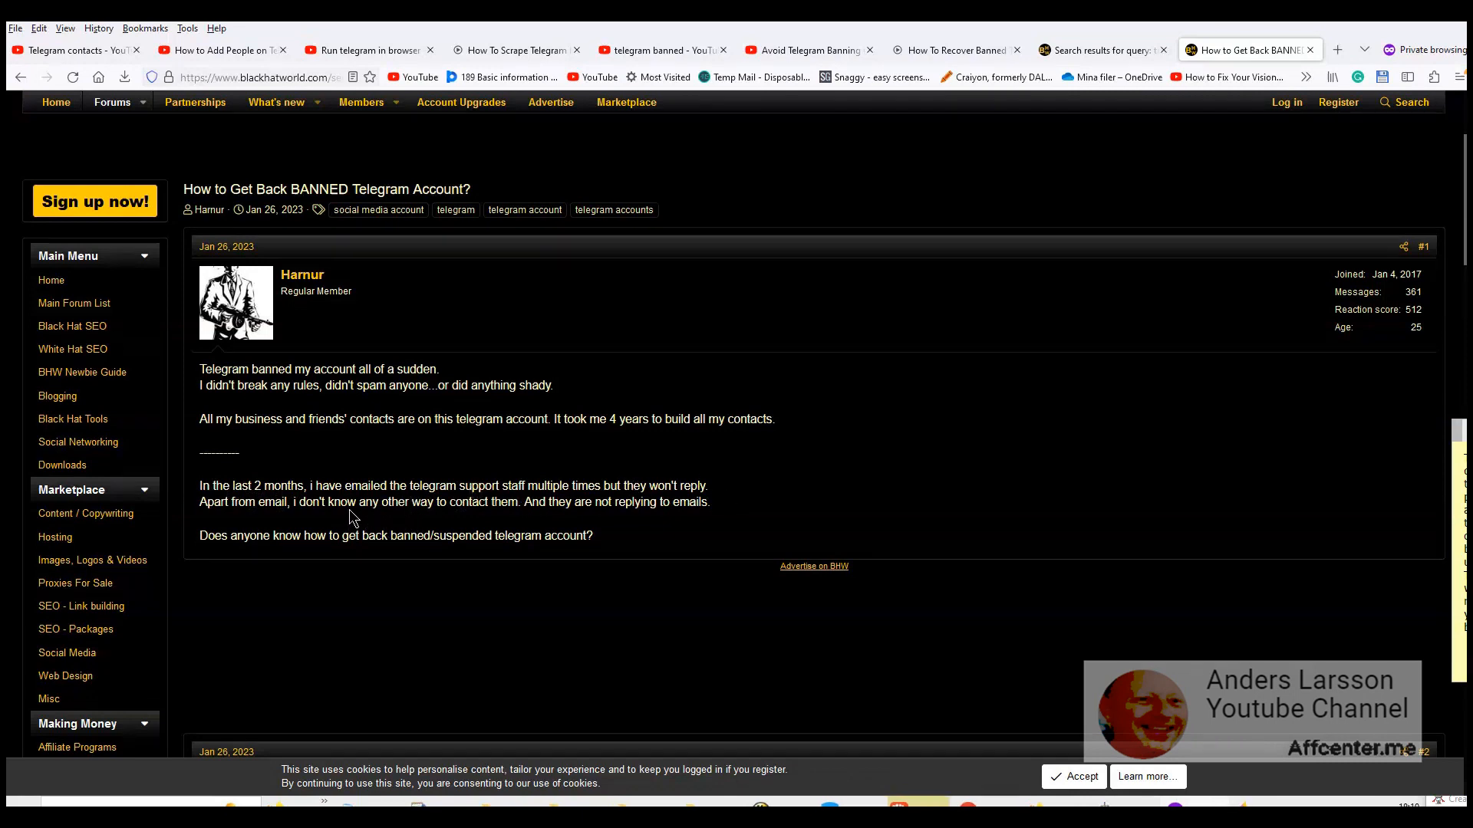
# - Open Telegram's Trustpilot company page and scroll to its 2.2 rating star breakdown
pyautogui.click(1249, 49)
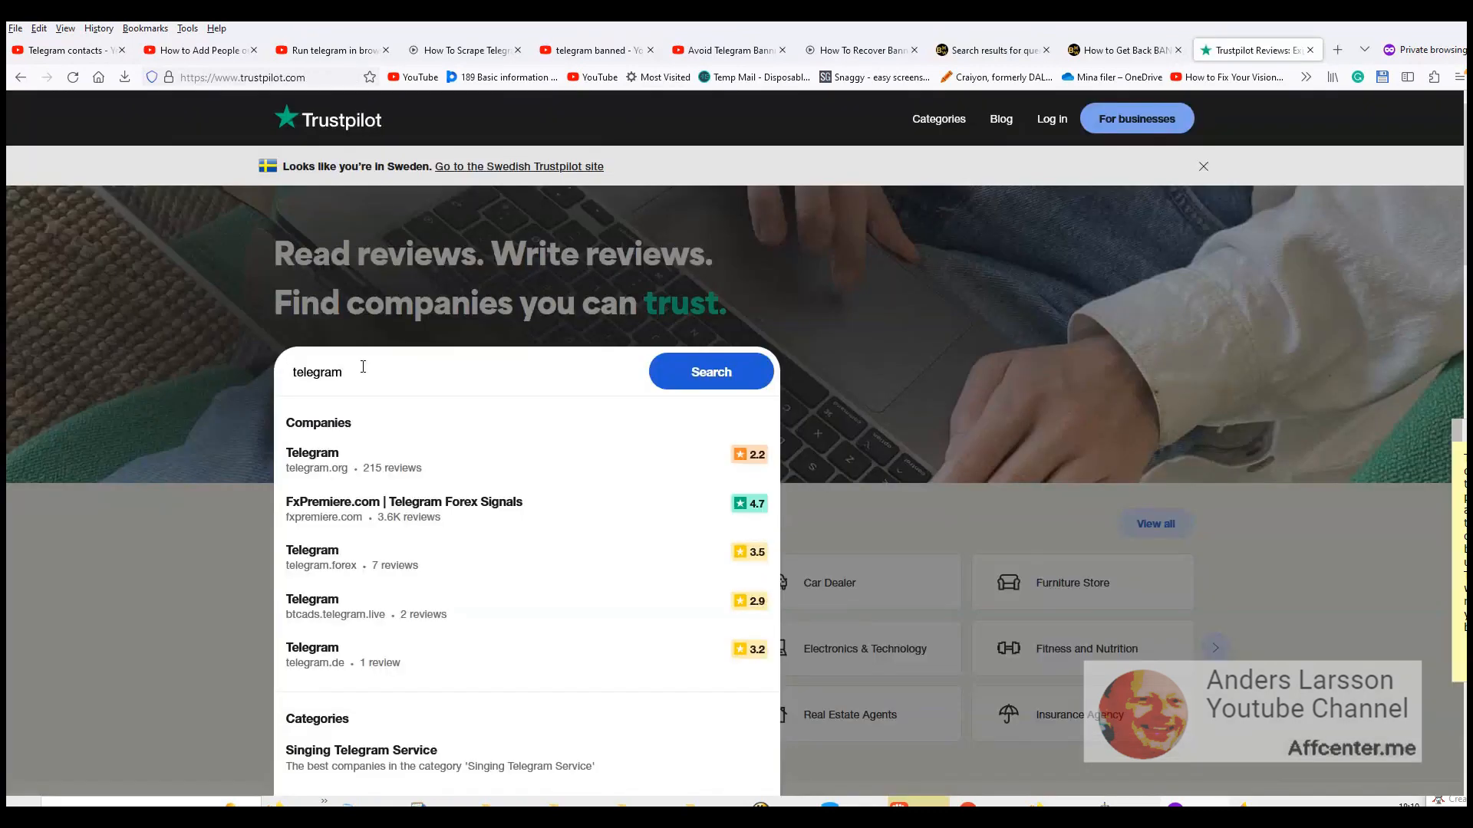
pyautogui.click(313, 460)
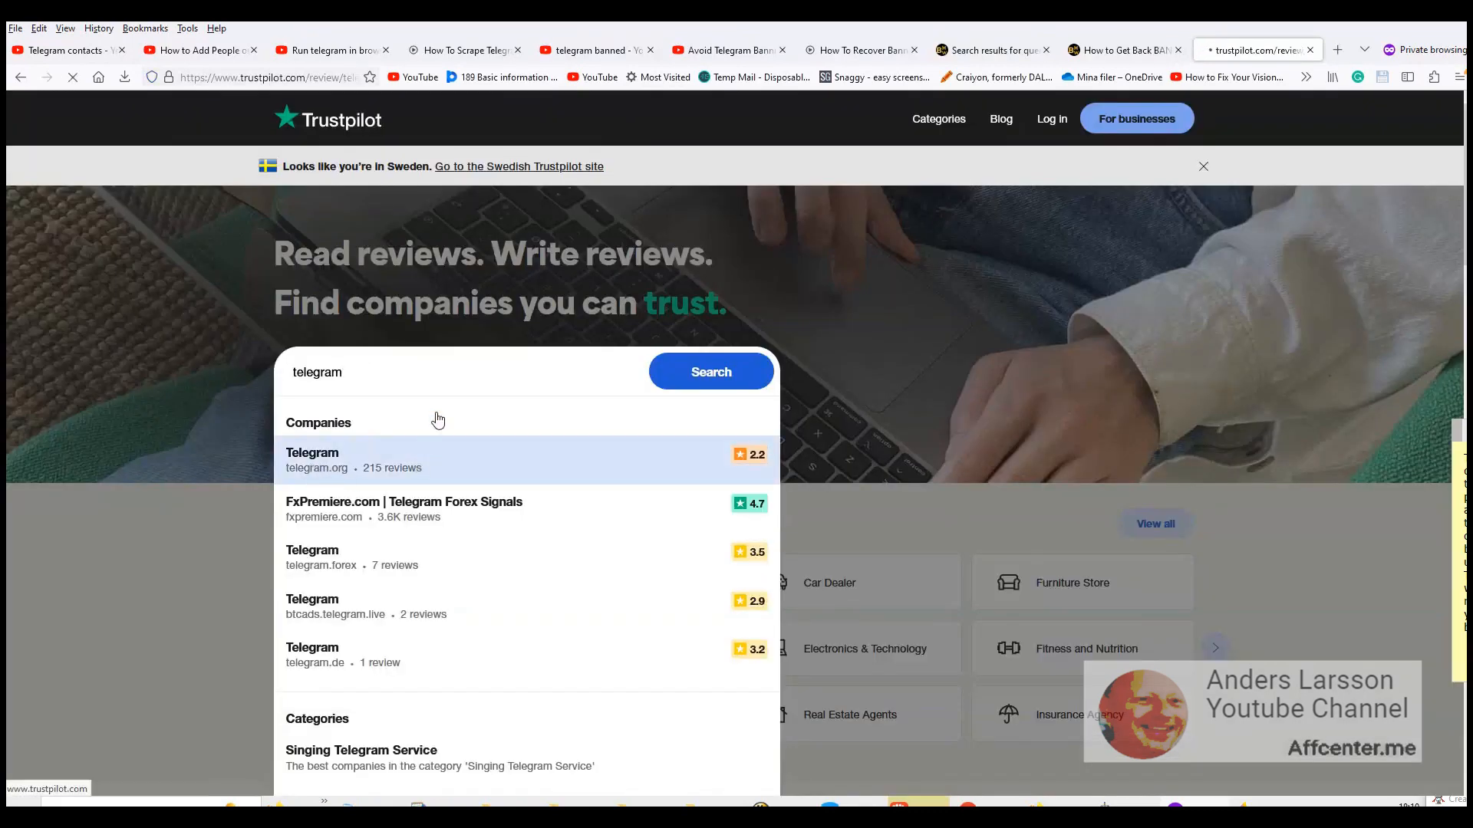
pyautogui.click(312, 460)
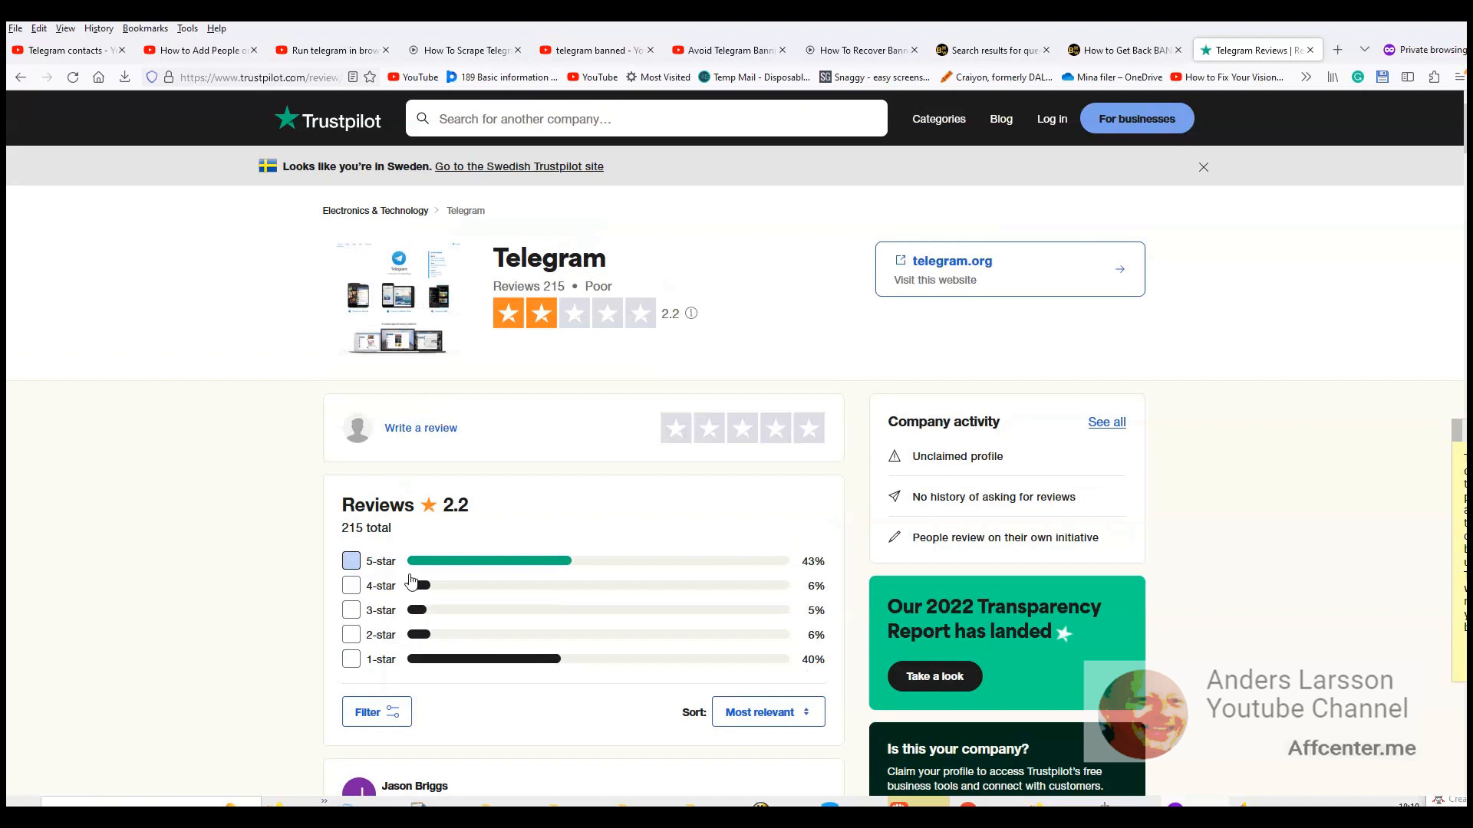
pyautogui.scroll(-3)
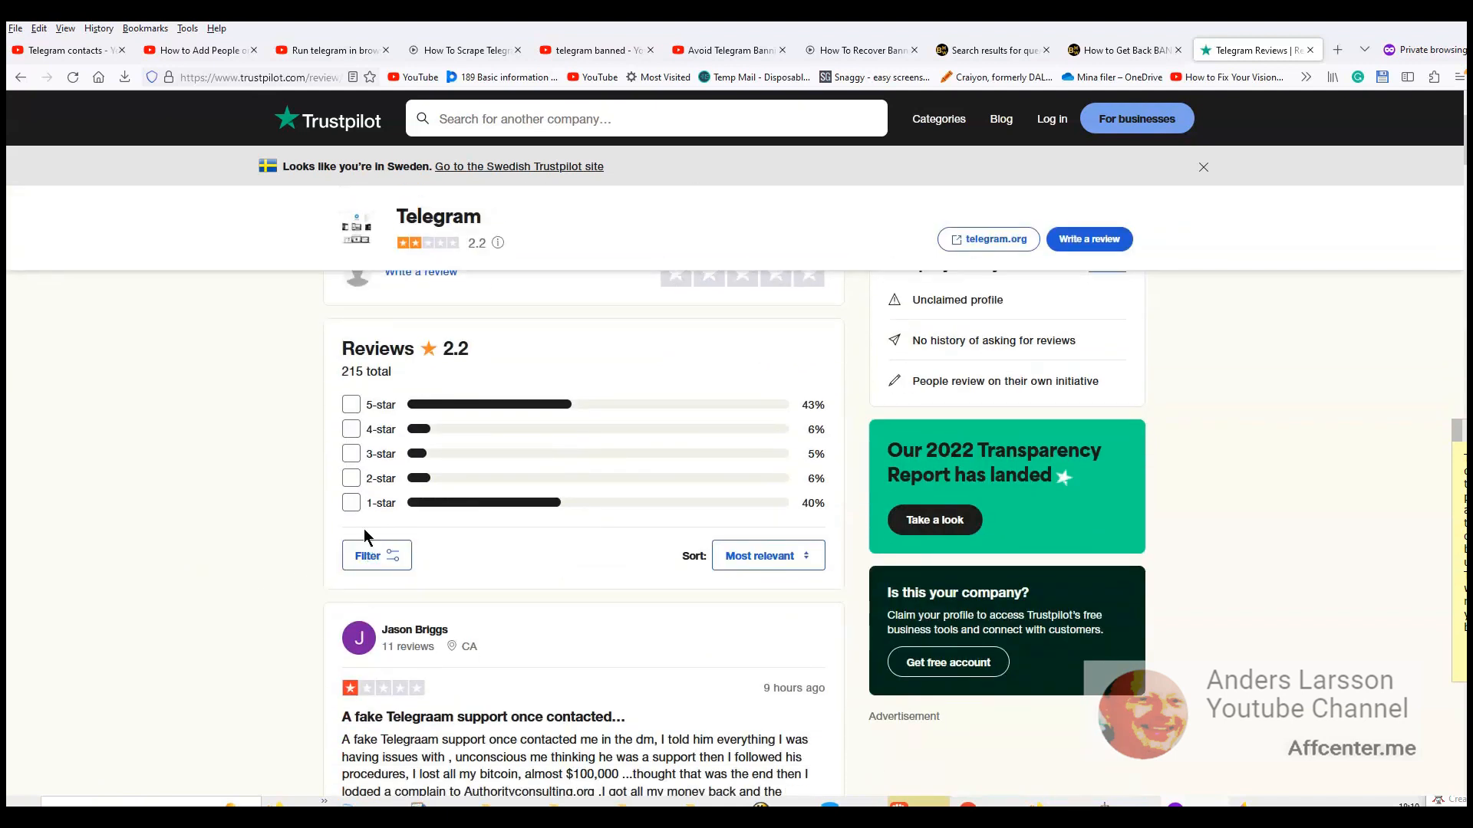
pyautogui.moveTo(470, 503)
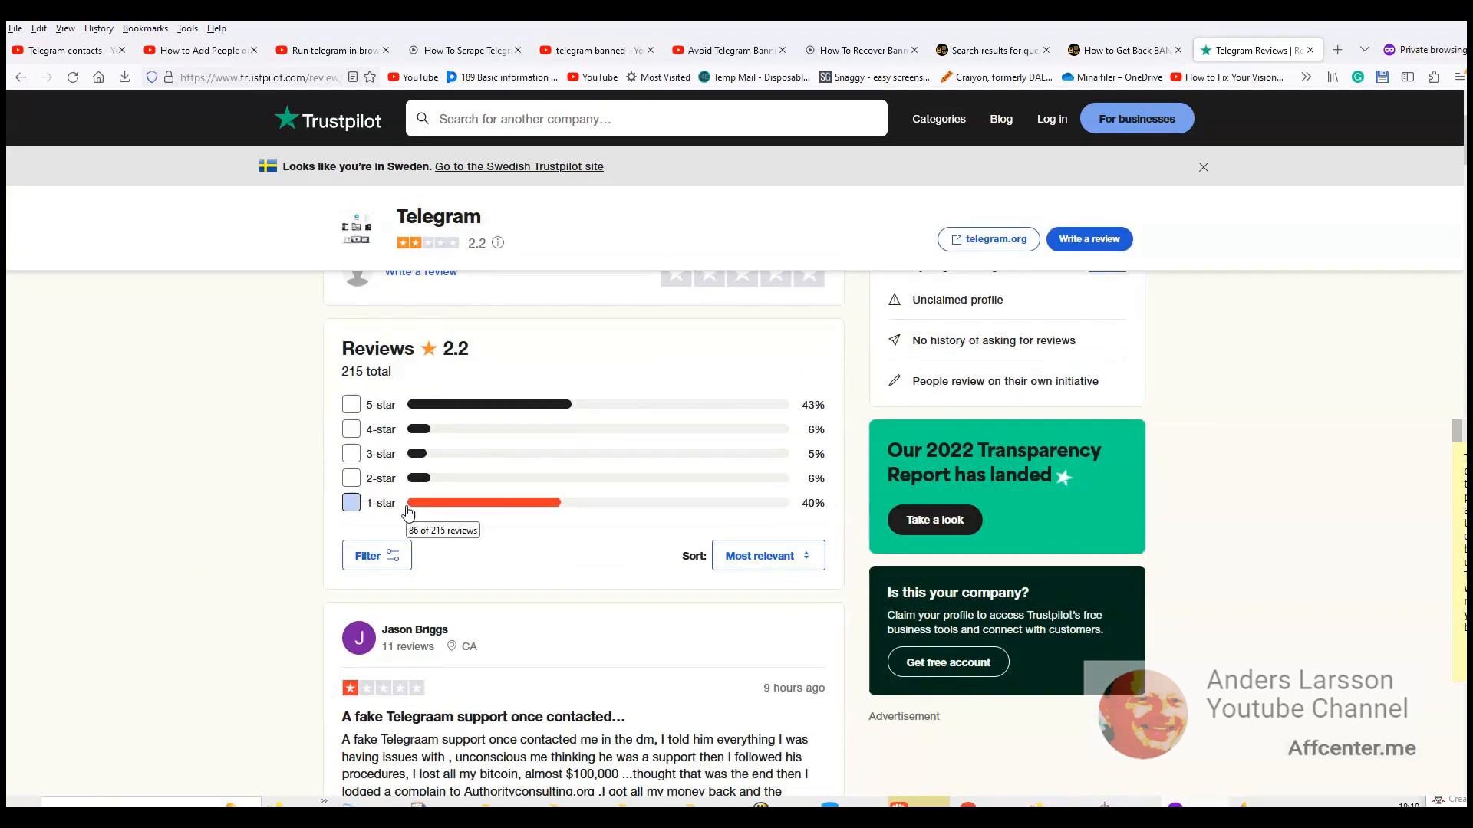
pyautogui.moveTo(468, 508)
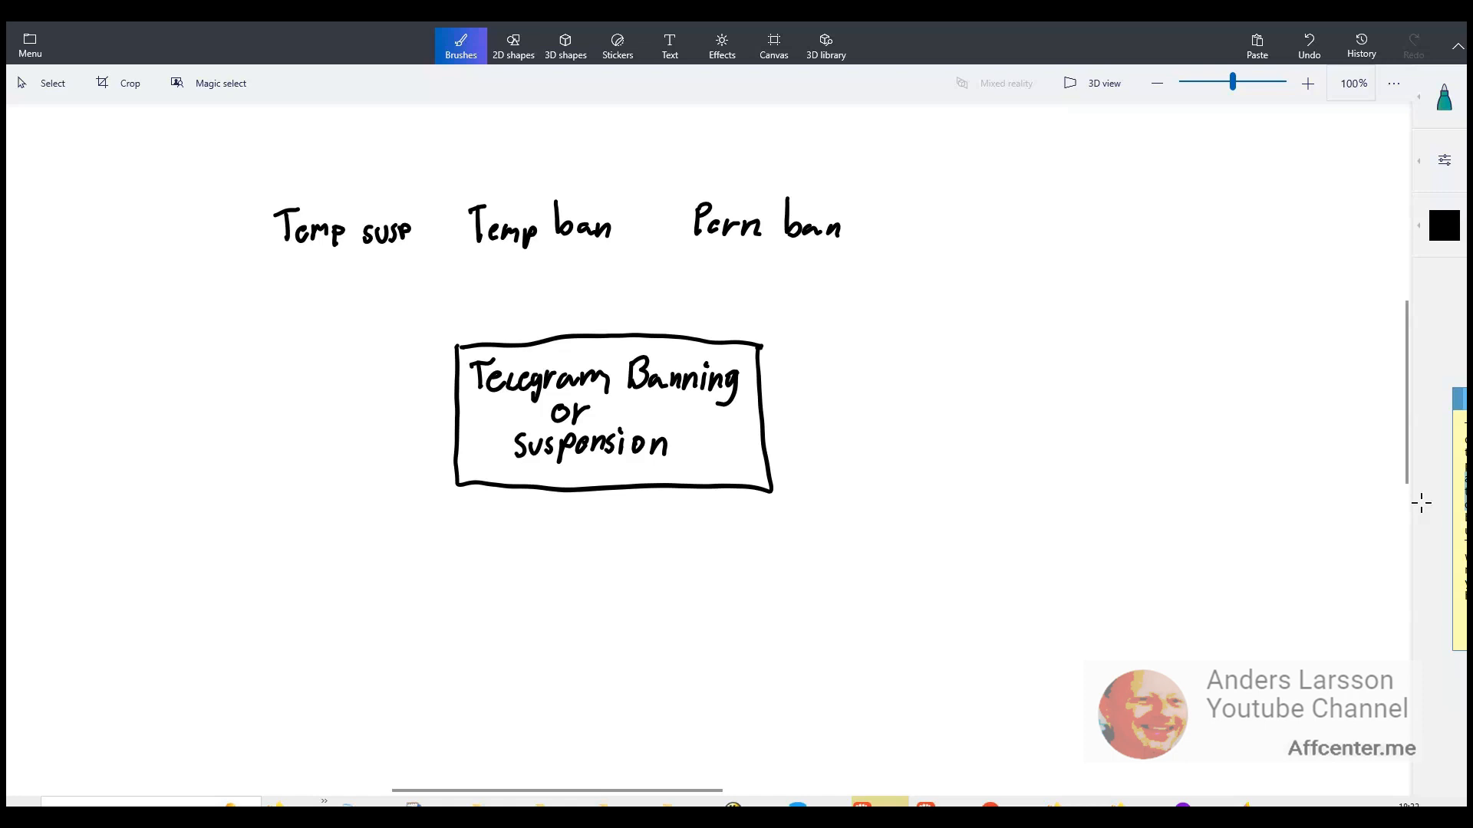
# - Draw curved marker lines from Temp susp, Temp ban and Perm ban down to the central box
pyautogui.moveTo(359, 270); pyautogui.dragTo(488, 336)
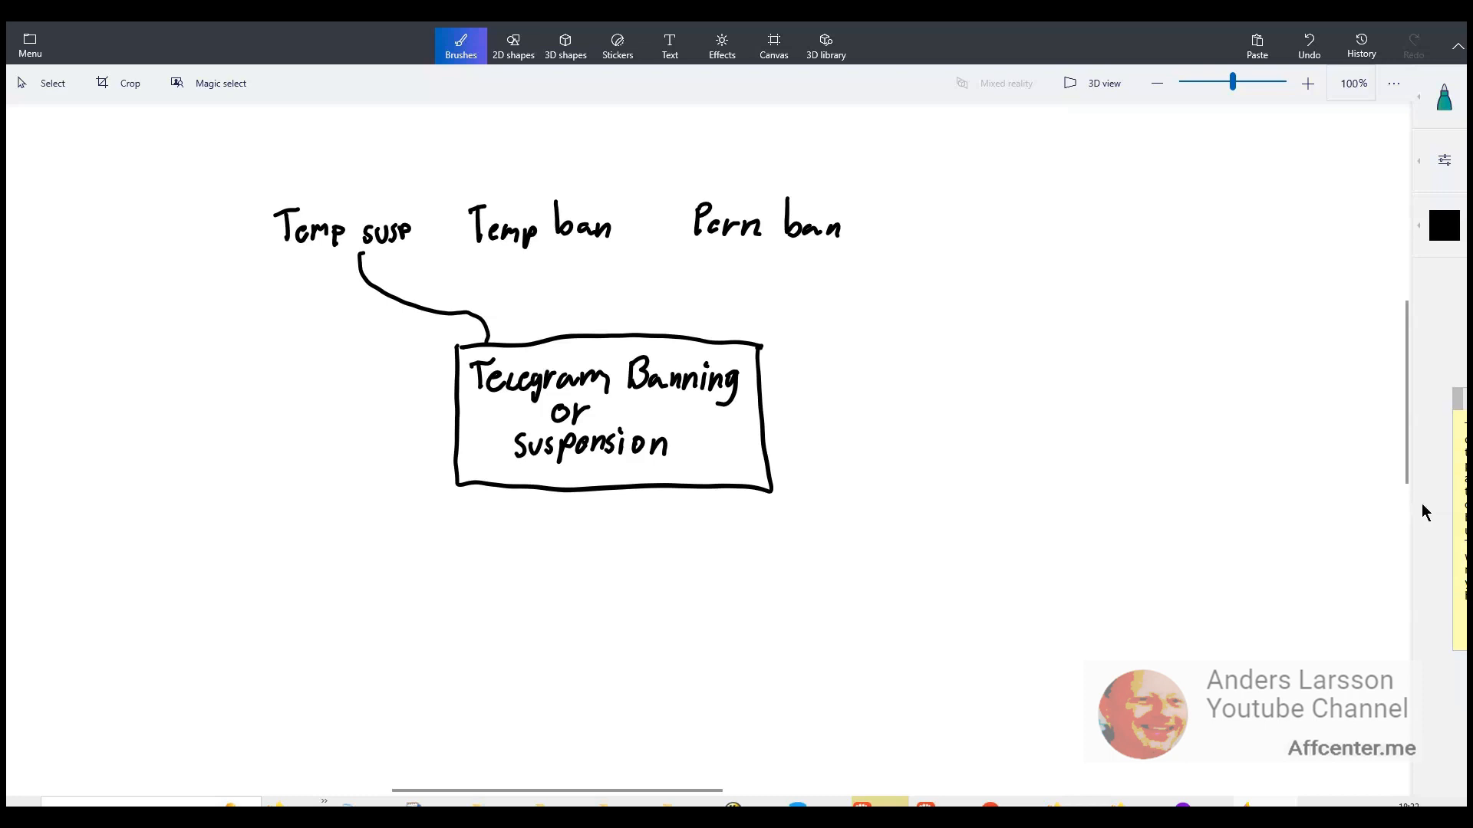
pyautogui.moveTo(1420, 503)
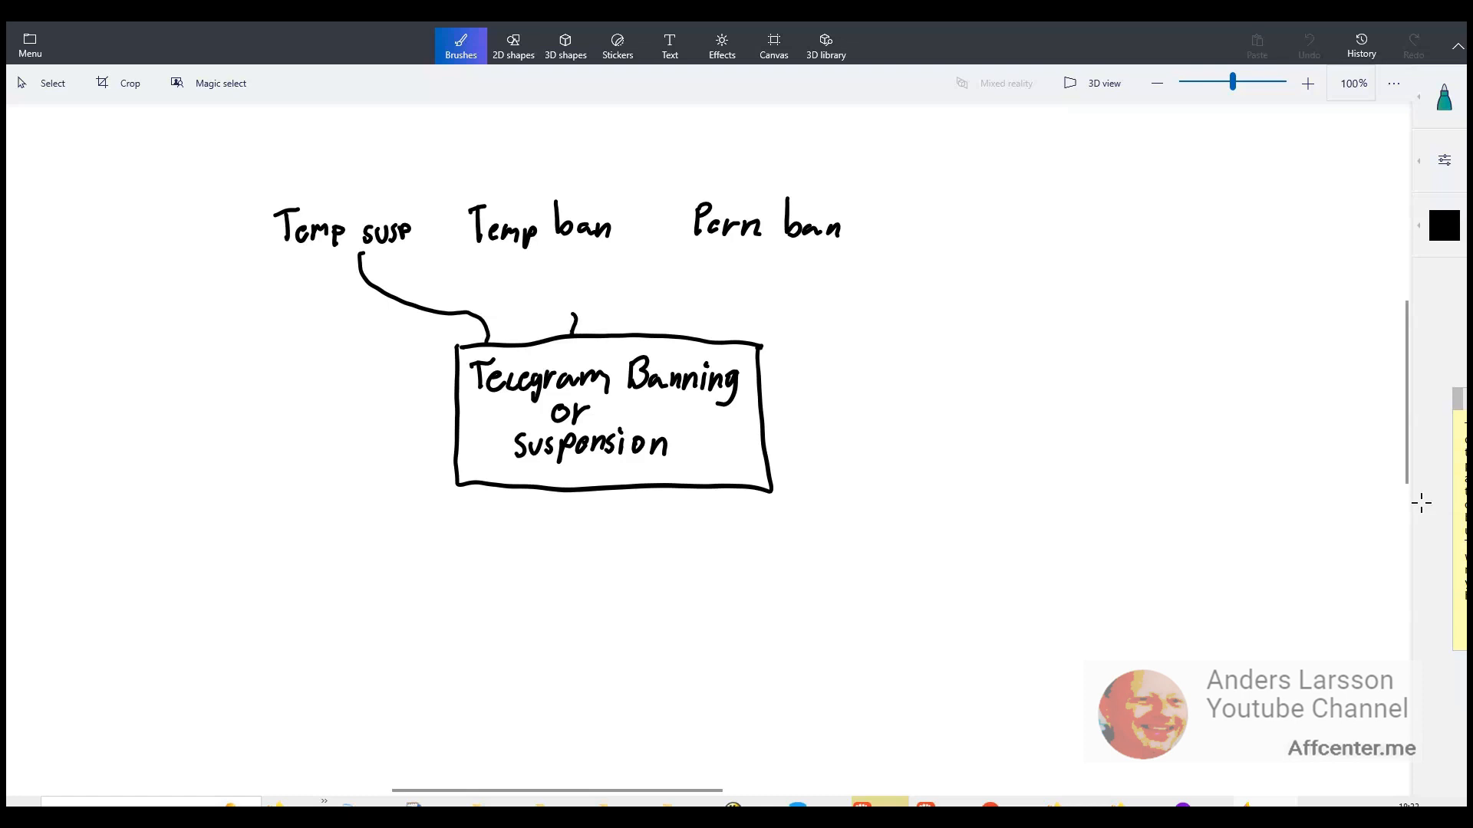
pyautogui.moveTo(549, 251); pyautogui.dragTo(570, 319)
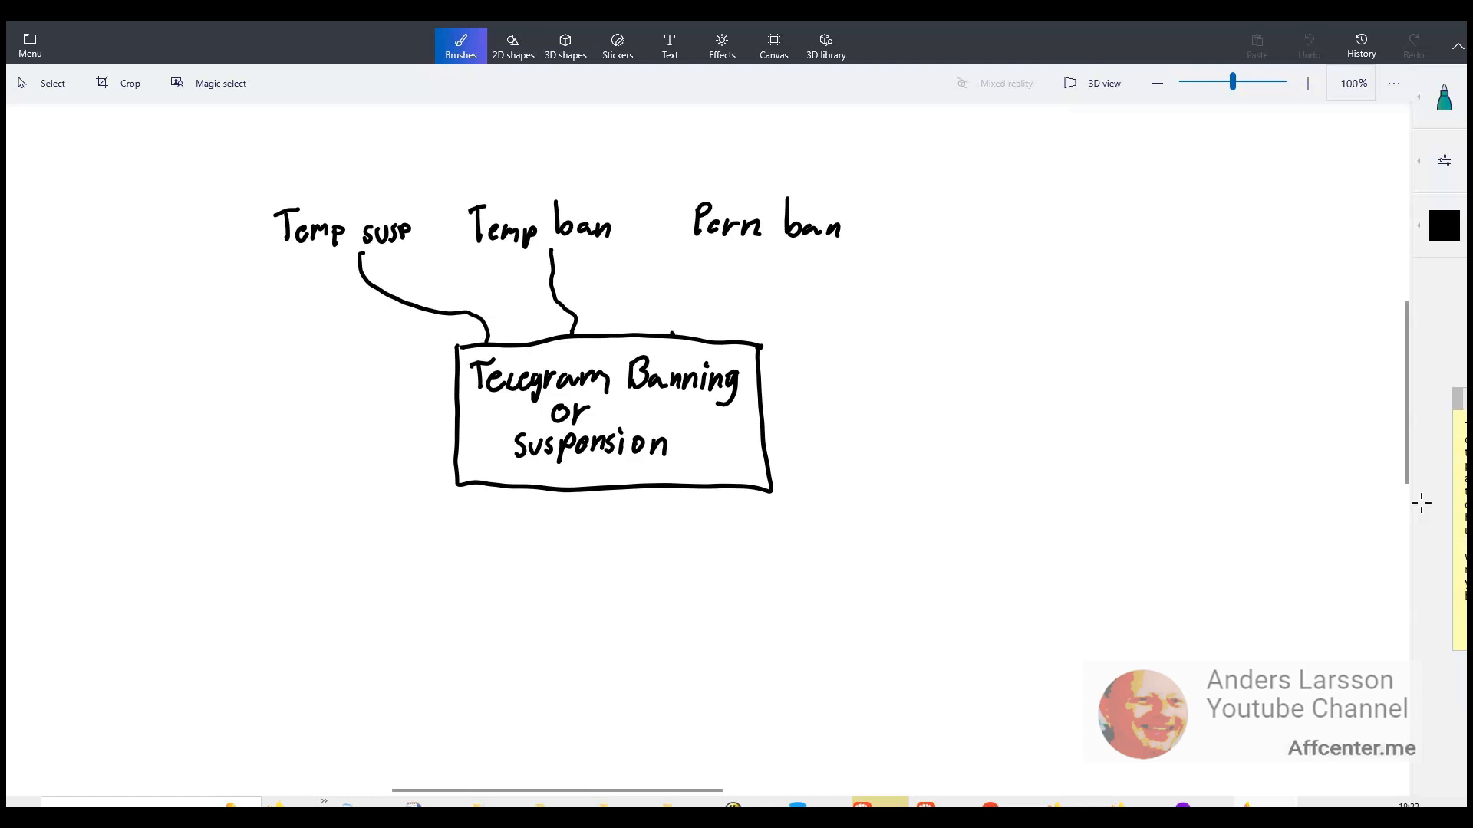
pyautogui.moveTo(749, 246); pyautogui.dragTo(672, 328)
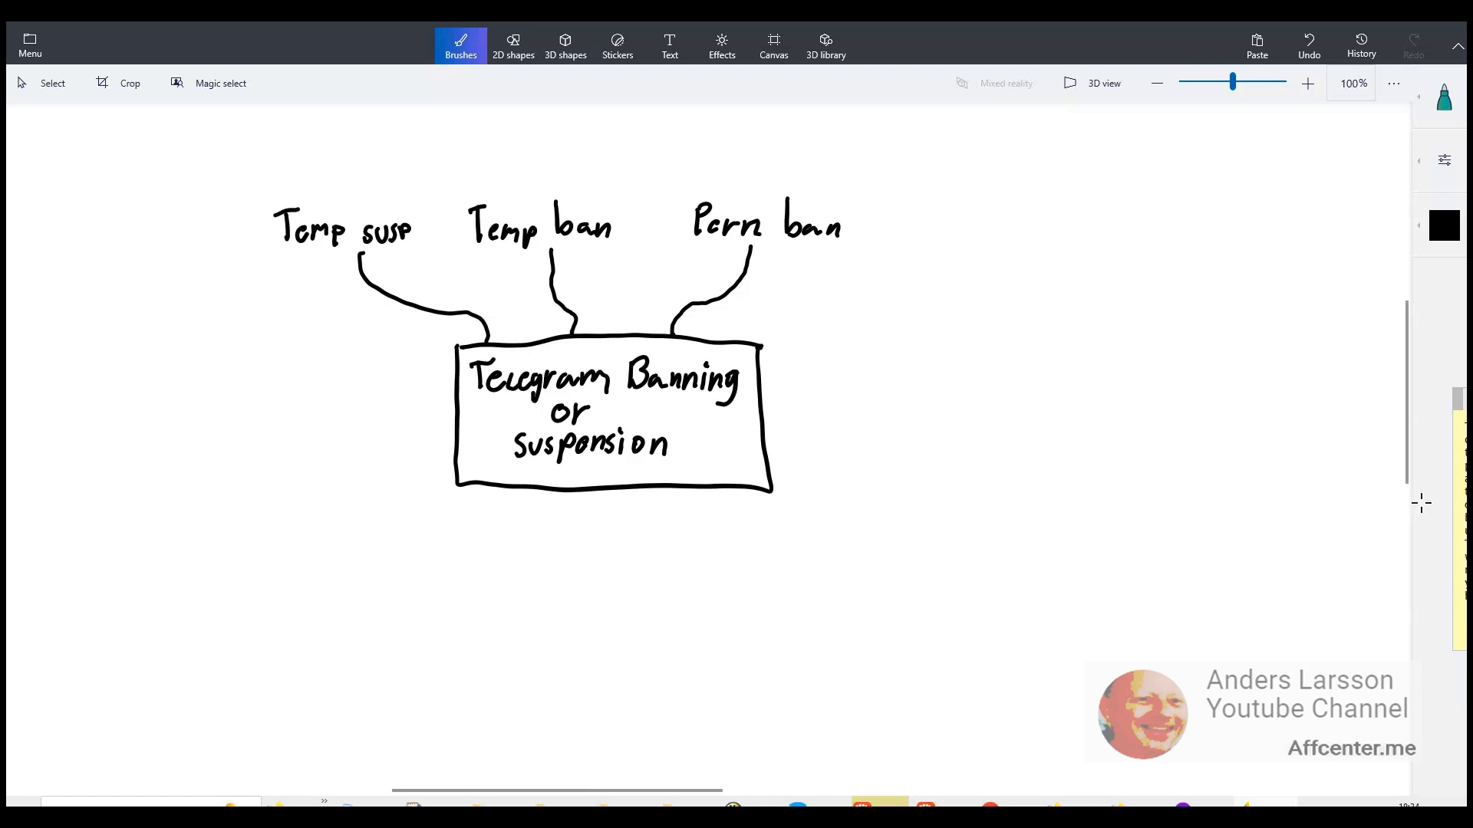
pyautogui.moveTo(1425, 512)
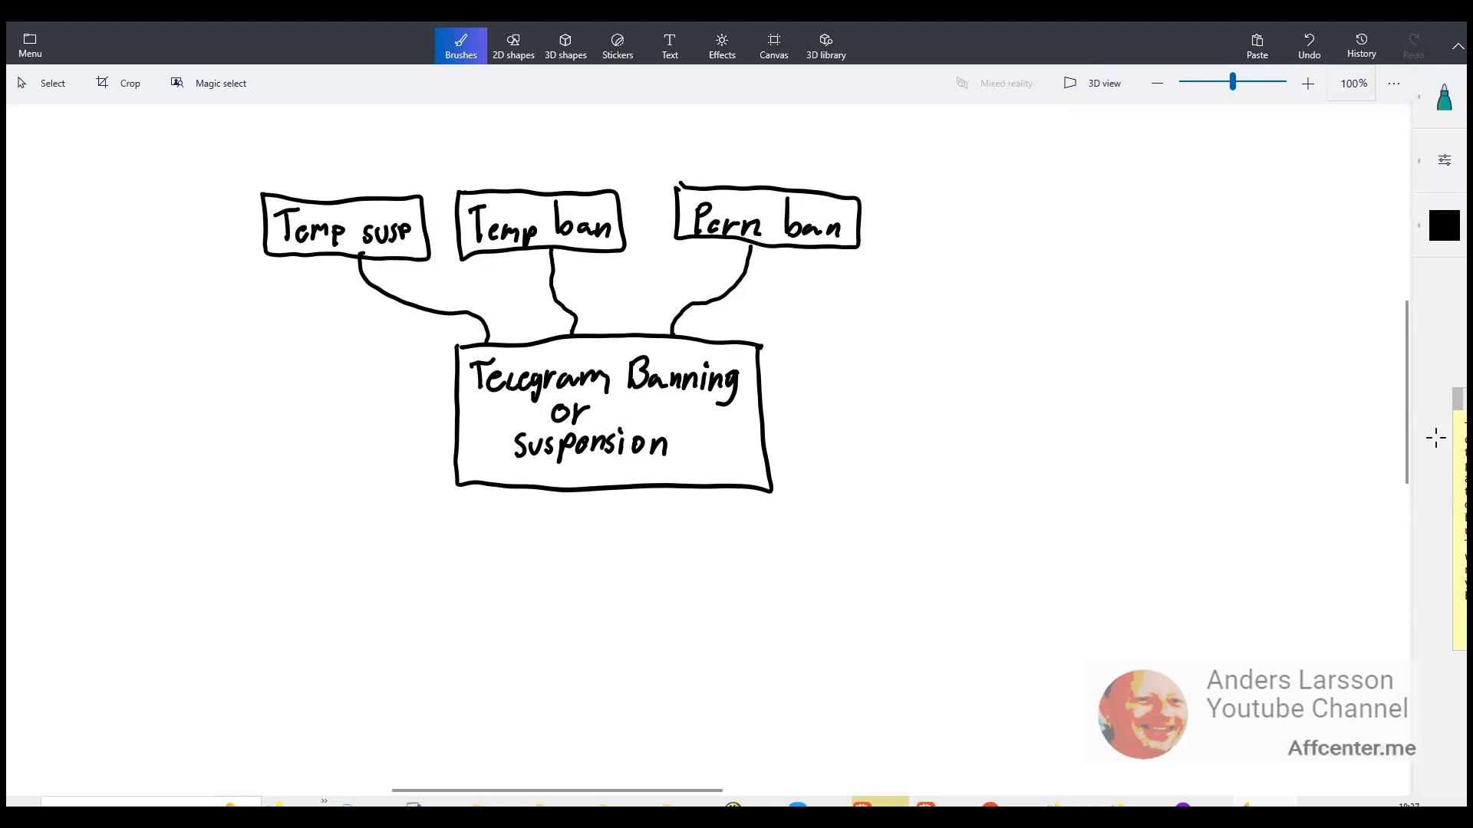
pyautogui.moveTo(1436, 441)
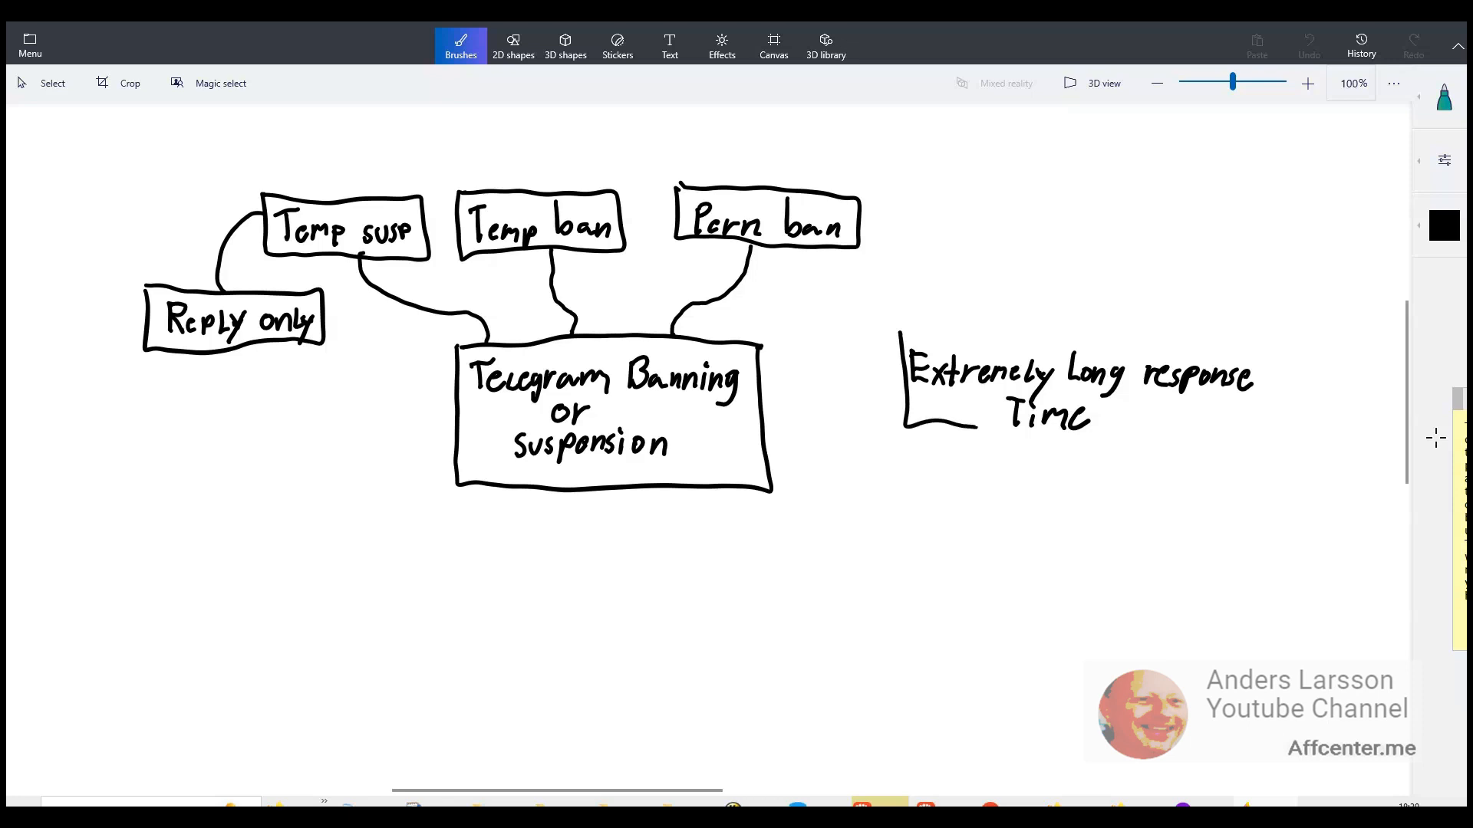
# - Outline Extremely Long response Time and draw an arrow to it from the main box
pyautogui.moveTo(911, 338); pyautogui.dragTo(1268, 442)
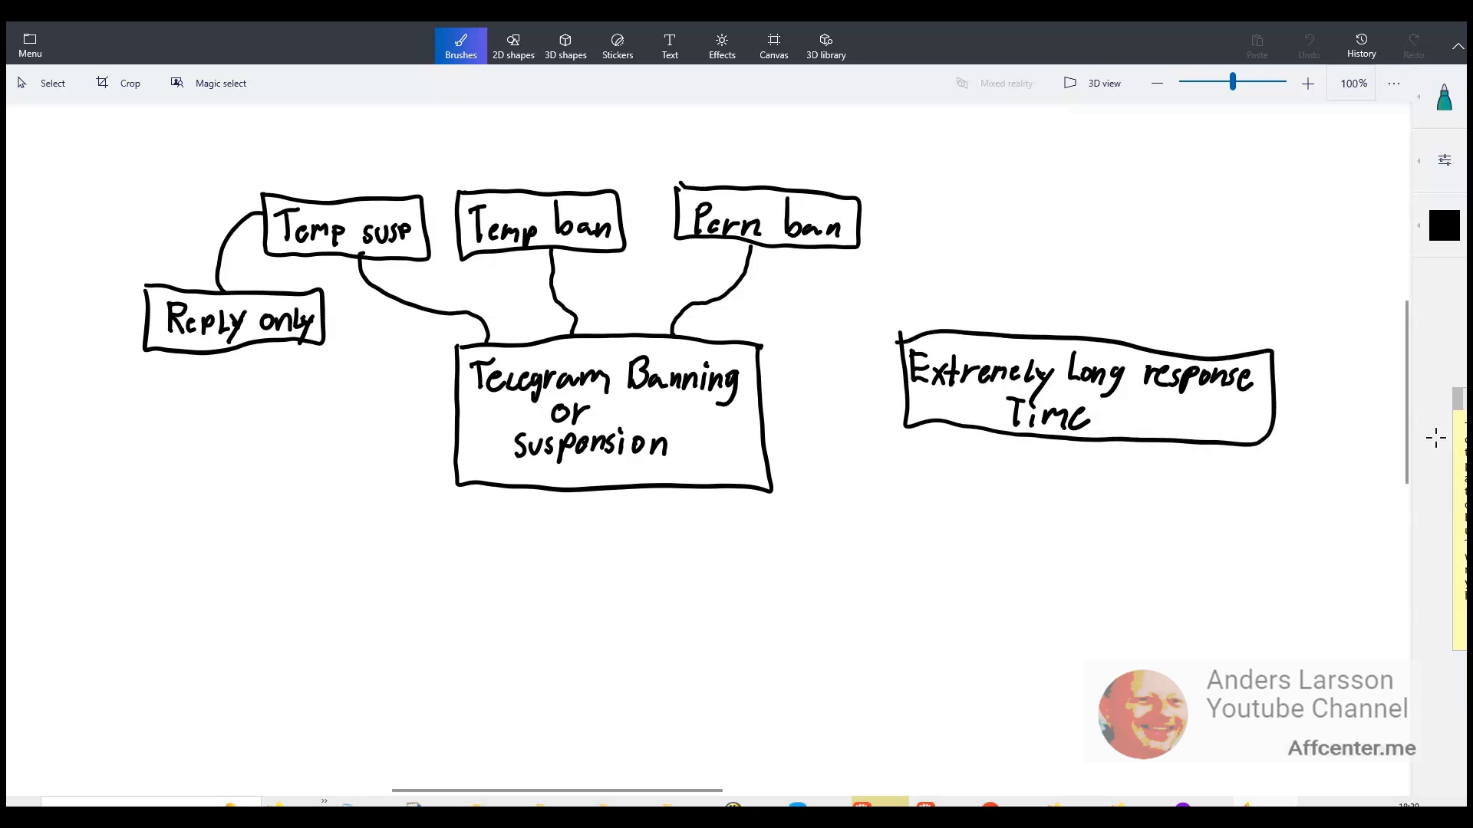
pyautogui.moveTo(770, 432); pyautogui.dragTo(897, 371)
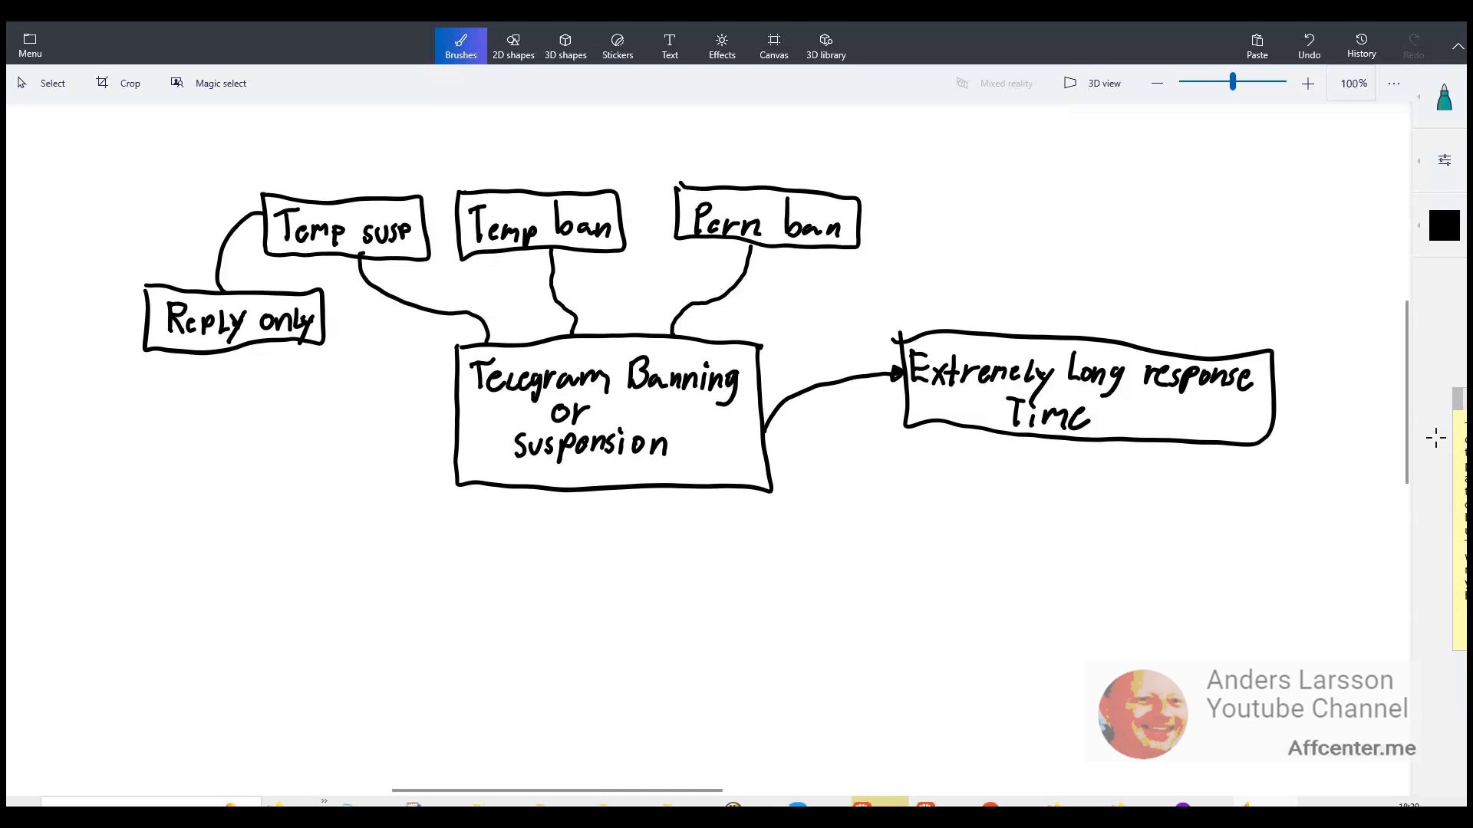
# - Handwrite Right approach? below the response-time box and link it to the main box
pyautogui.moveTo(869, 522); pyautogui.dragTo(1084, 526)
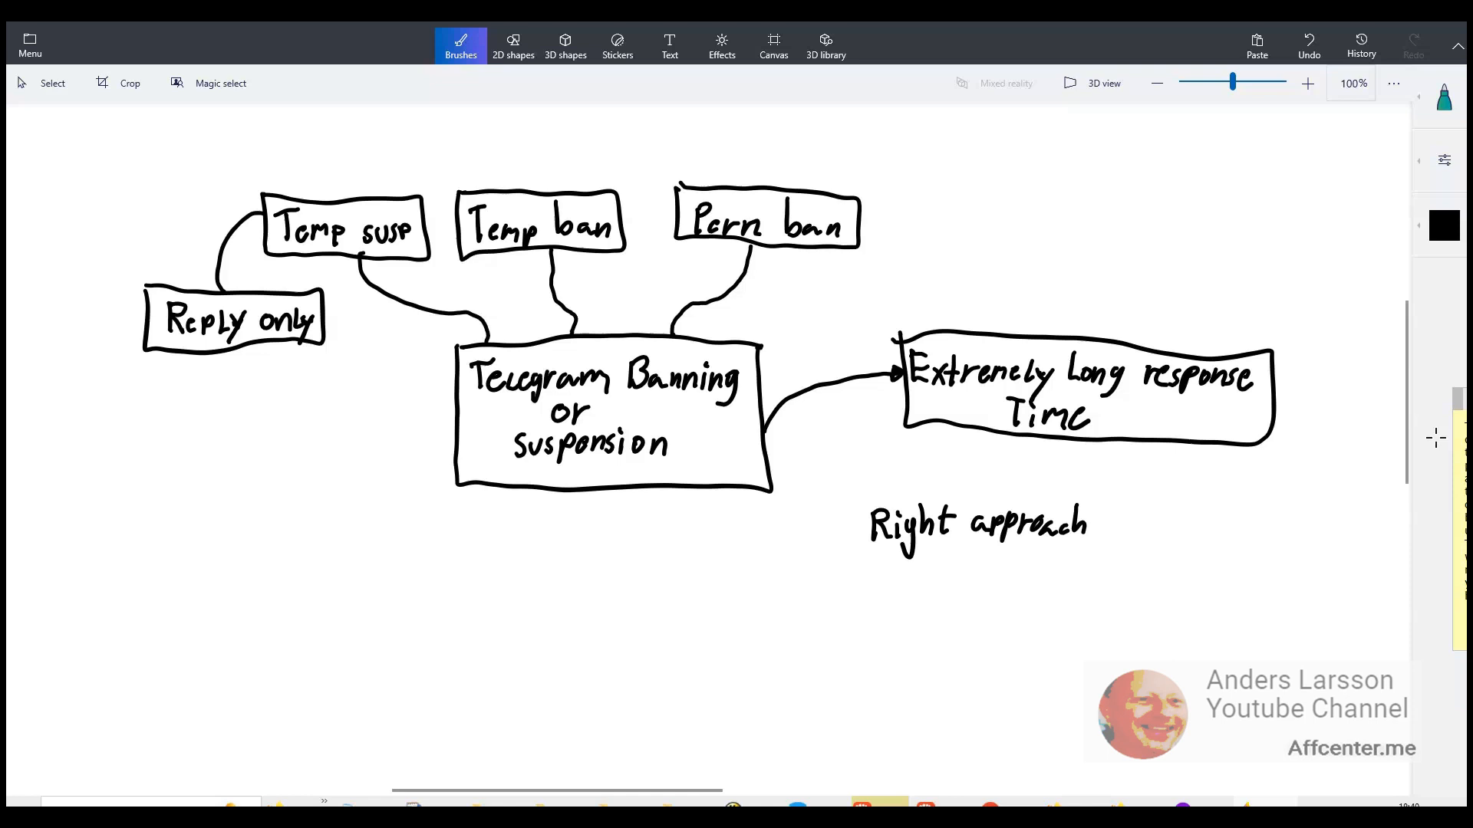
pyautogui.moveTo(775, 456); pyautogui.dragTo(859, 526)
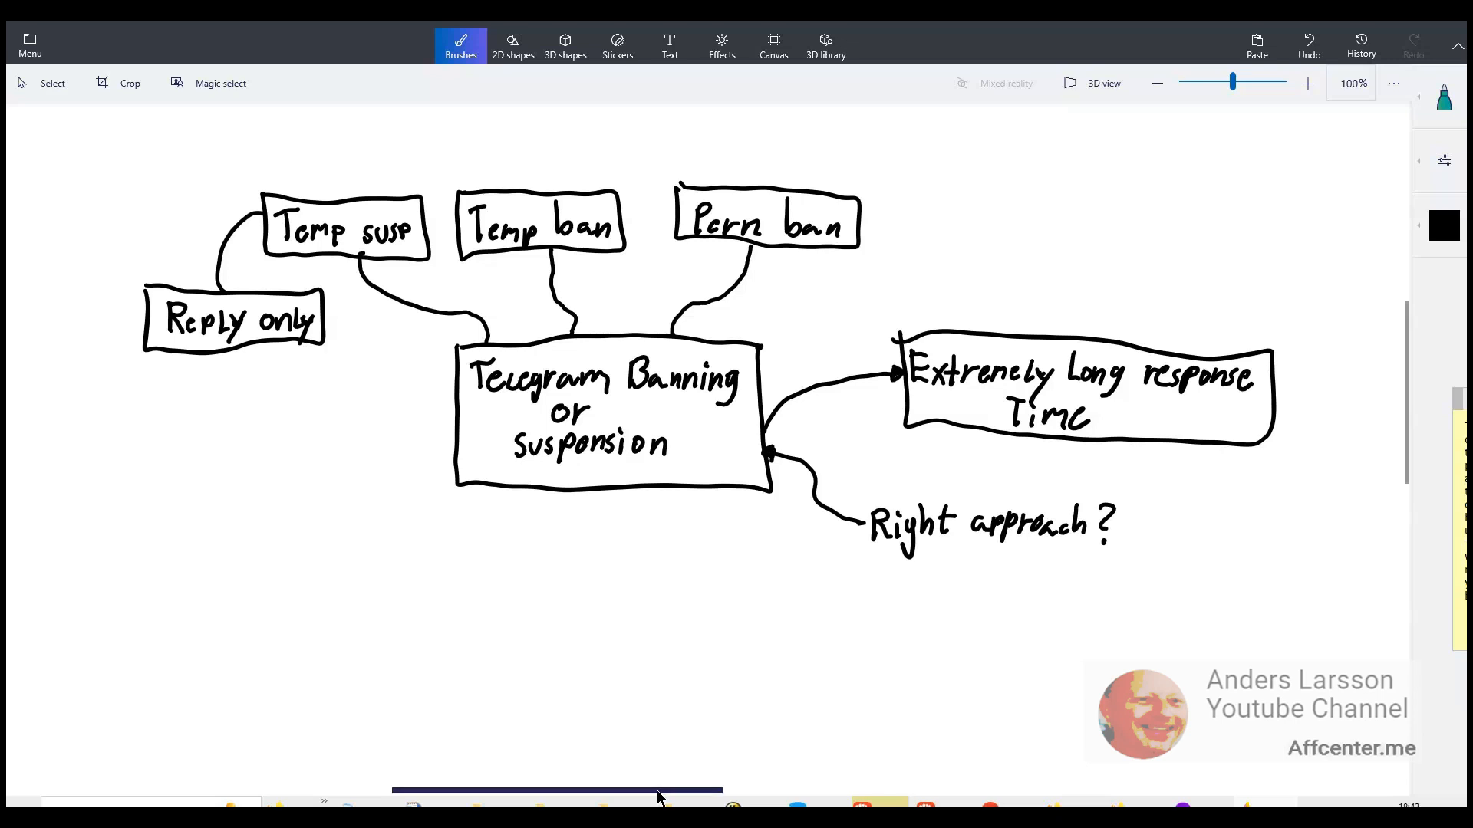
pyautogui.moveTo(655, 798)
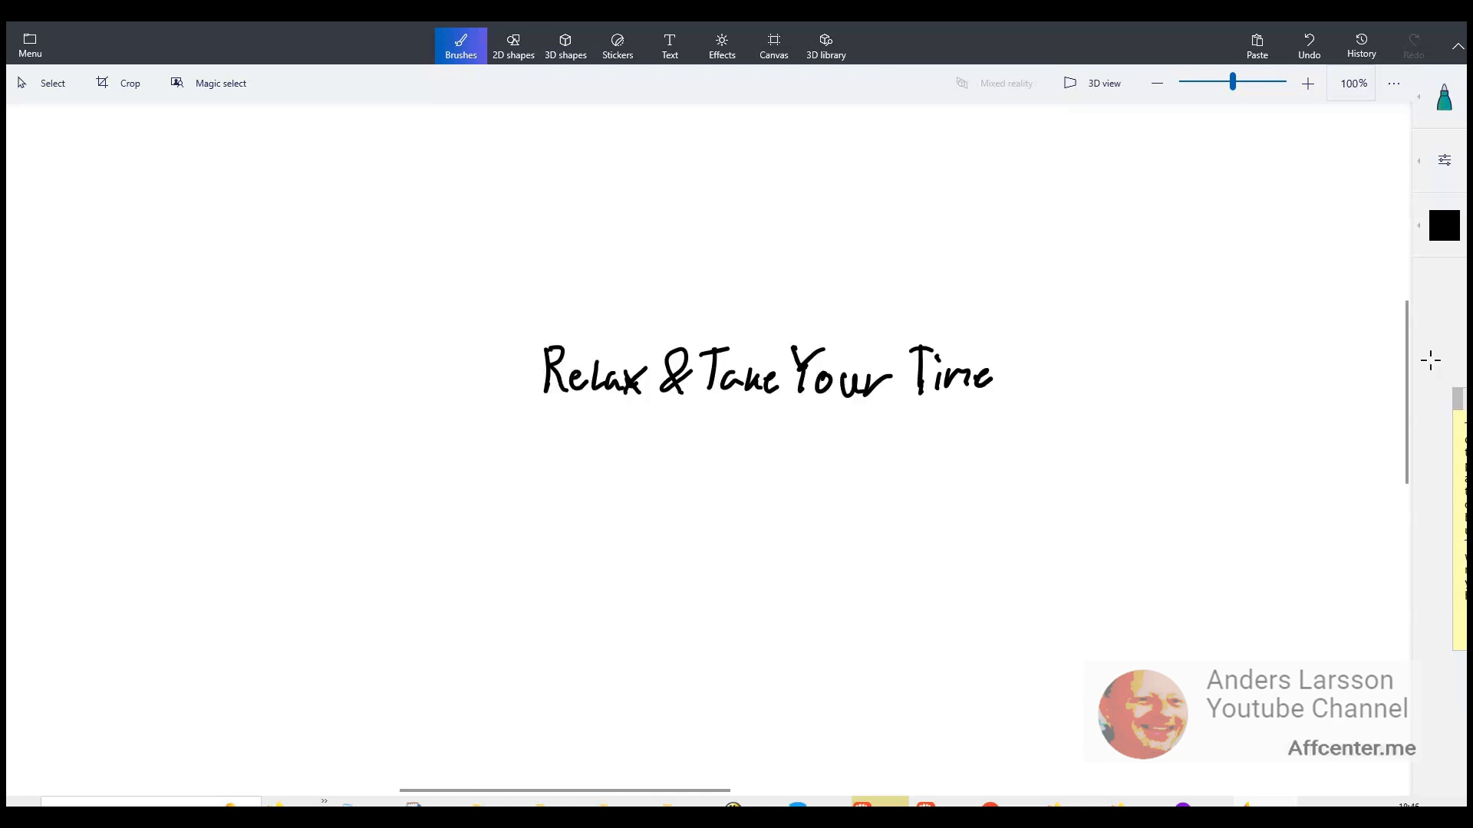
# - Box Relax & Take Your Time, sketch a braced 3x3 grid of video squares, and connect the brace to the box
pyautogui.moveTo(525, 322); pyautogui.dragTo(801, 423)
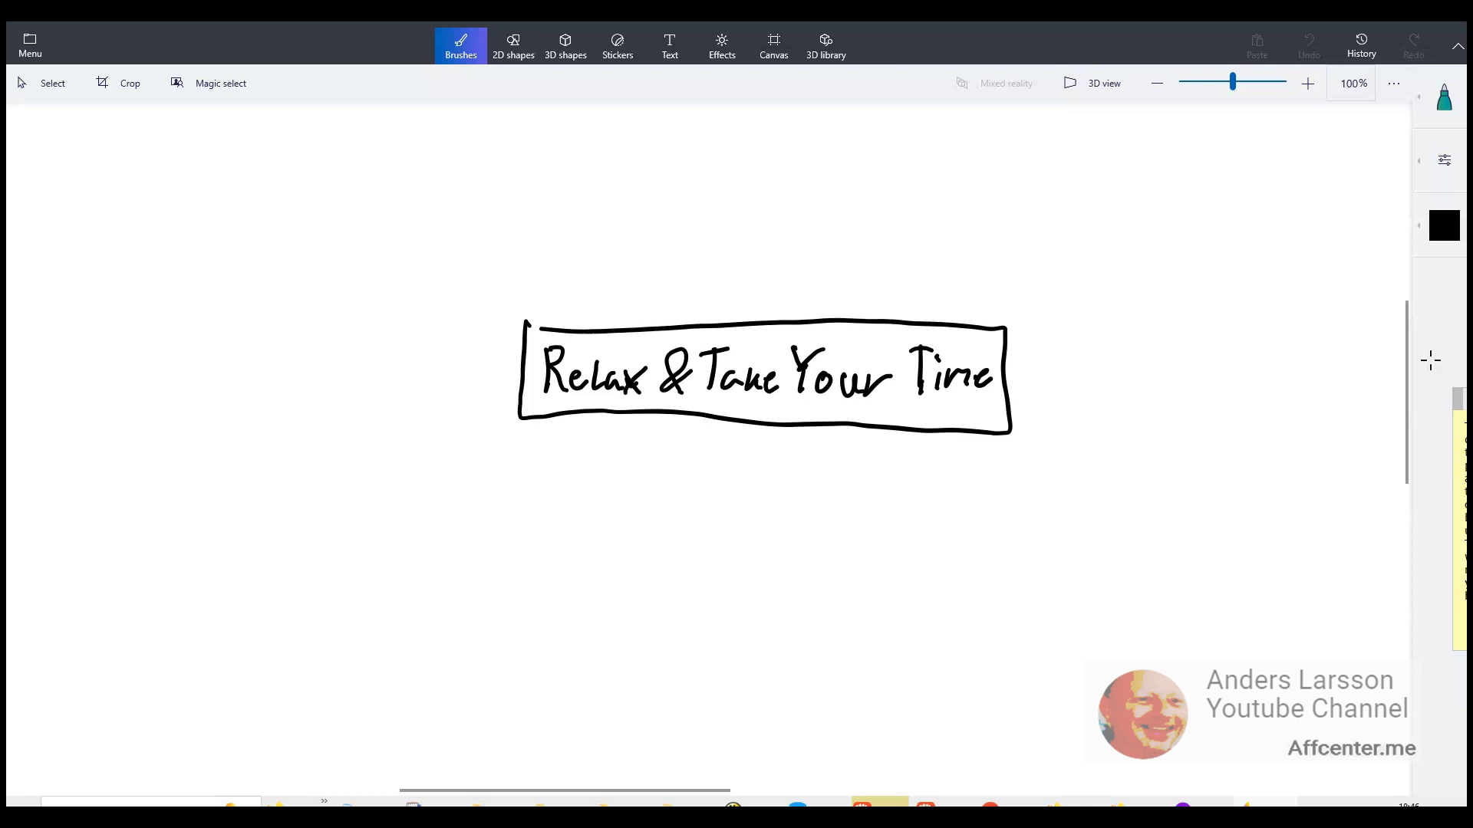
pyautogui.moveTo(563, 141); pyautogui.dragTo(770, 282)
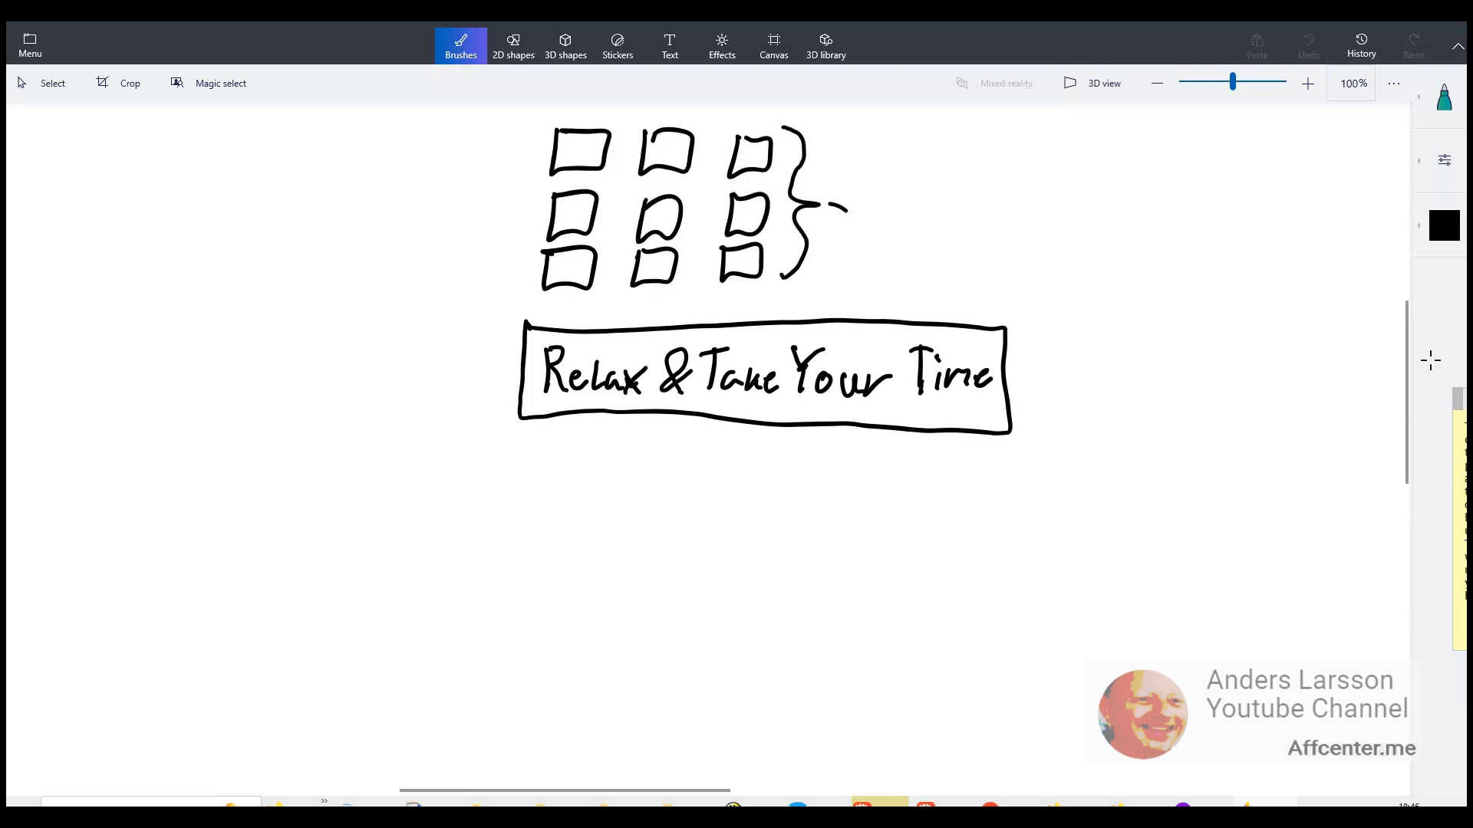
pyautogui.moveTo(827, 202); pyautogui.dragTo(850, 323)
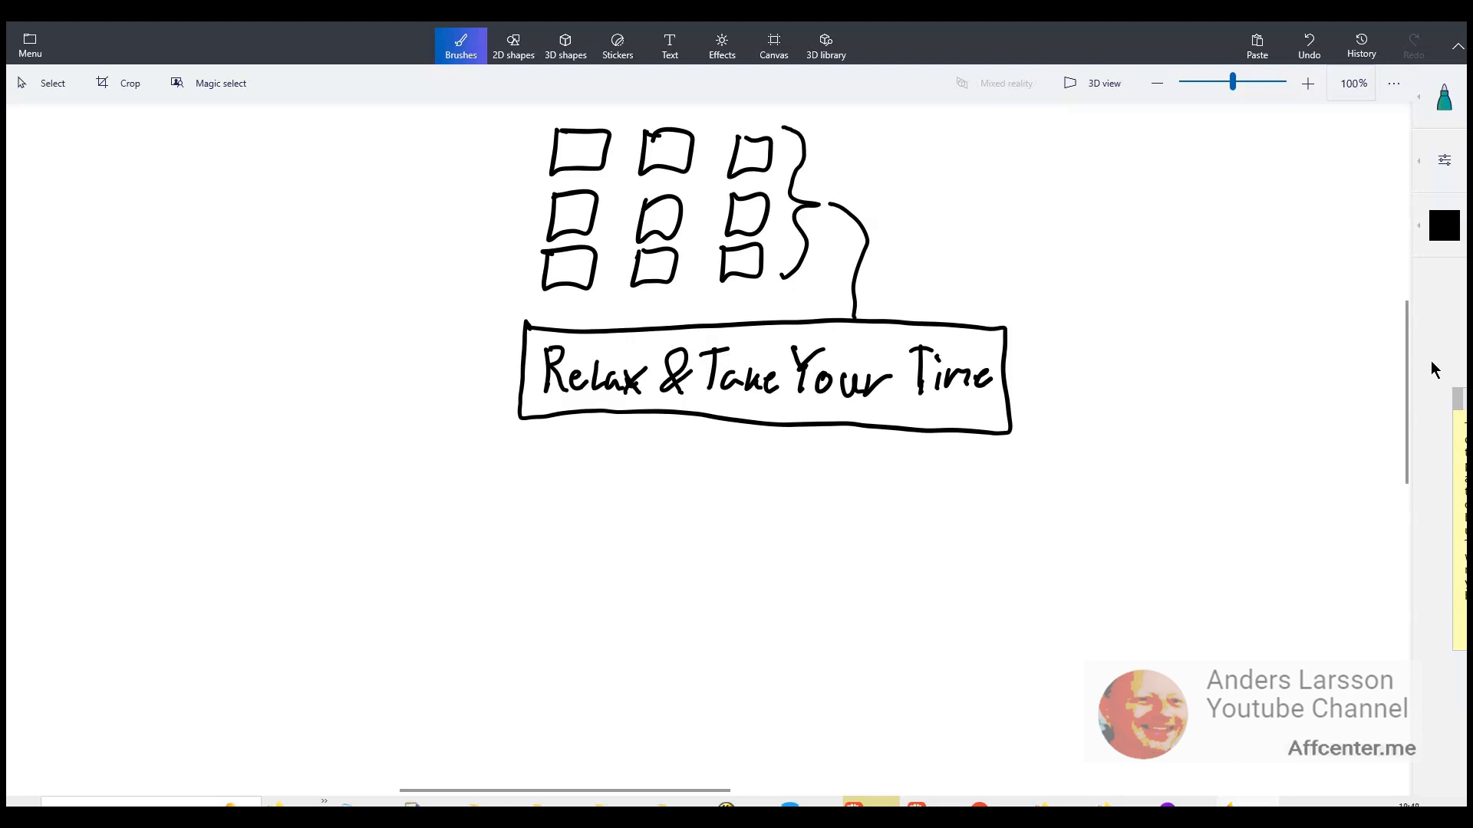
pyautogui.moveTo(1430, 361)
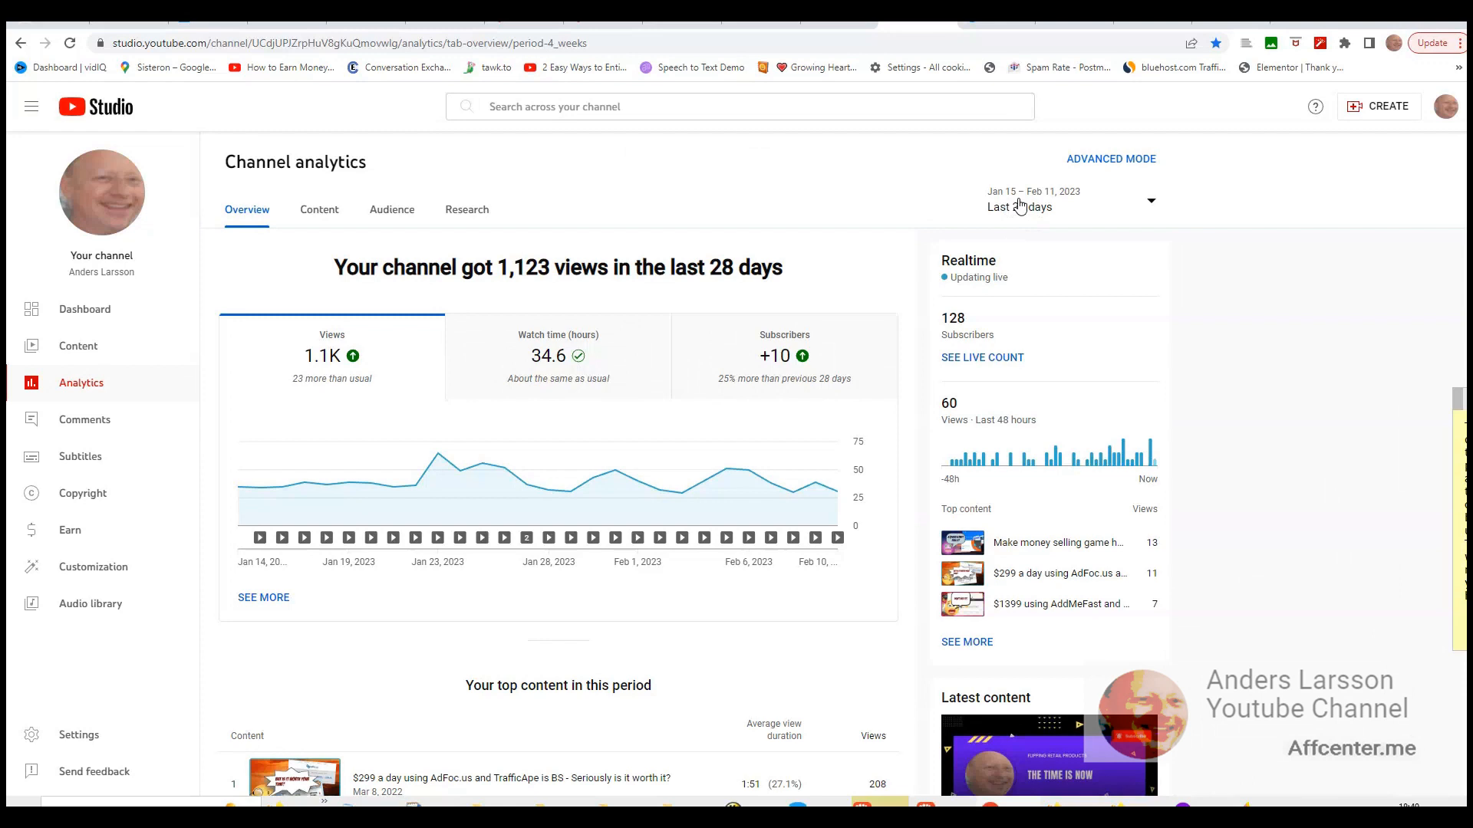
pyautogui.moveTo(1017, 298)
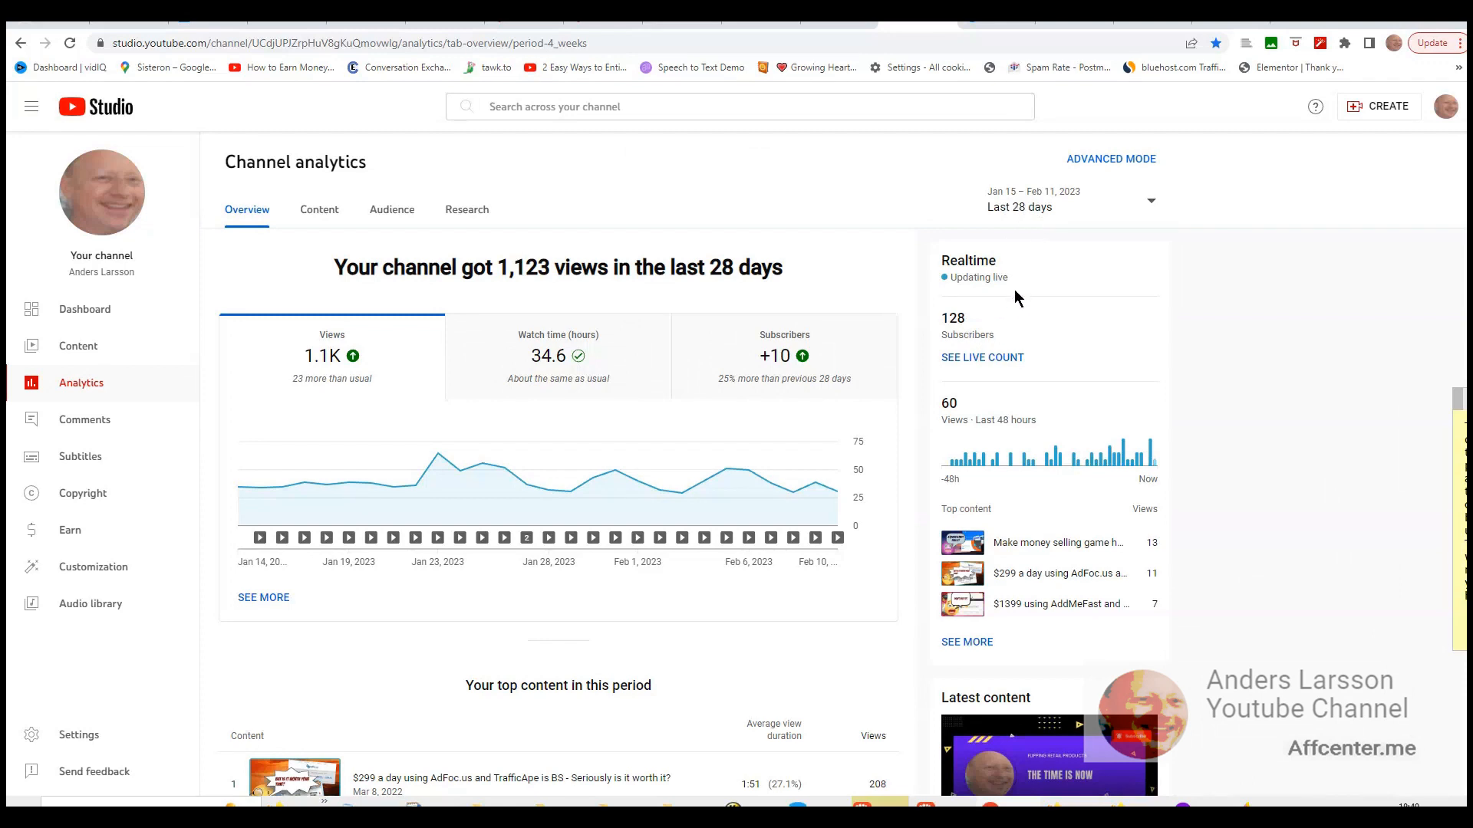
pyautogui.moveTo(1026, 256)
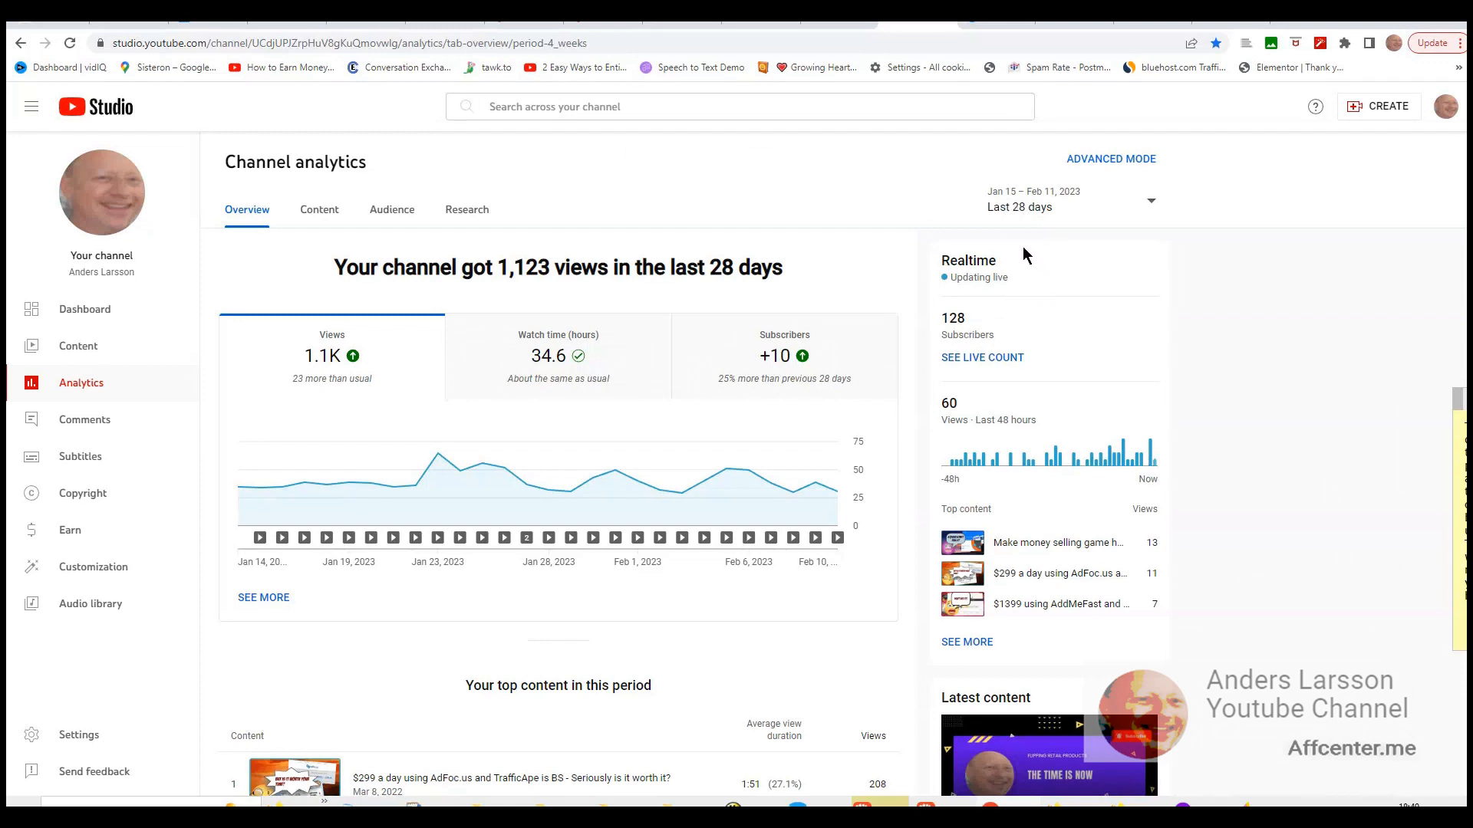
pyautogui.moveTo(1101, 304)
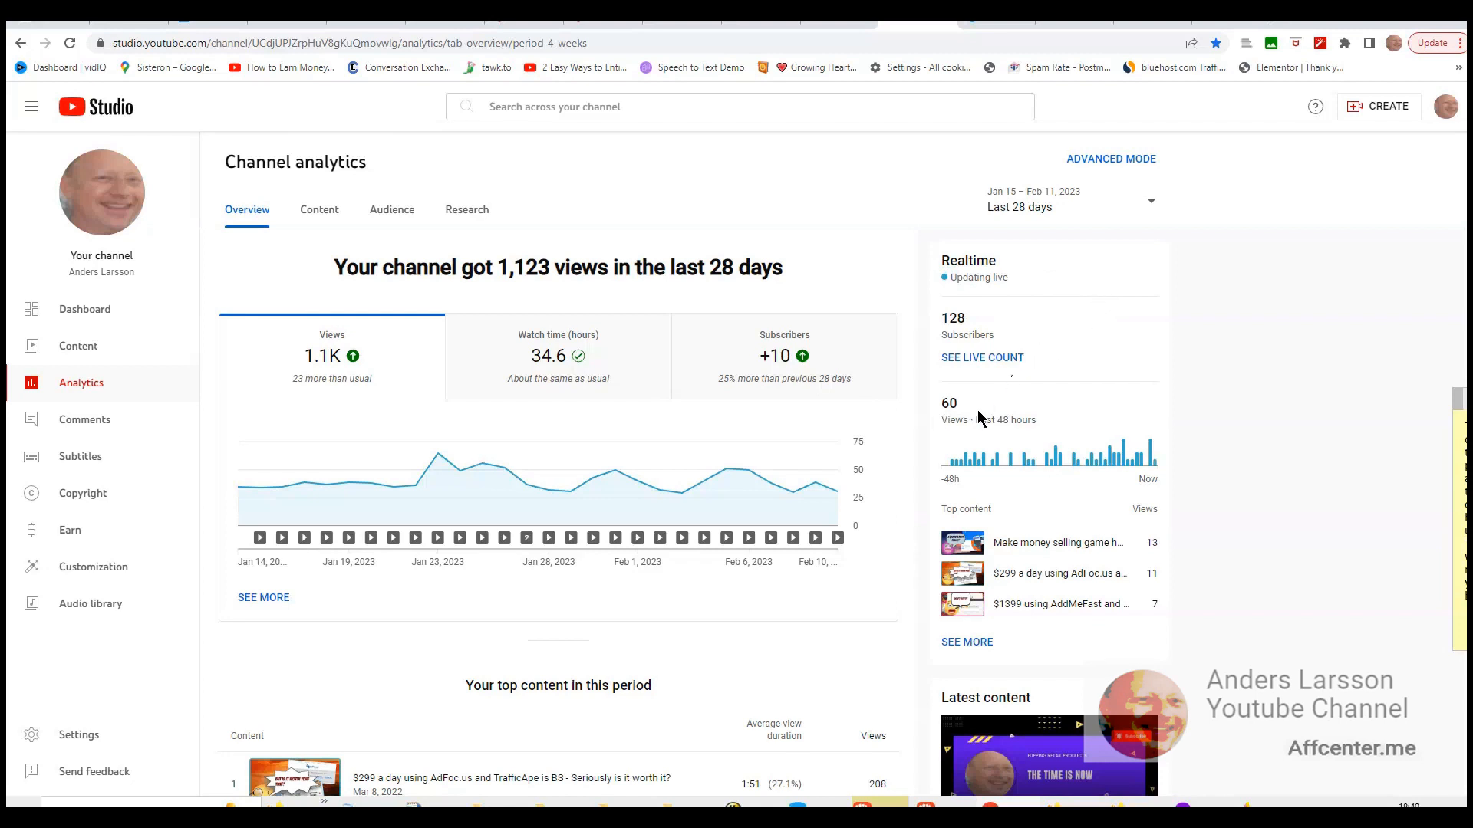
pyautogui.moveTo(1066, 243)
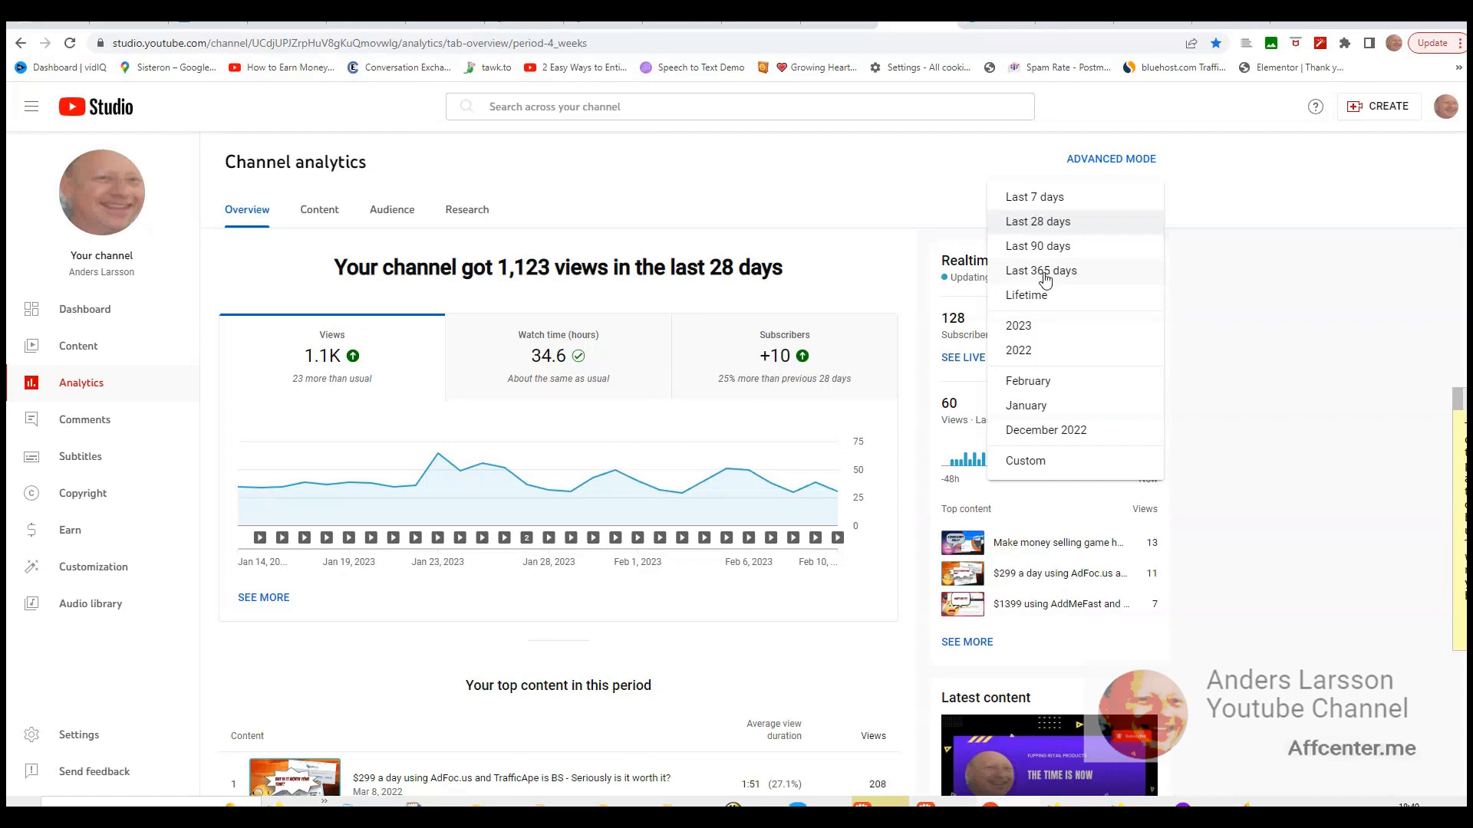
# - Show the channel analytics views chart for the last 365 days
pyautogui.click(1040, 270)
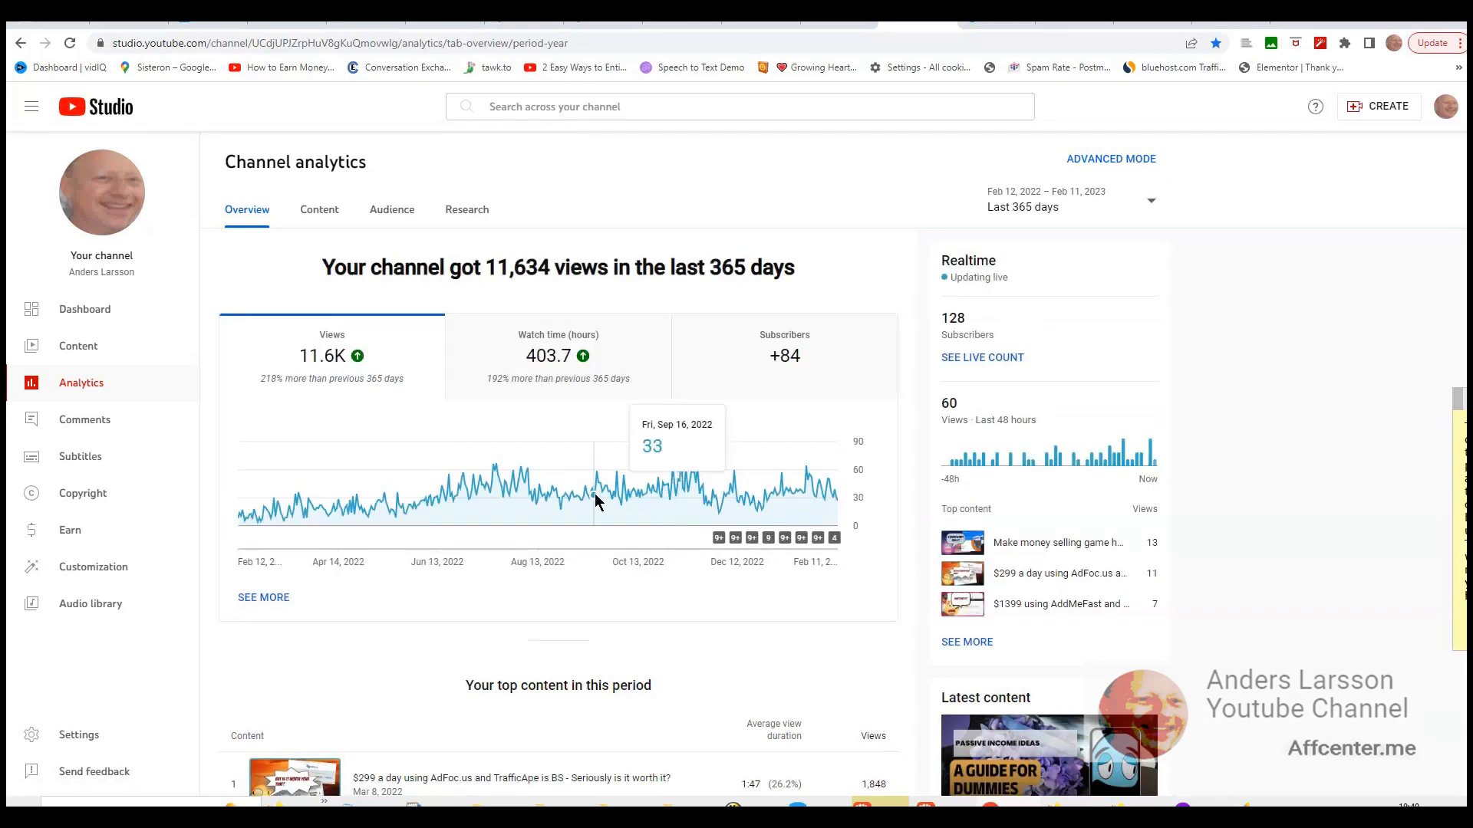
pyautogui.moveTo(572, 496)
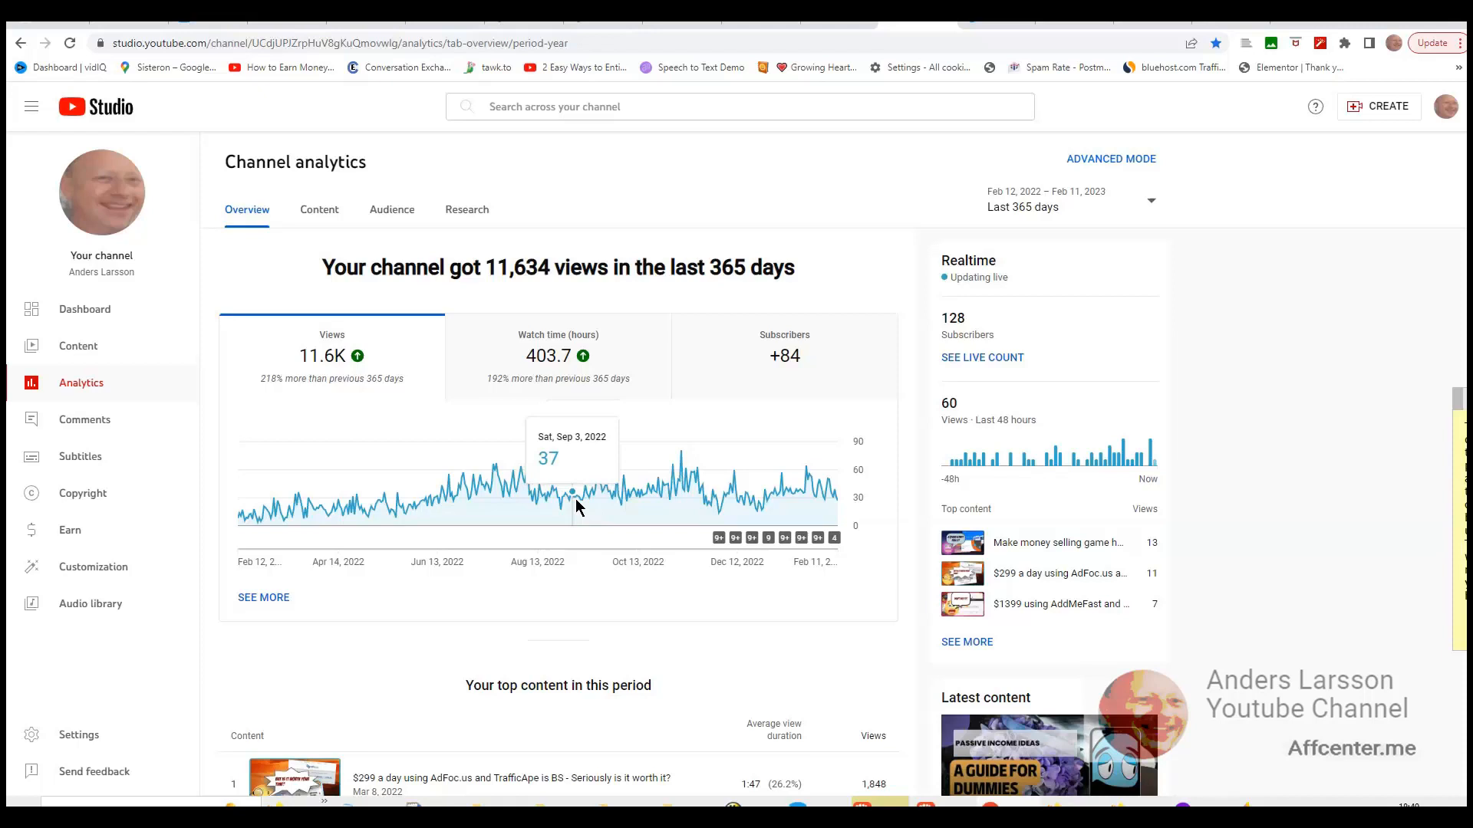
pyautogui.moveTo(579, 497)
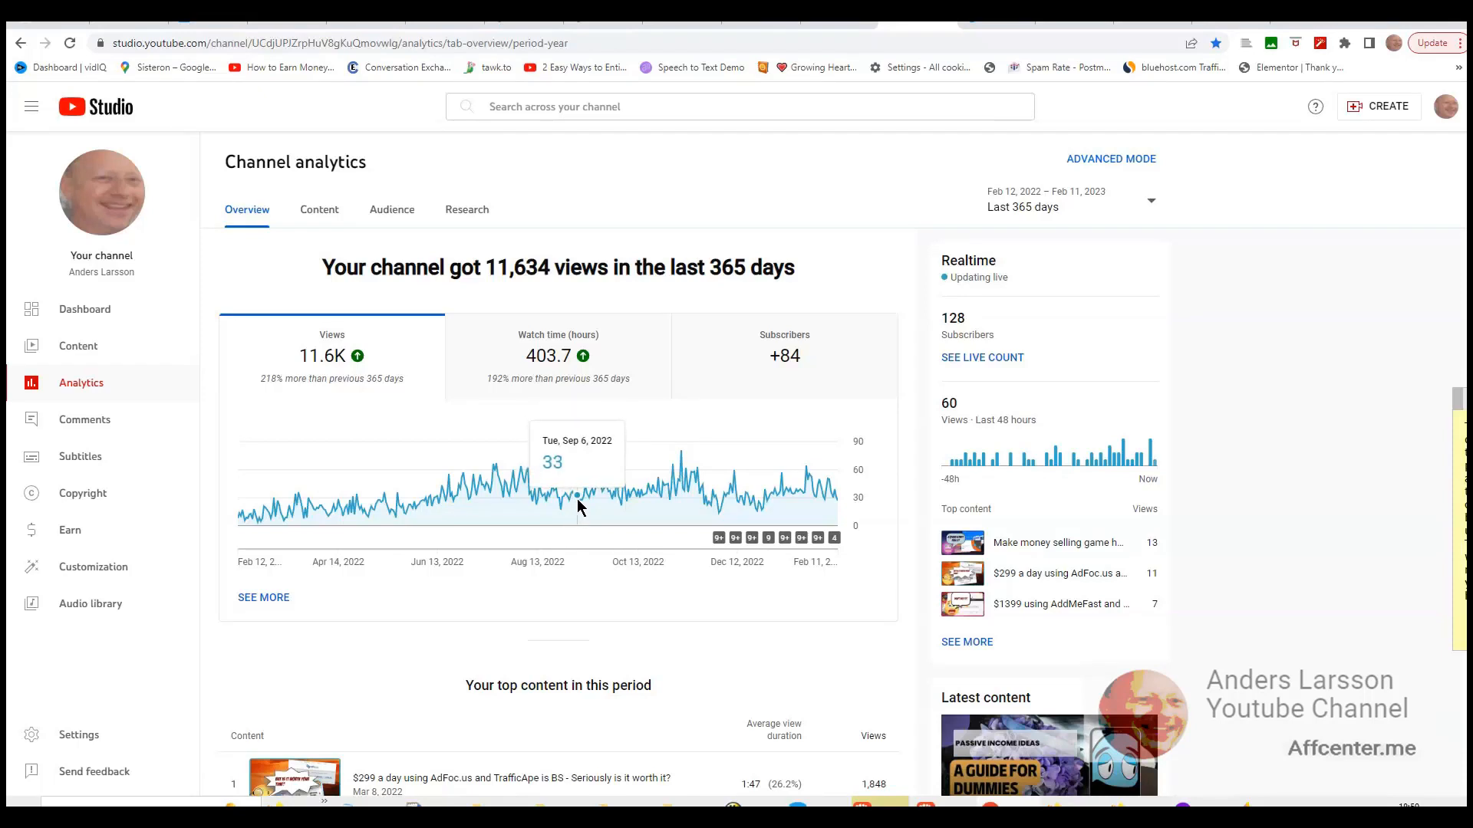
pyautogui.moveTo(614, 500)
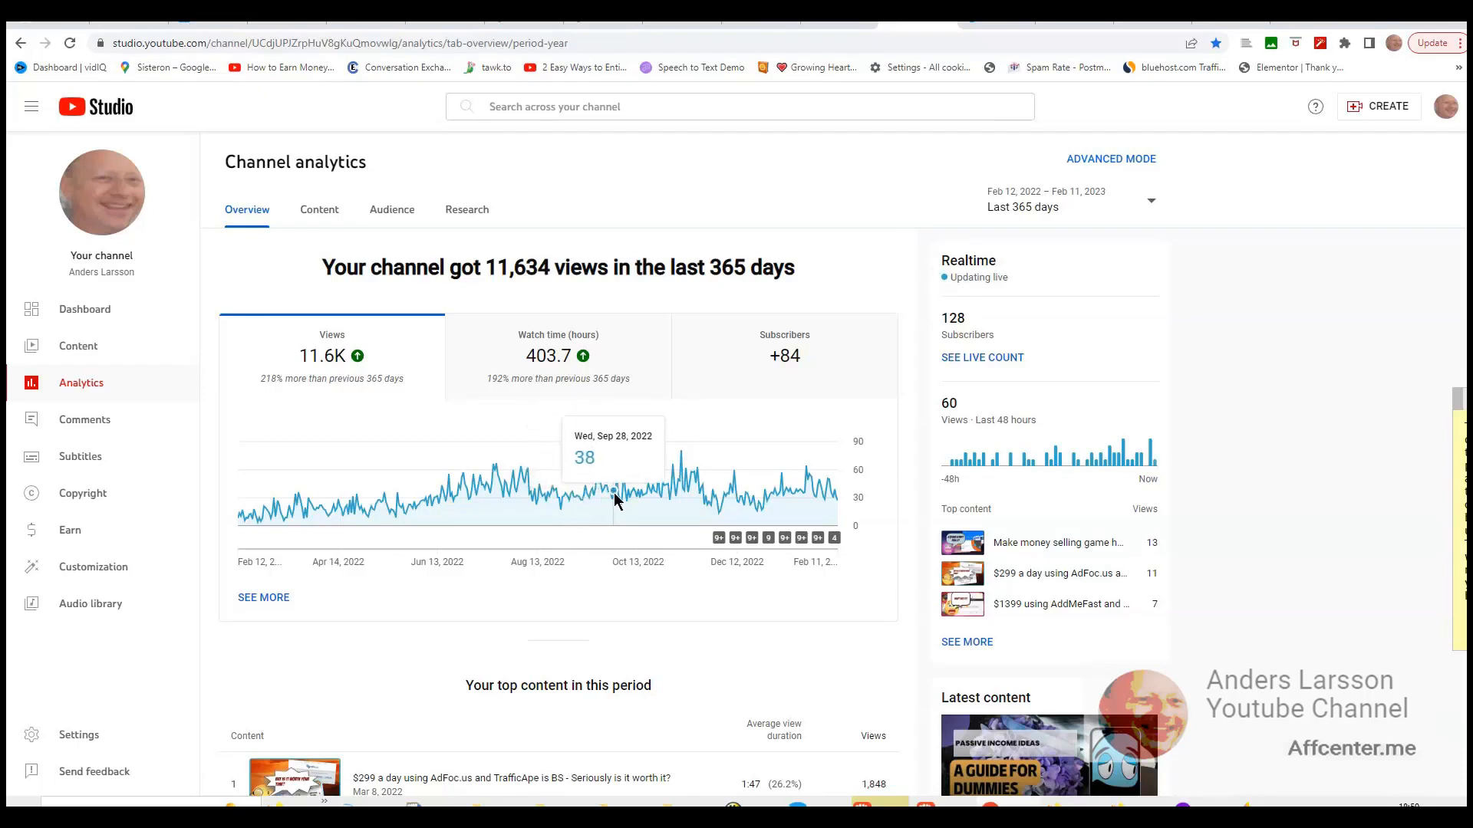
pyautogui.moveTo(609, 497)
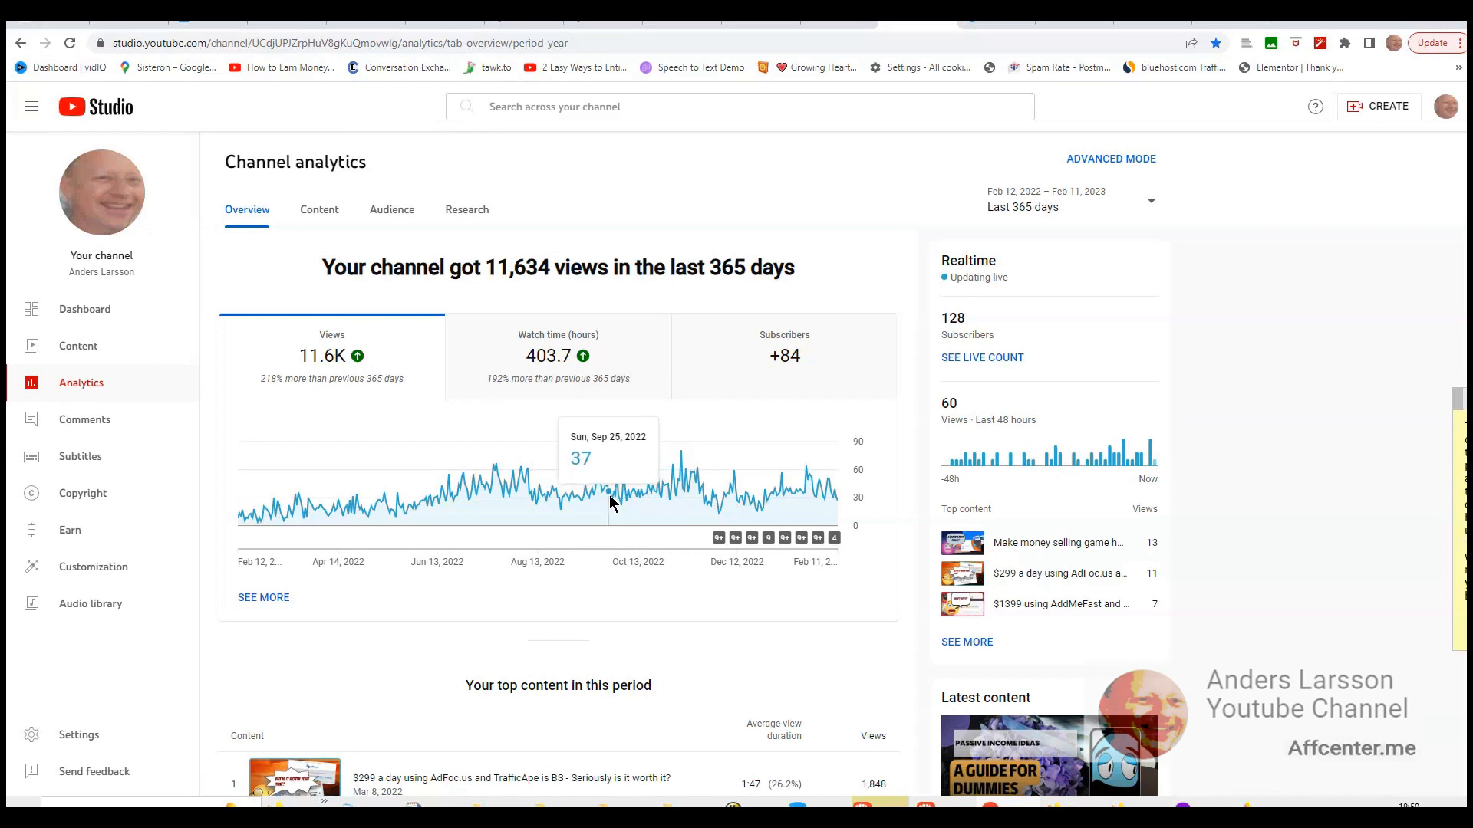
pyautogui.moveTo(608, 495)
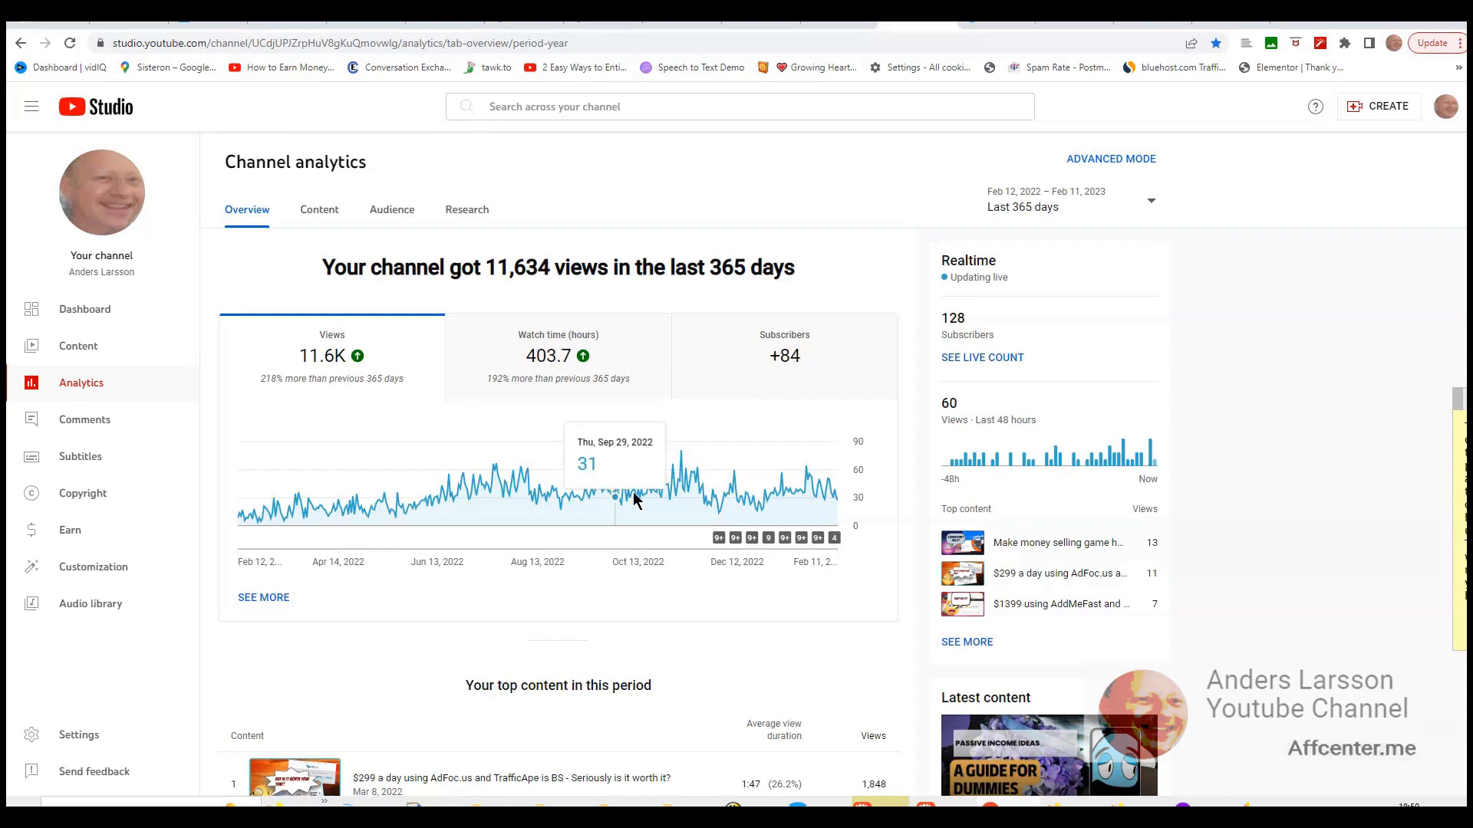
pyautogui.moveTo(697, 480)
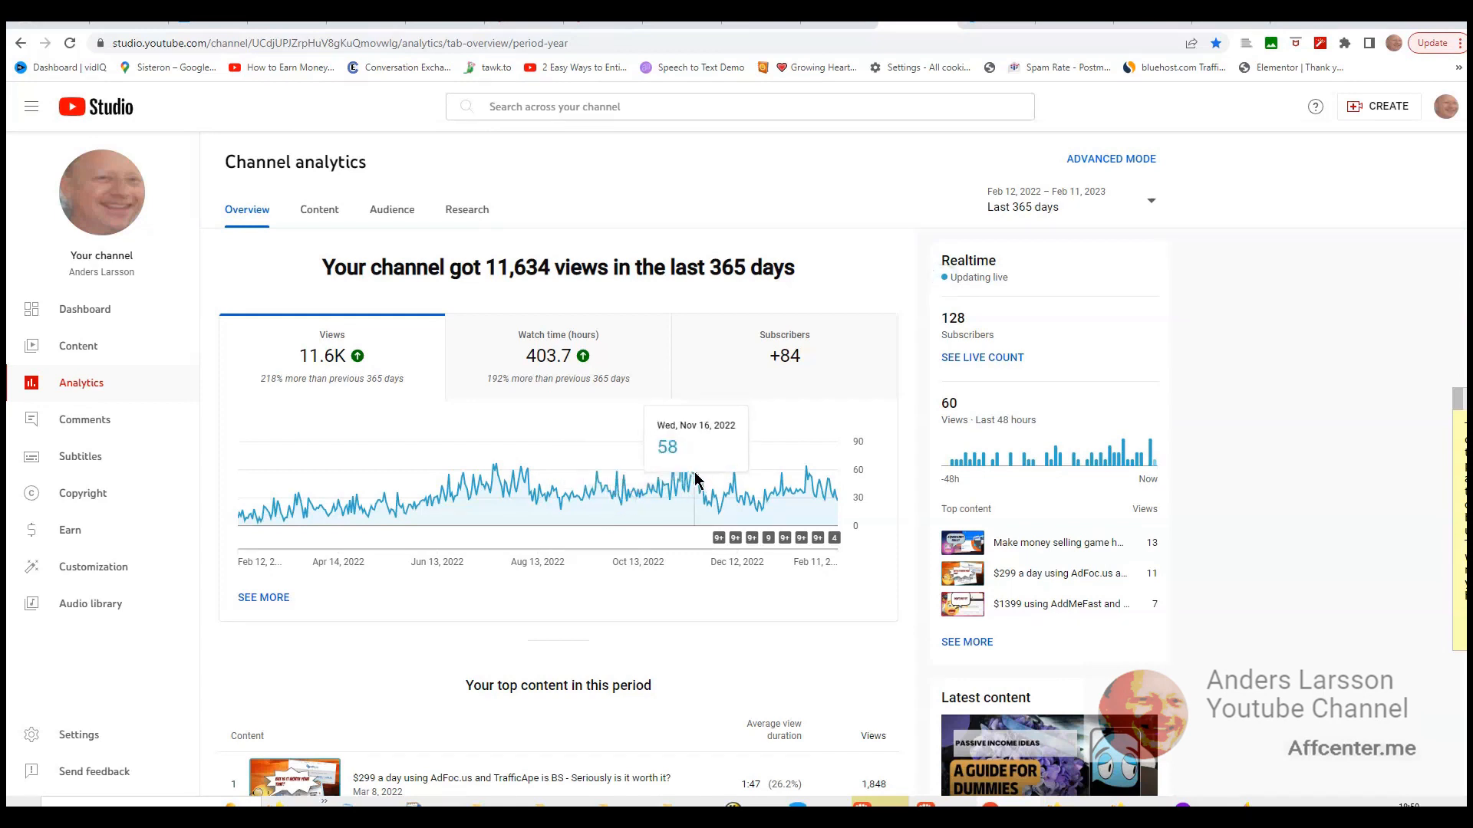
pyautogui.moveTo(691, 474)
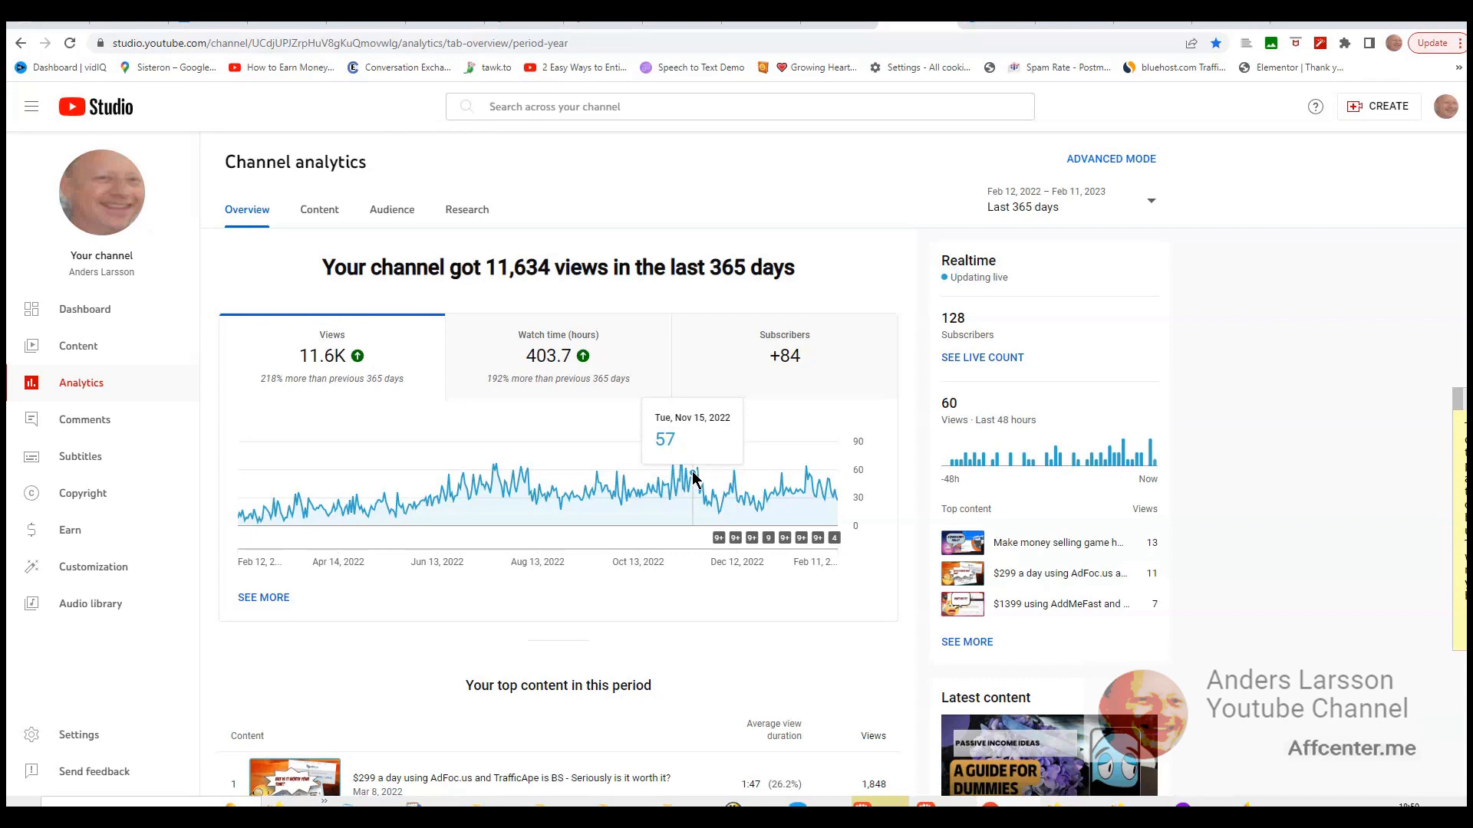
pyautogui.moveTo(689, 474)
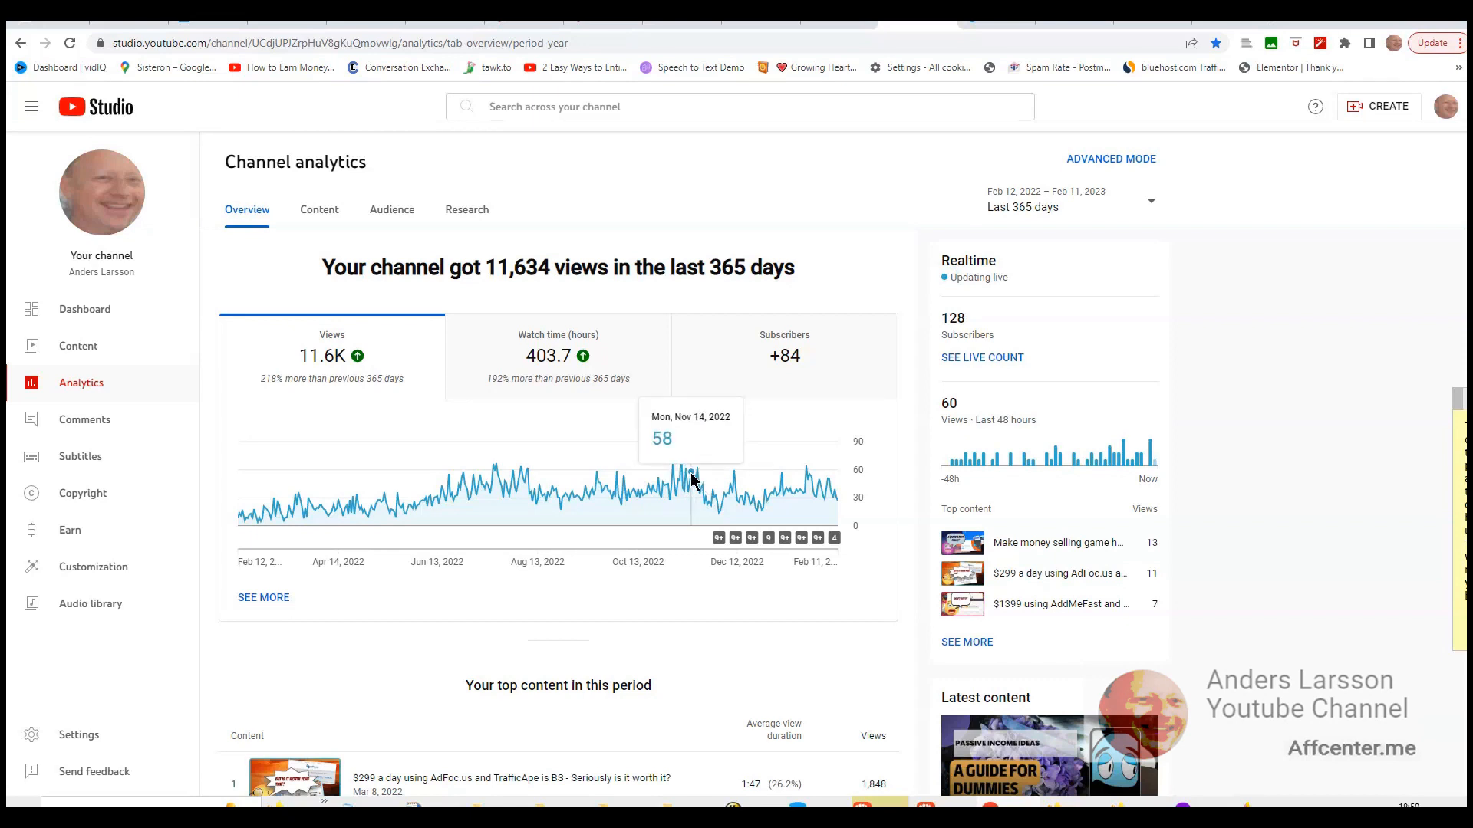
pyautogui.moveTo(700, 500)
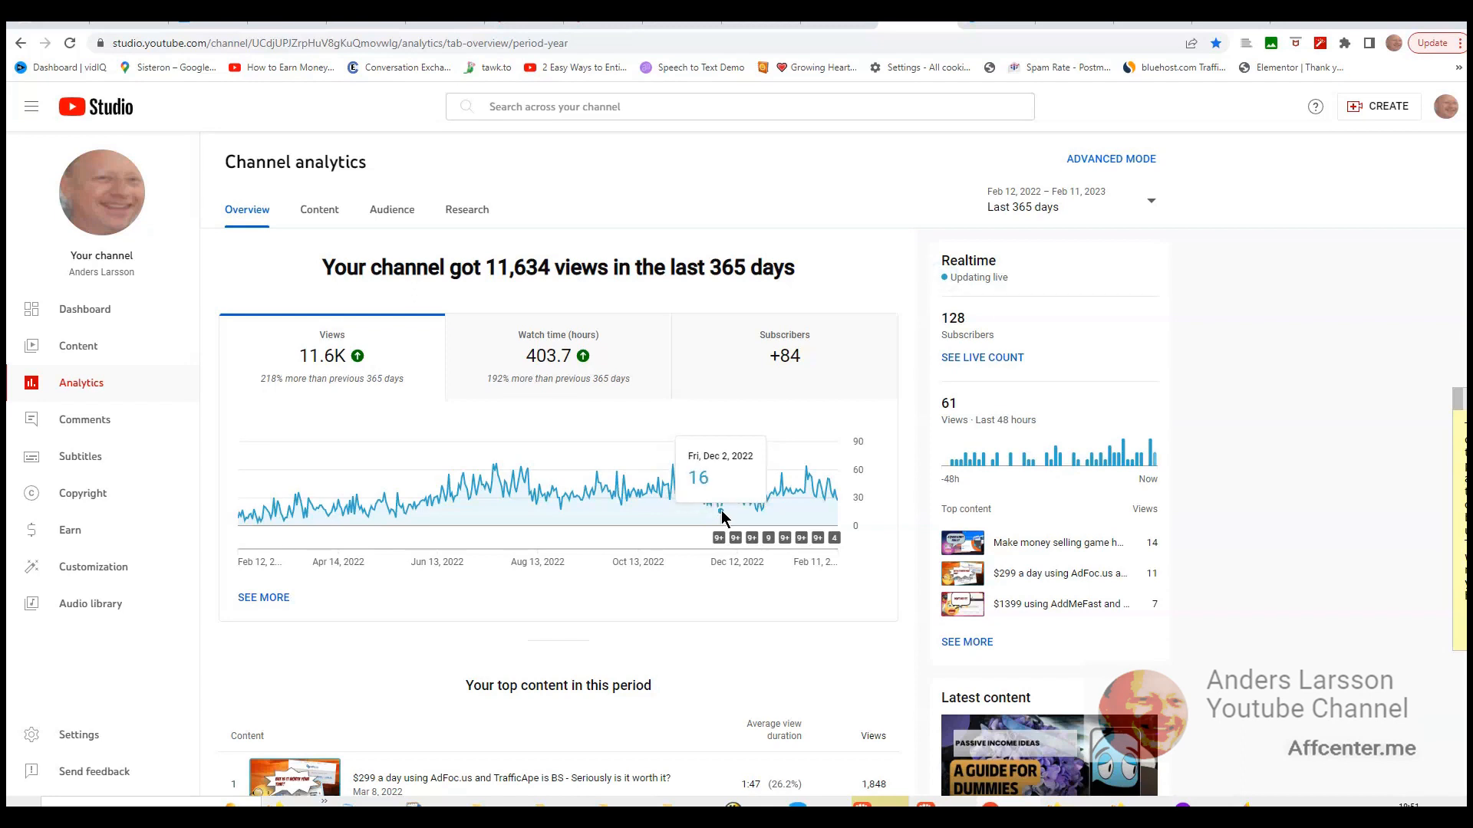
pyautogui.moveTo(732, 509)
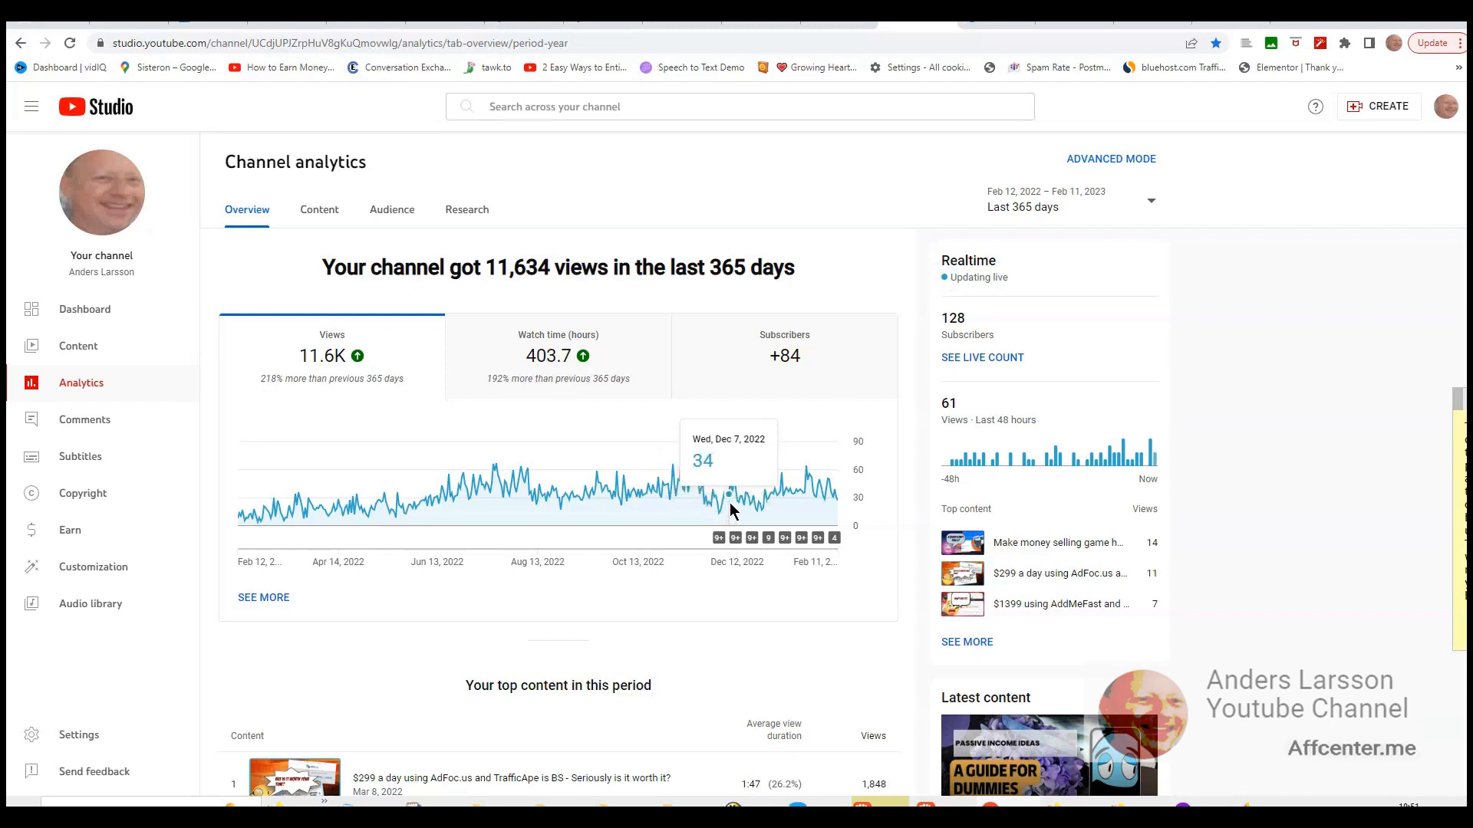
pyautogui.moveTo(743, 500)
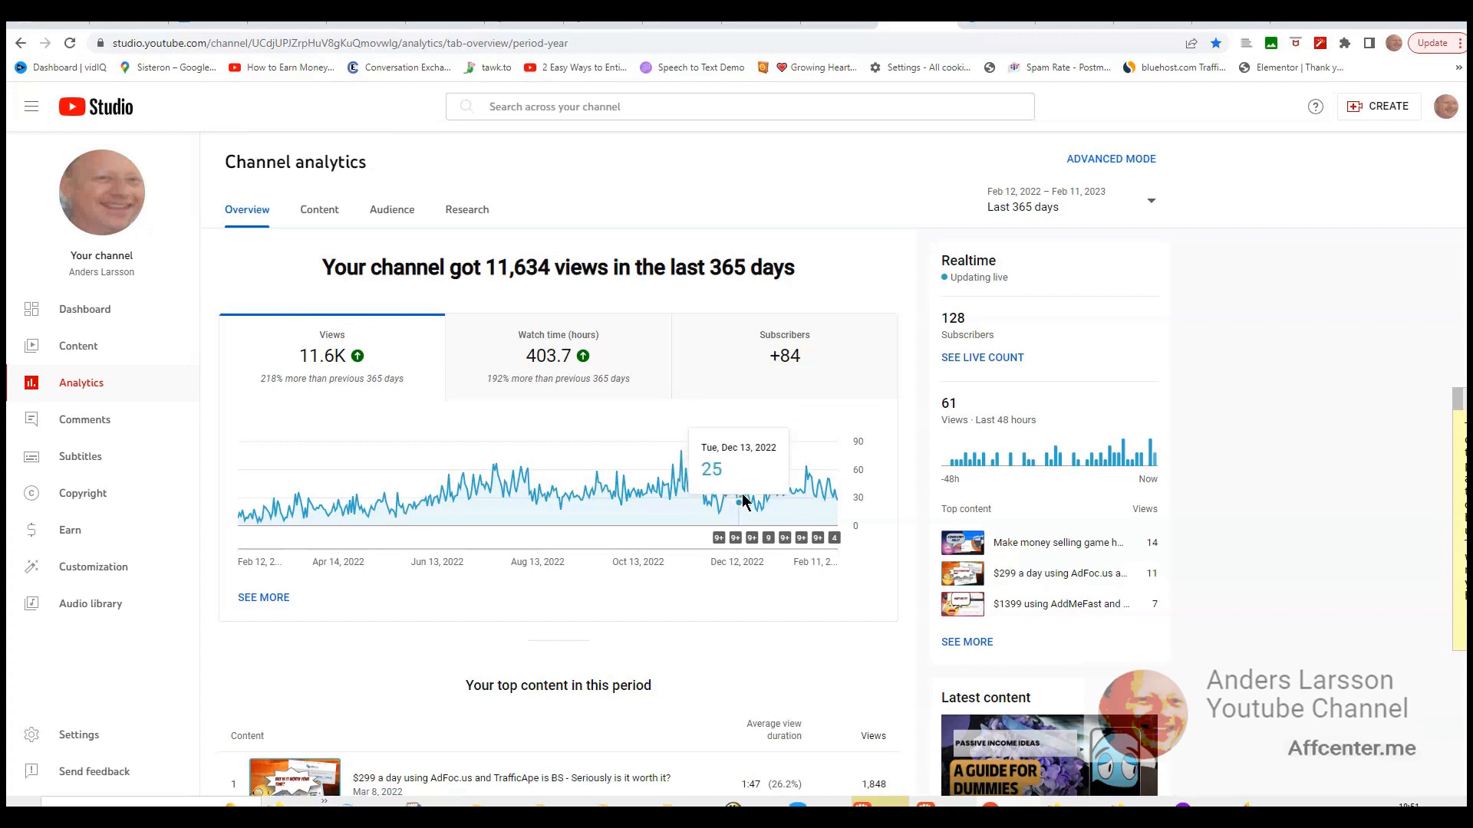
pyautogui.moveTo(796, 488)
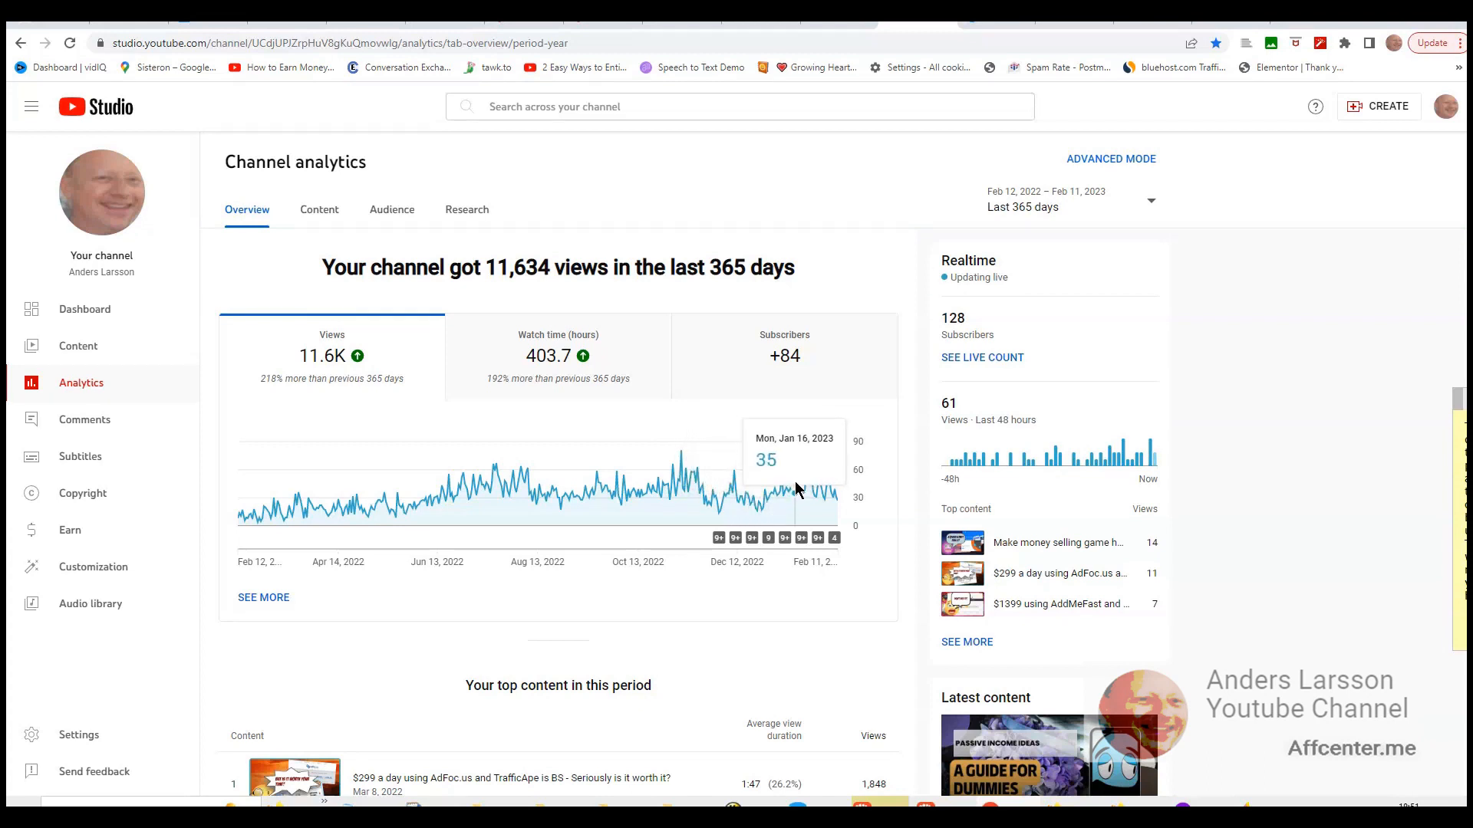
pyautogui.moveTo(781, 497)
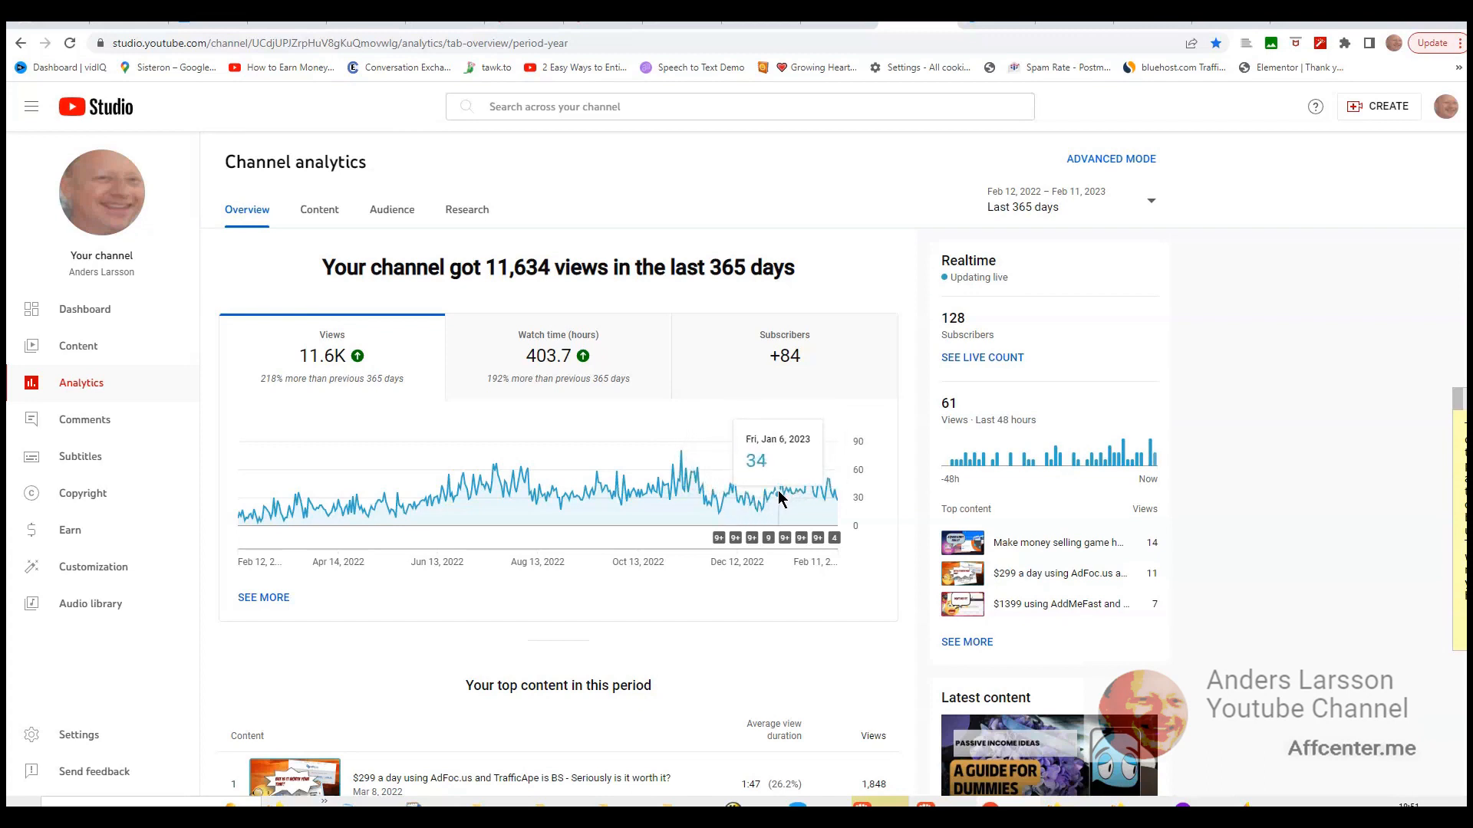
pyautogui.moveTo(792, 501)
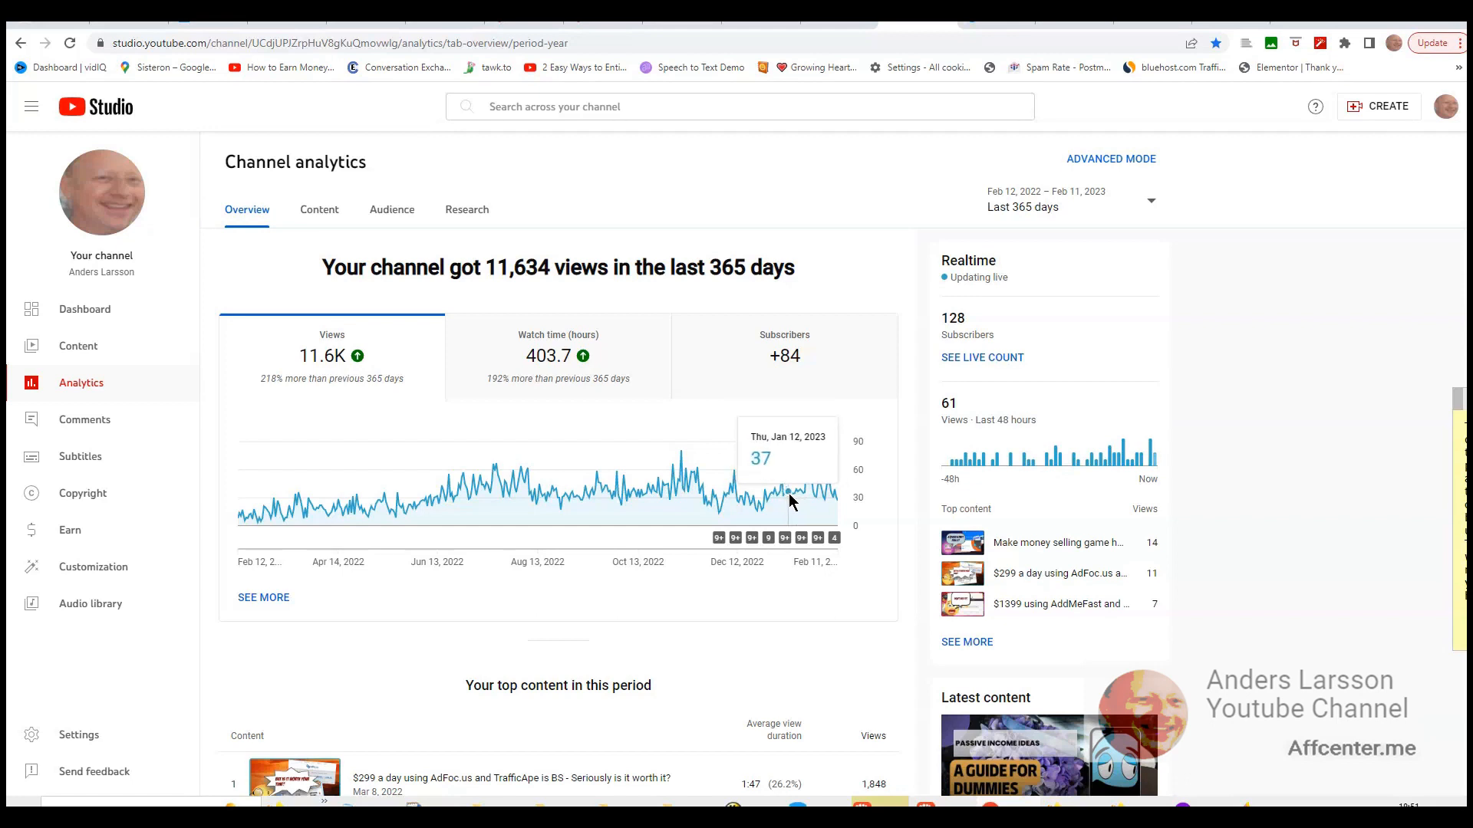
pyautogui.moveTo(793, 498)
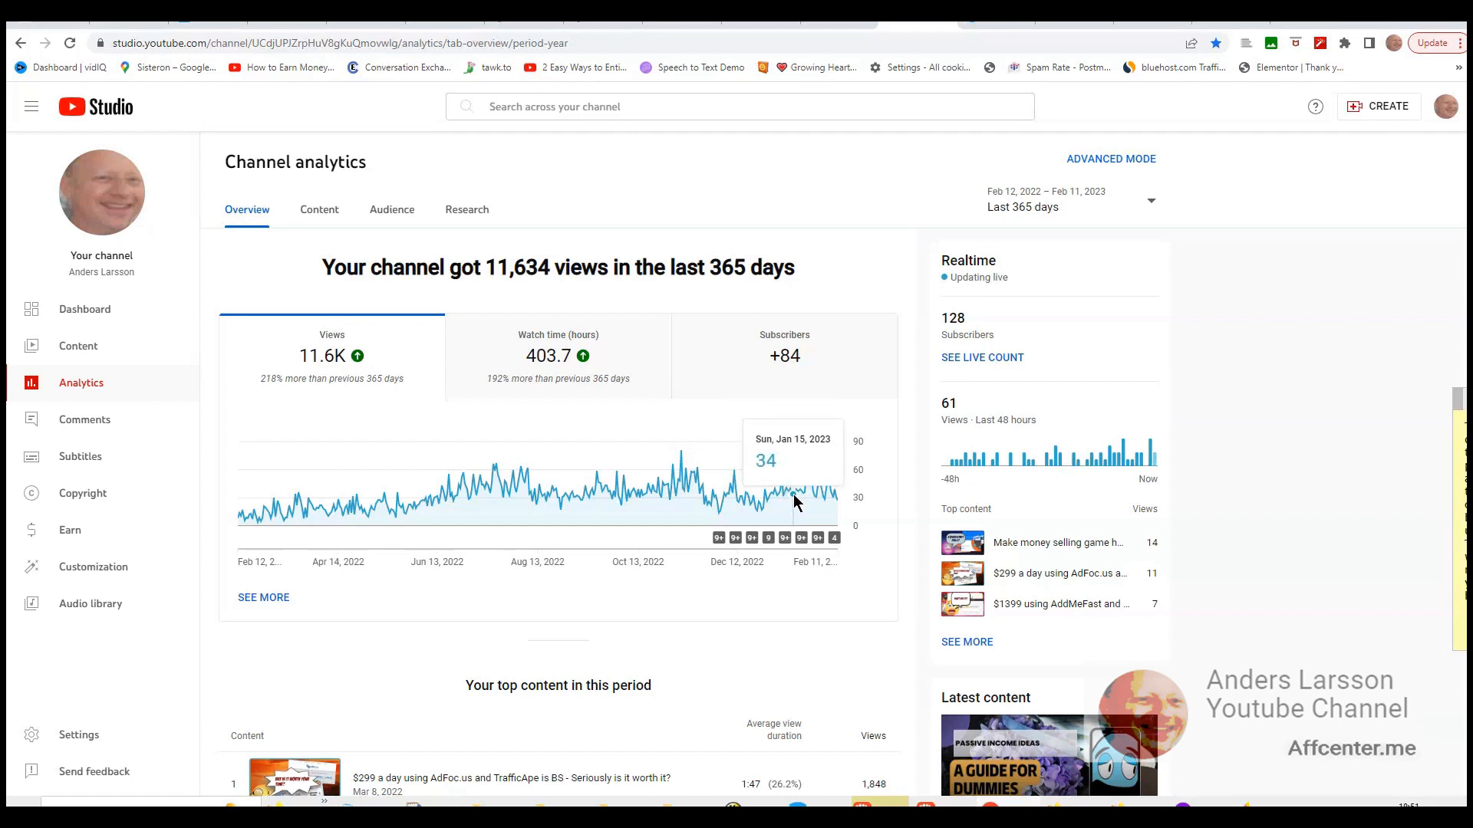
pyautogui.moveTo(798, 496)
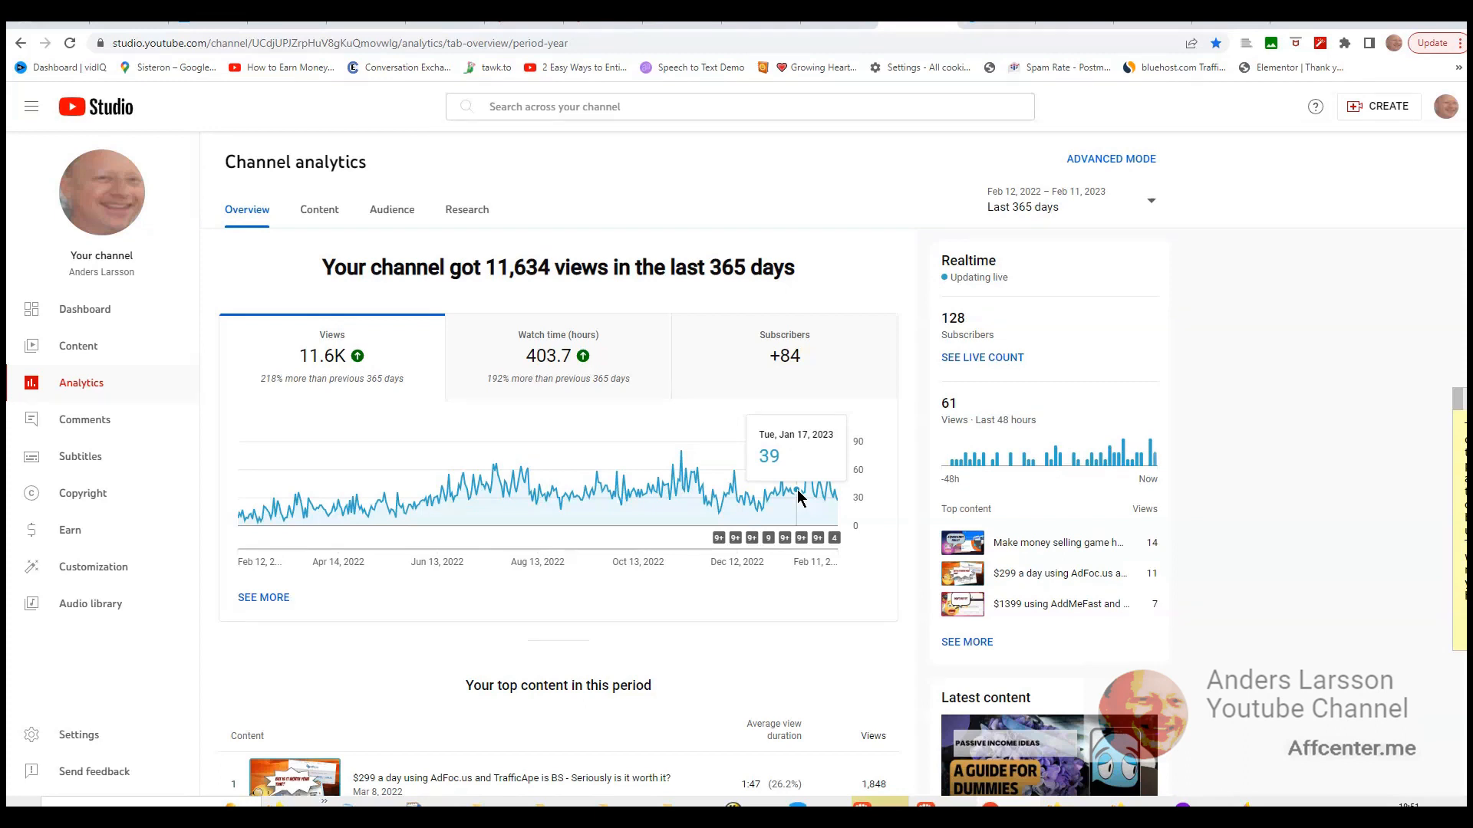
pyautogui.moveTo(799, 496)
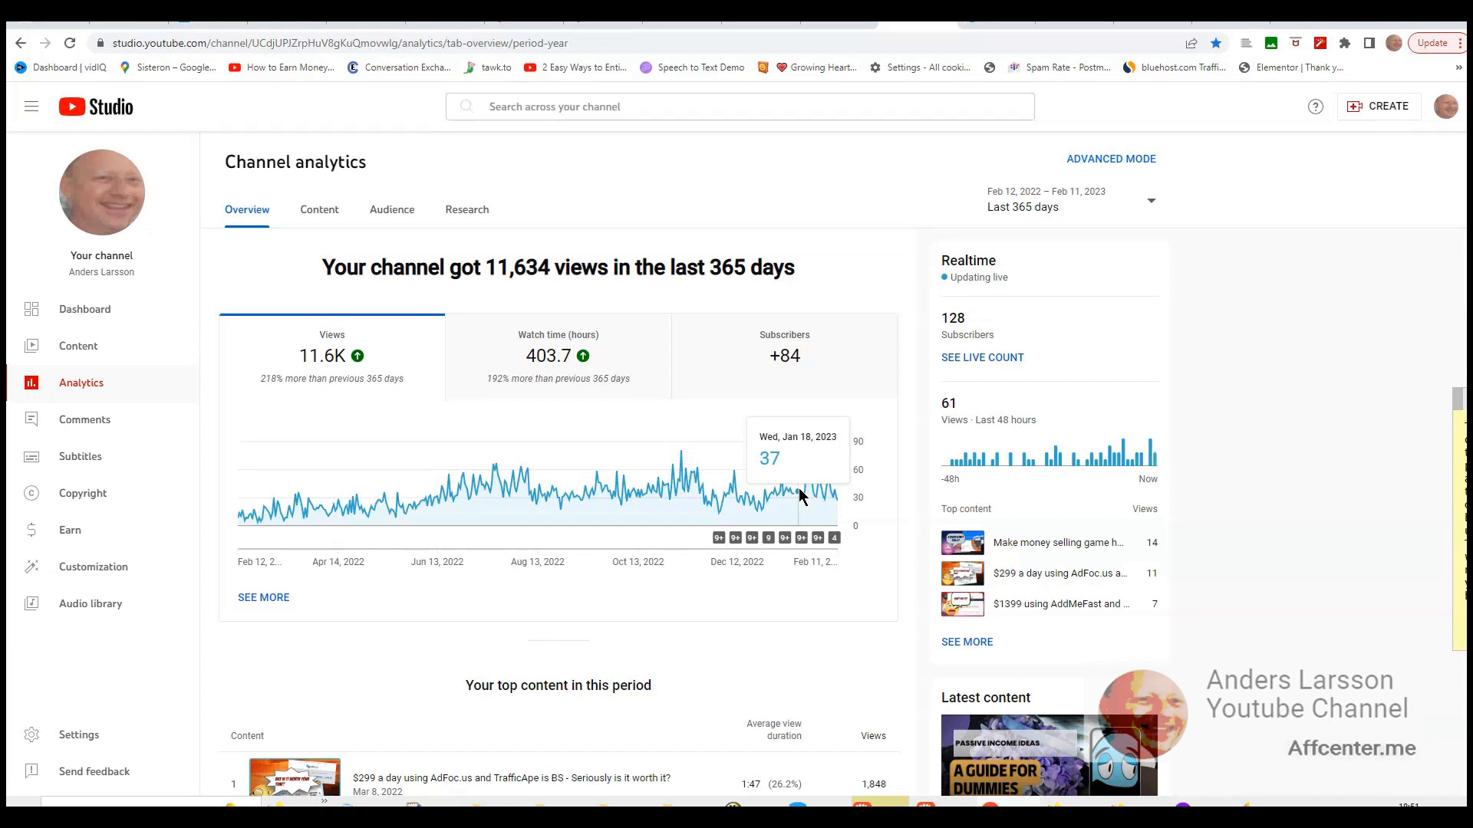
pyautogui.moveTo(806, 501)
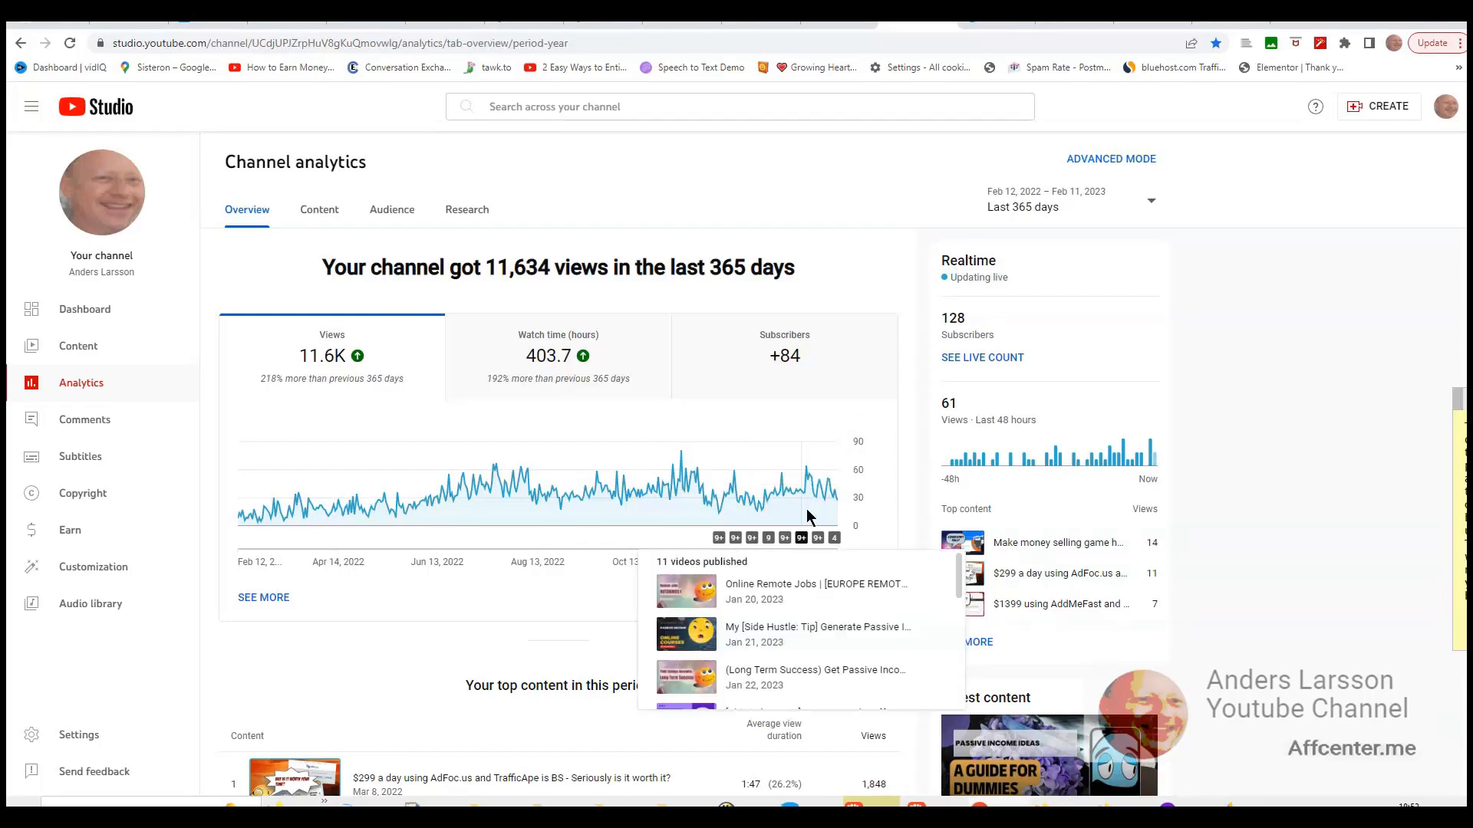
pyautogui.moveTo(798, 491)
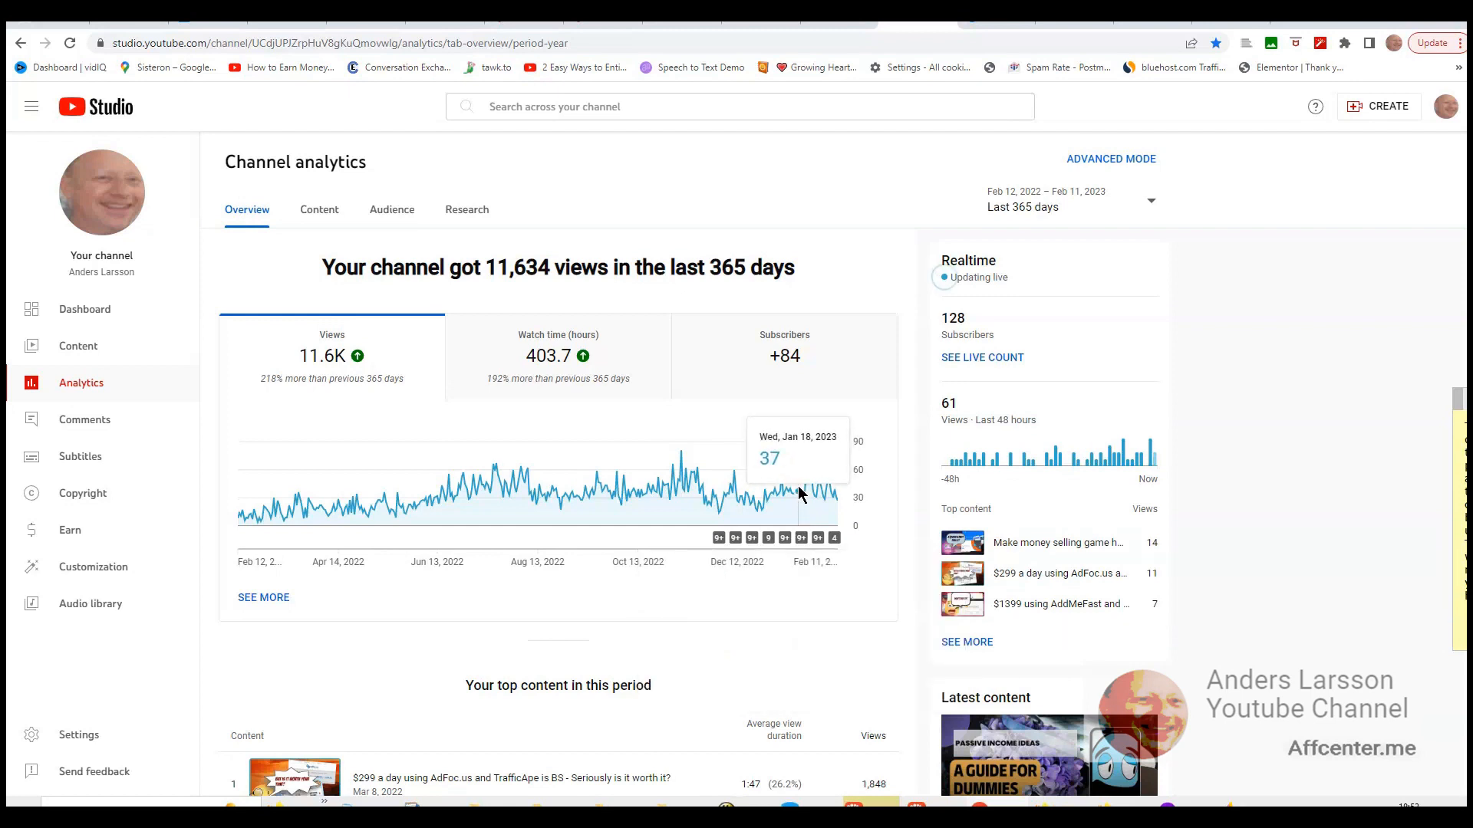
pyautogui.moveTo(796, 495)
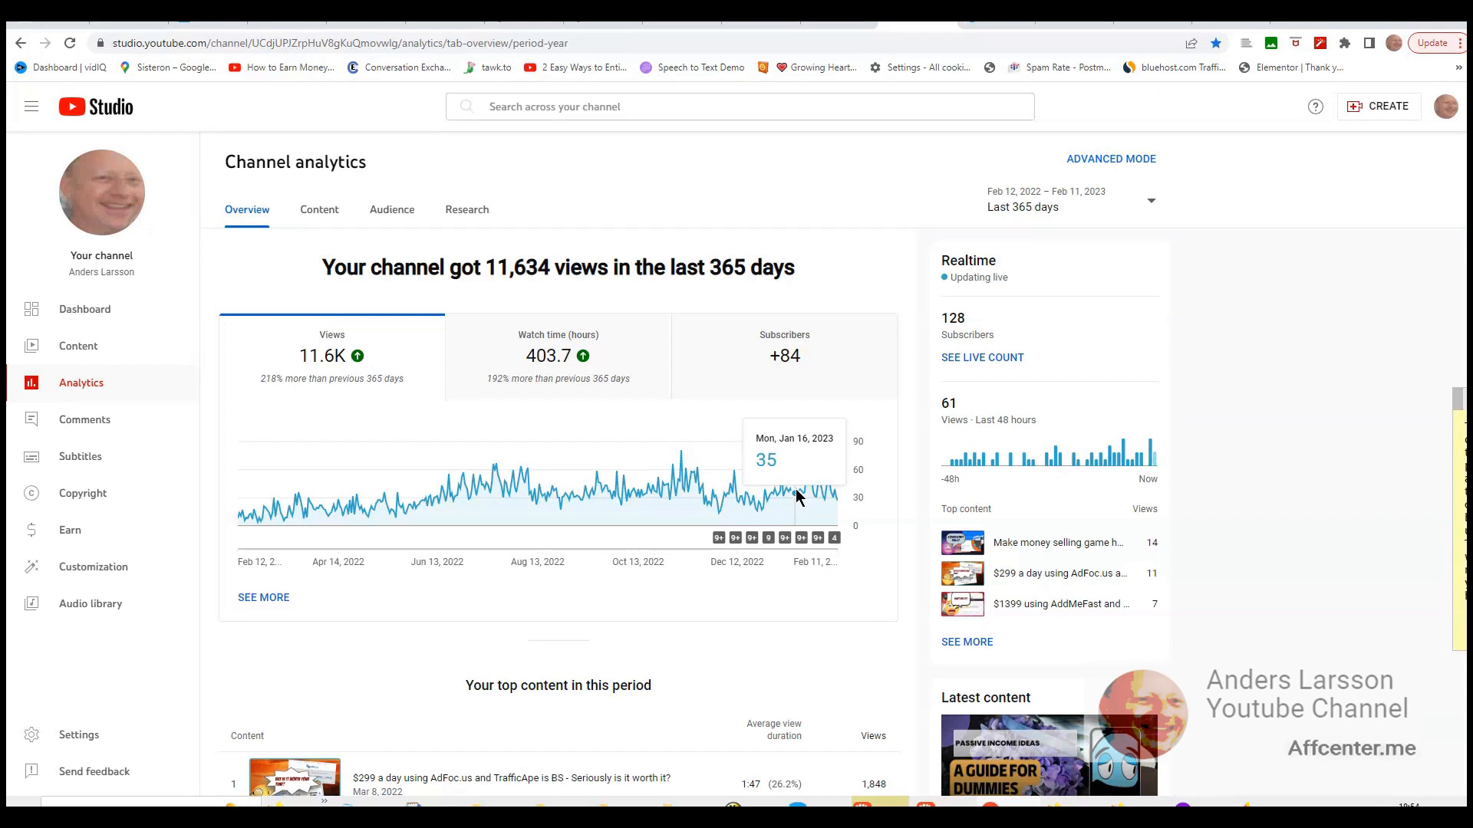
pyautogui.moveTo(813, 500)
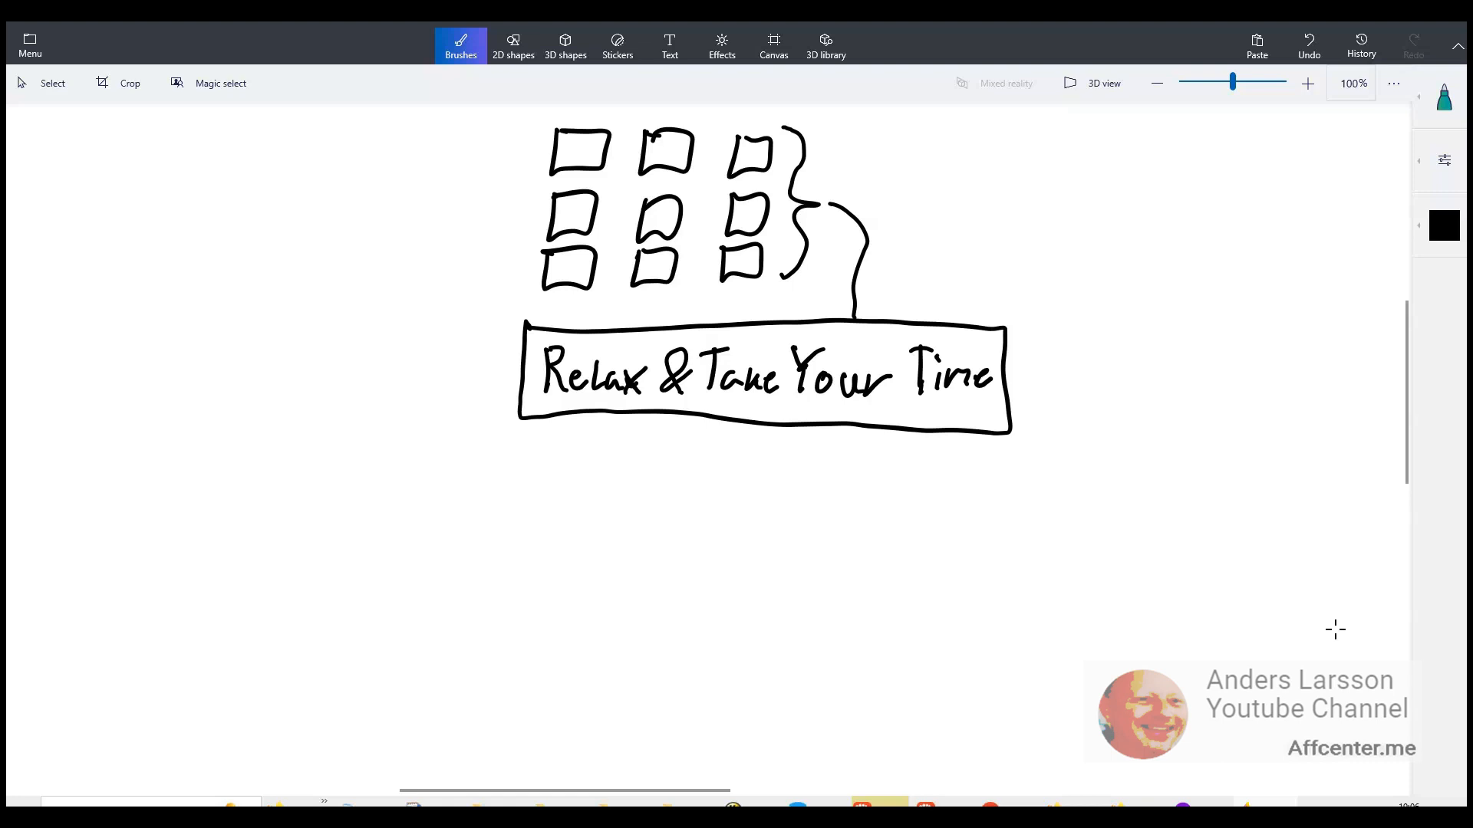
# - Handwrite Quality System at the left of the canvas and draw a rectangle around it
pyautogui.moveTo(123, 216); pyautogui.dragTo(248, 282)
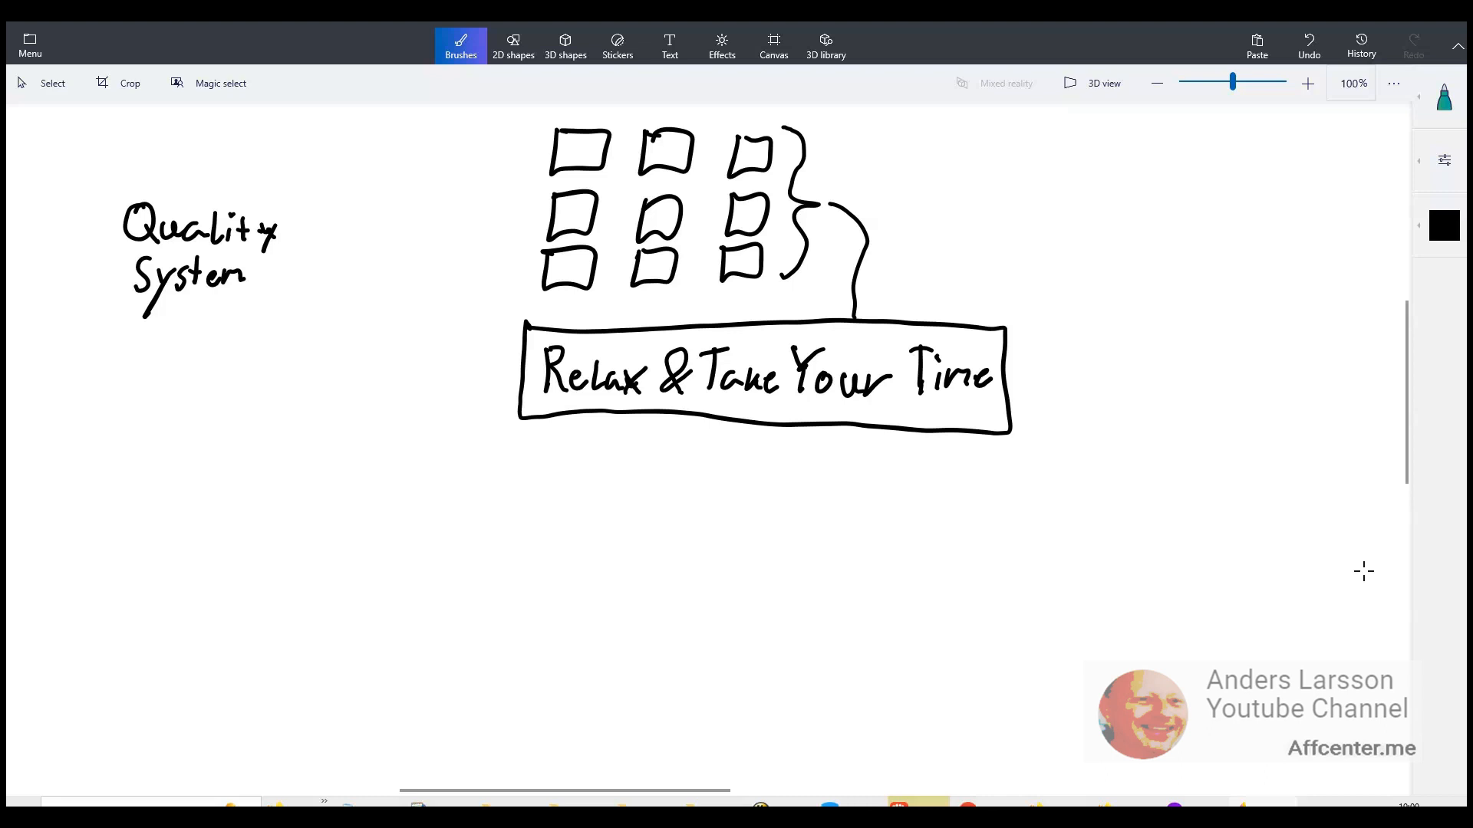
pyautogui.moveTo(99, 183); pyautogui.dragTo(209, 331)
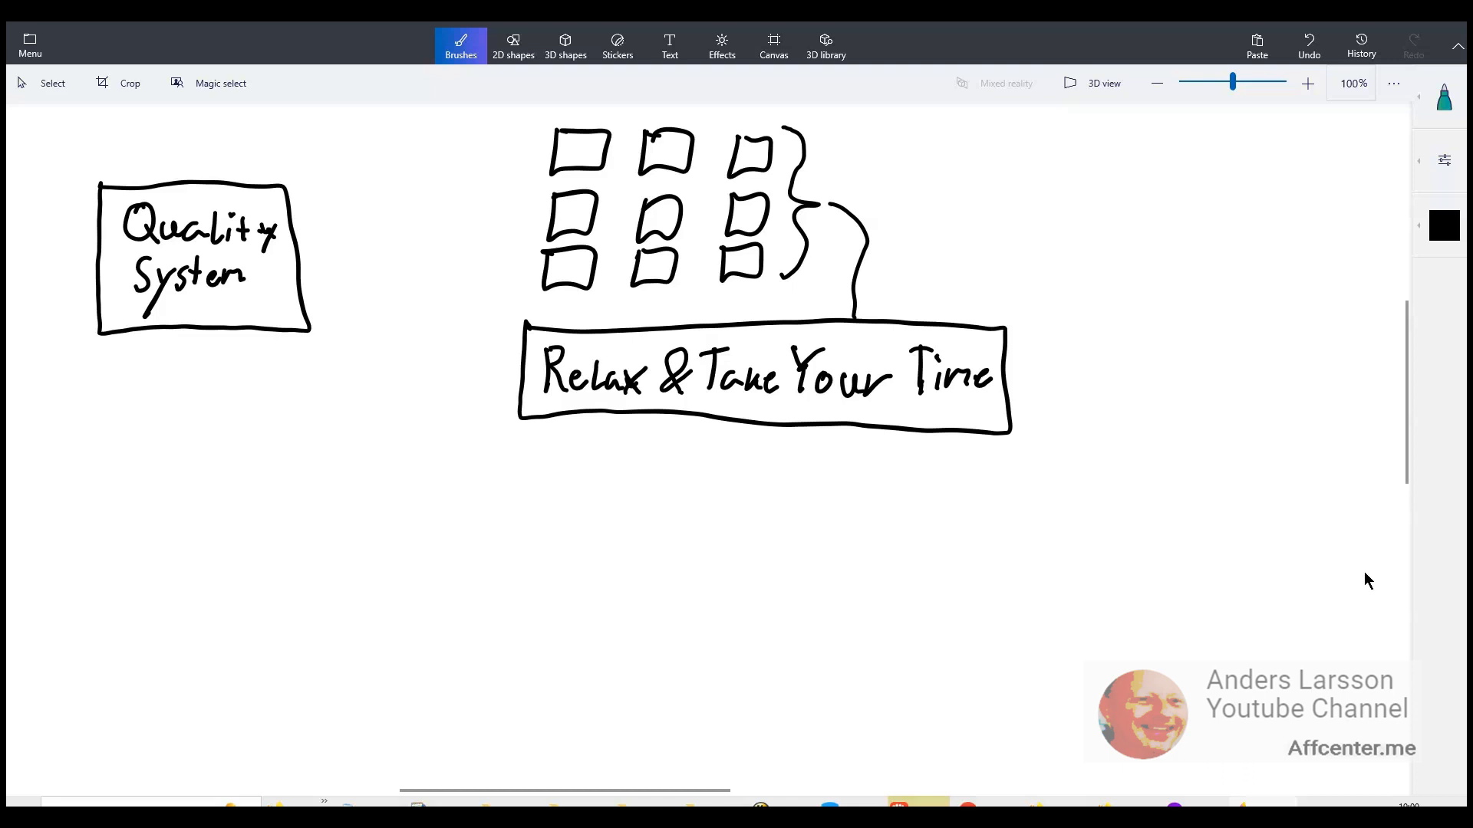
pyautogui.moveTo(1362, 571)
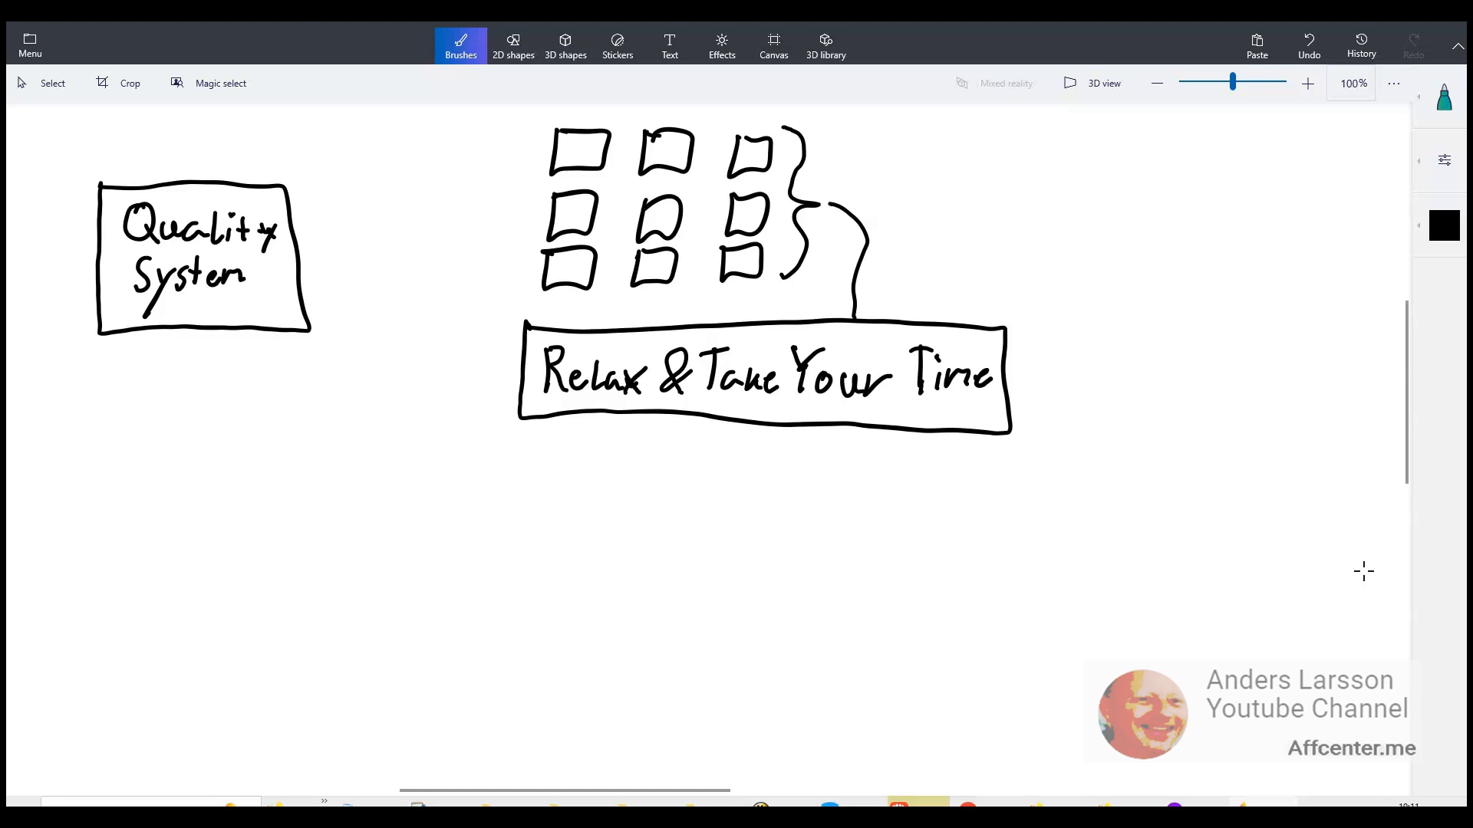
pyautogui.moveTo(1366, 580)
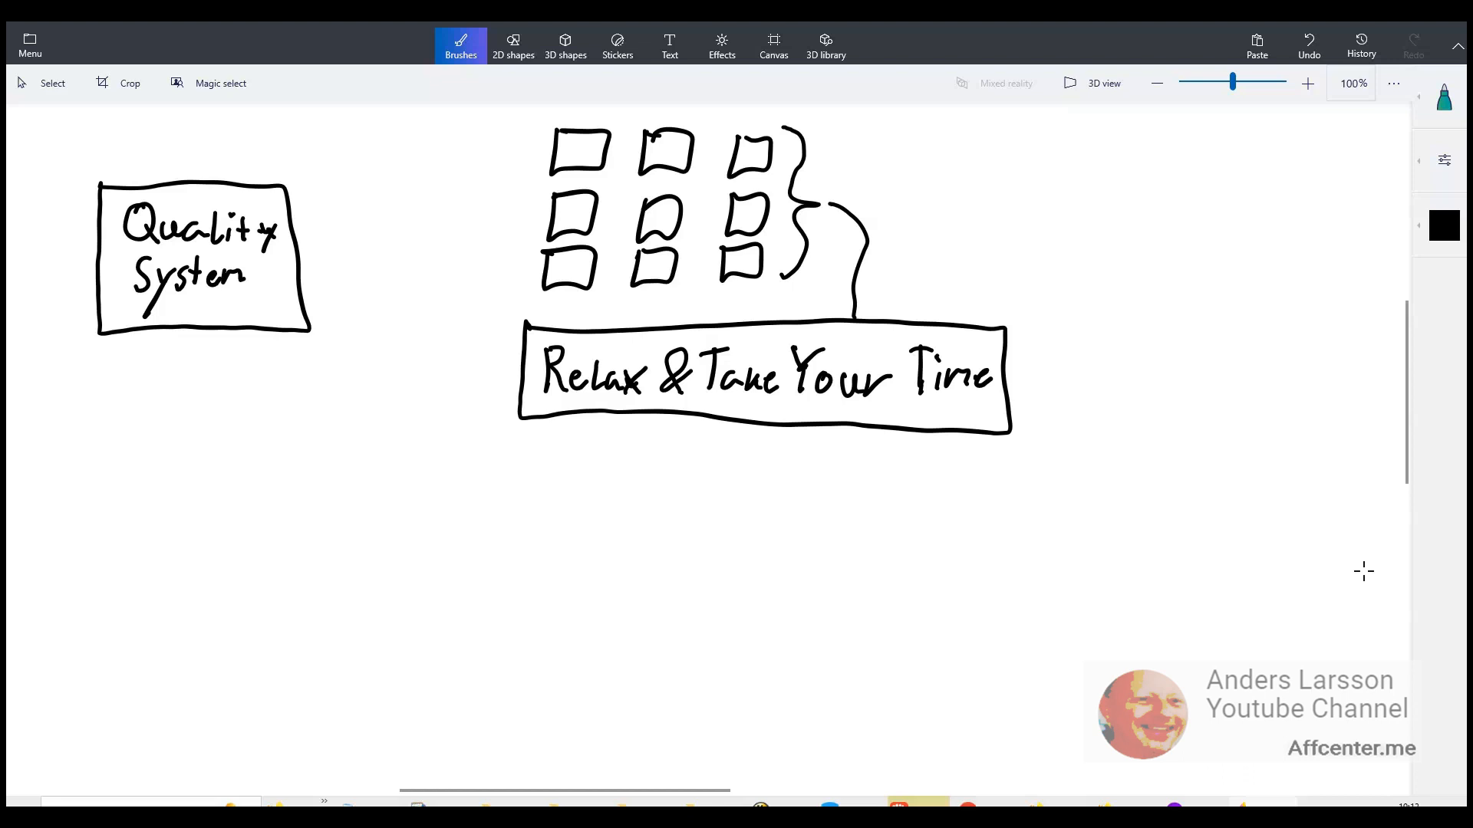
pyautogui.moveTo(1367, 580)
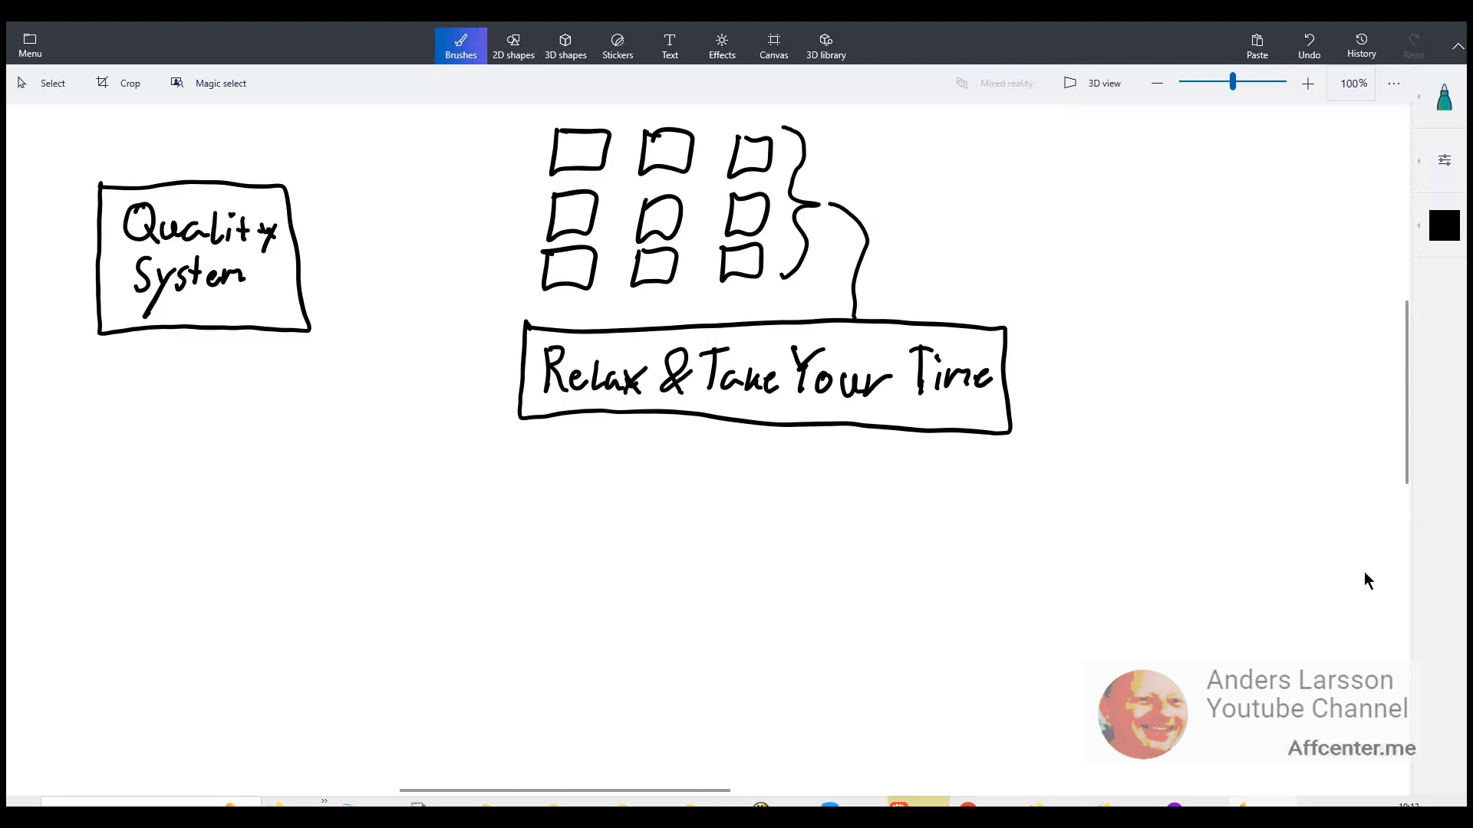
pyautogui.moveTo(1362, 571)
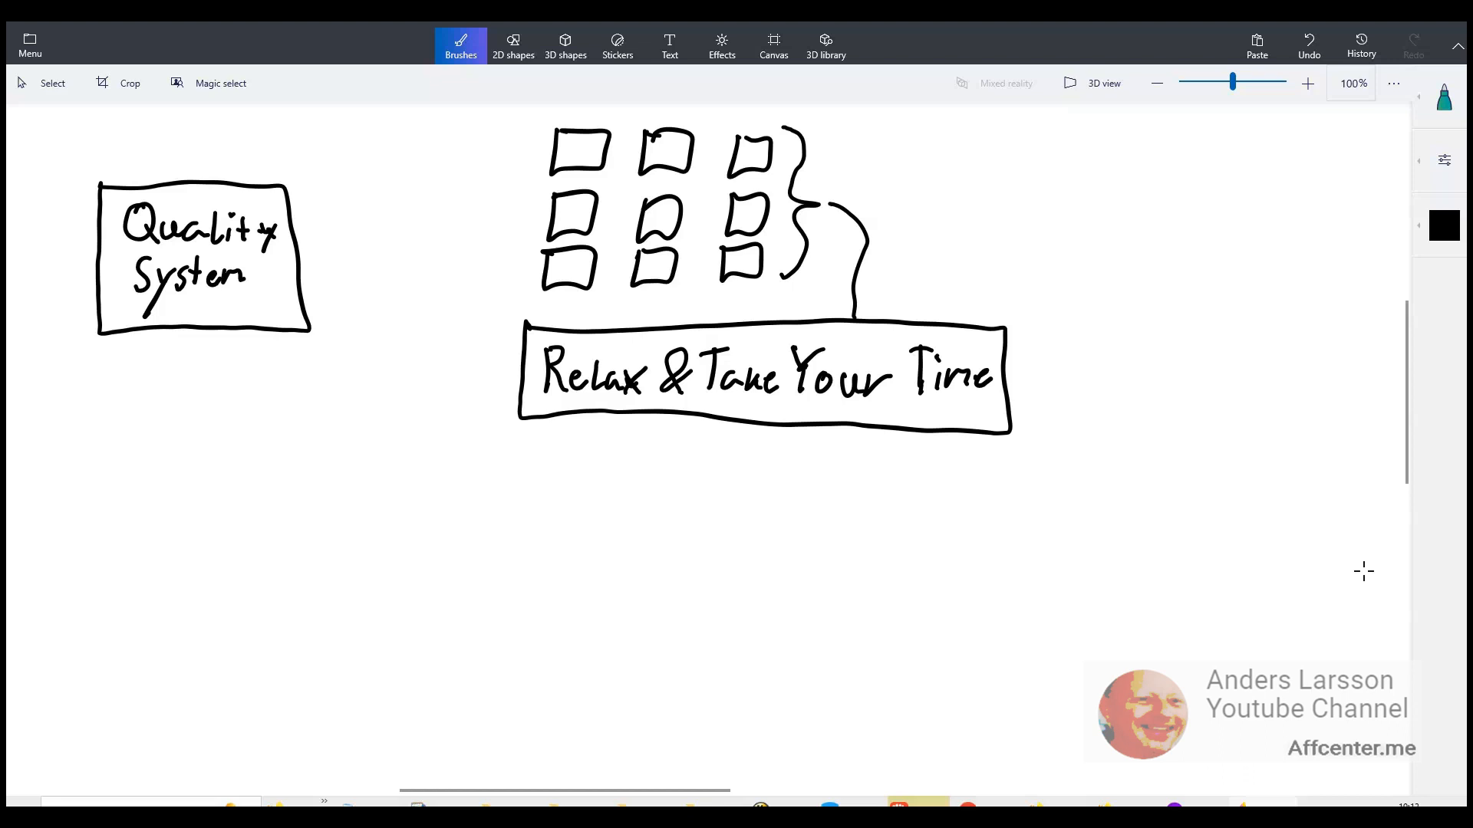
# - Draw curves from Quality System to the video squares and sketch the landing page with Free video training below
pyautogui.moveTo(291, 213); pyautogui.dragTo(540, 135)
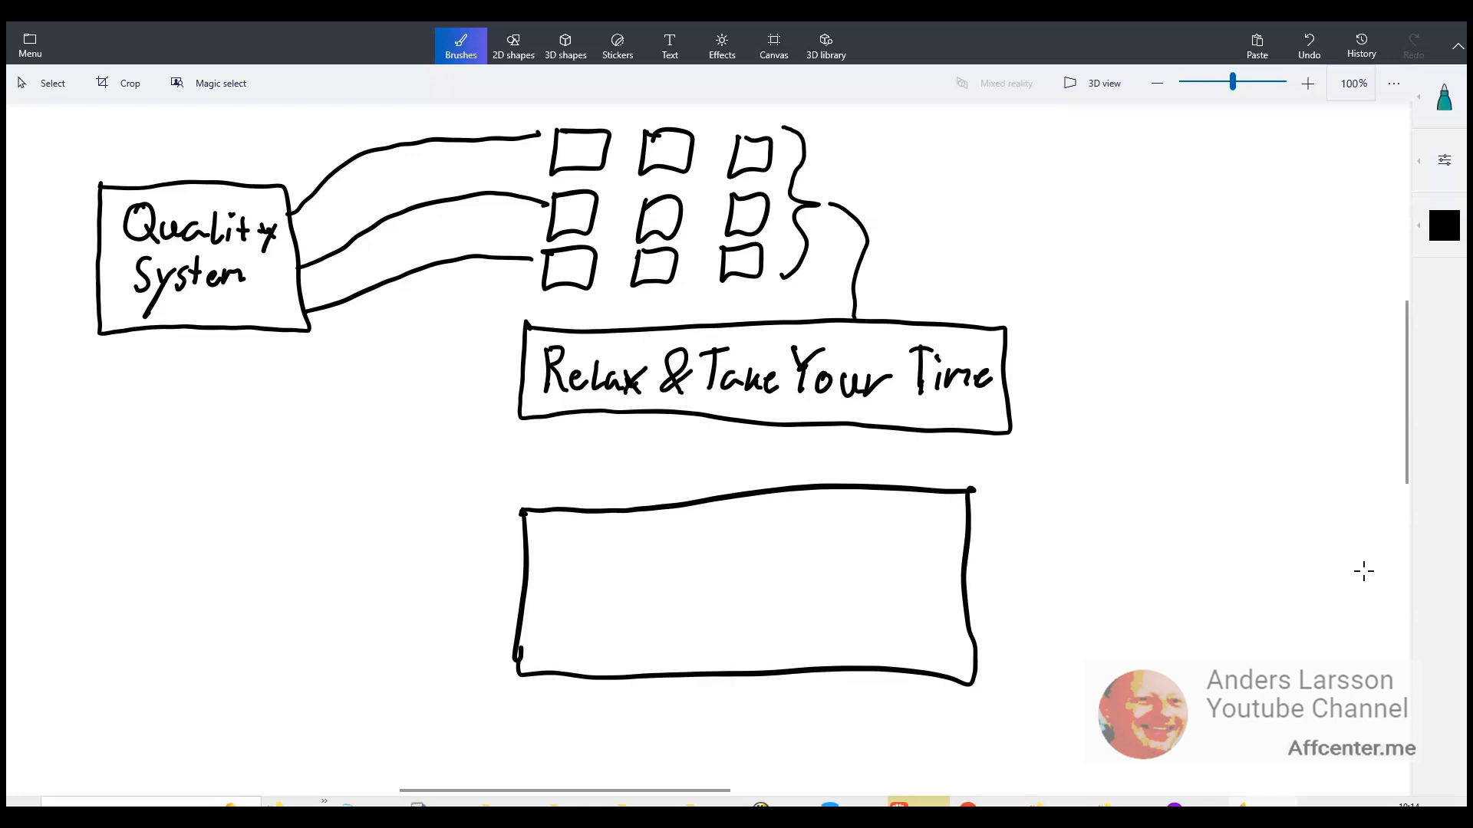
pyautogui.moveTo(540, 531); pyautogui.dragTo(625, 528)
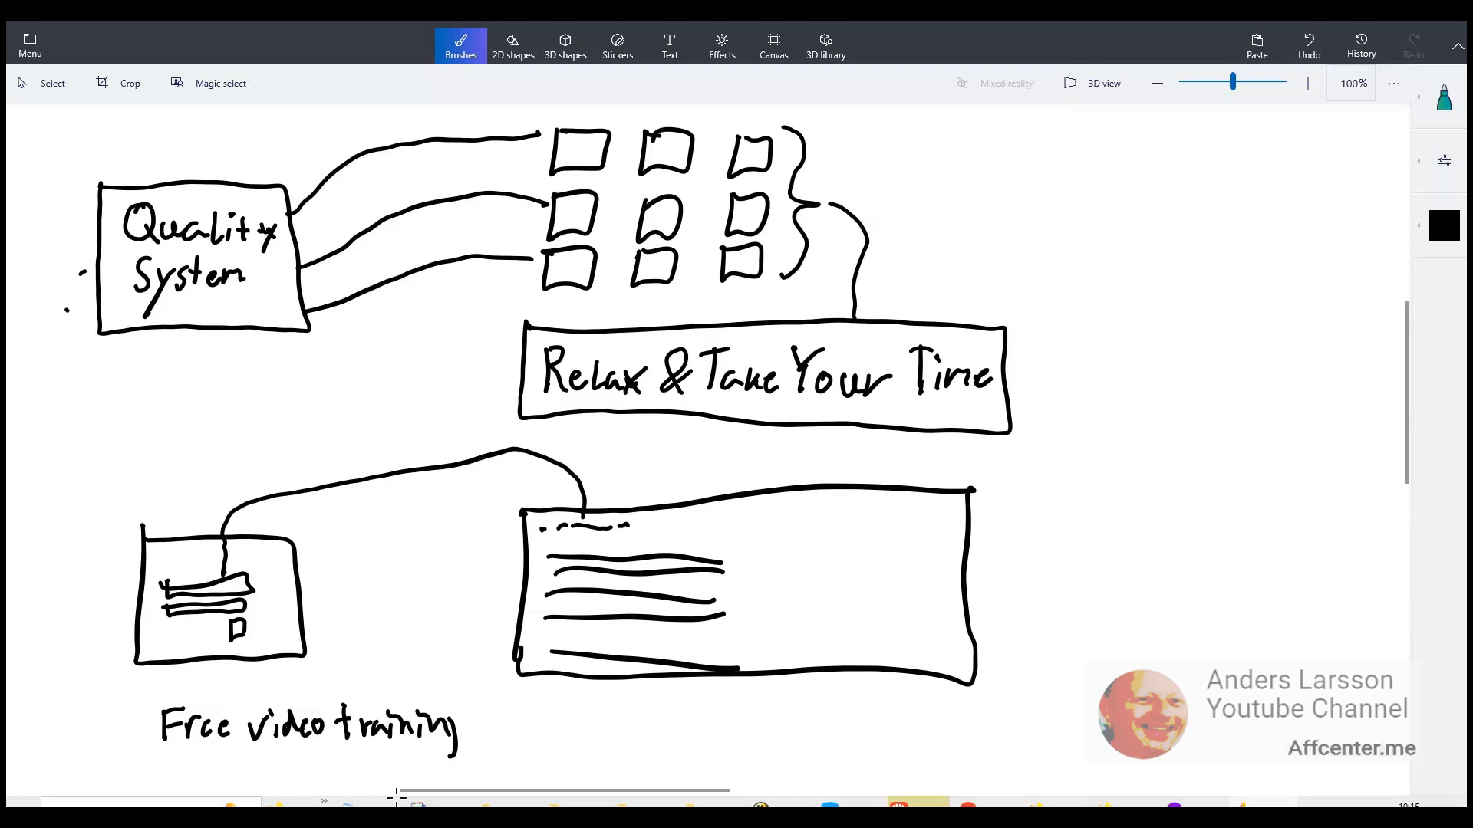
# - Draw a dotted curve from Quality System to Free video training and add the LP box with its connector
pyautogui.moveTo(66, 282); pyautogui.dragTo(132, 722)
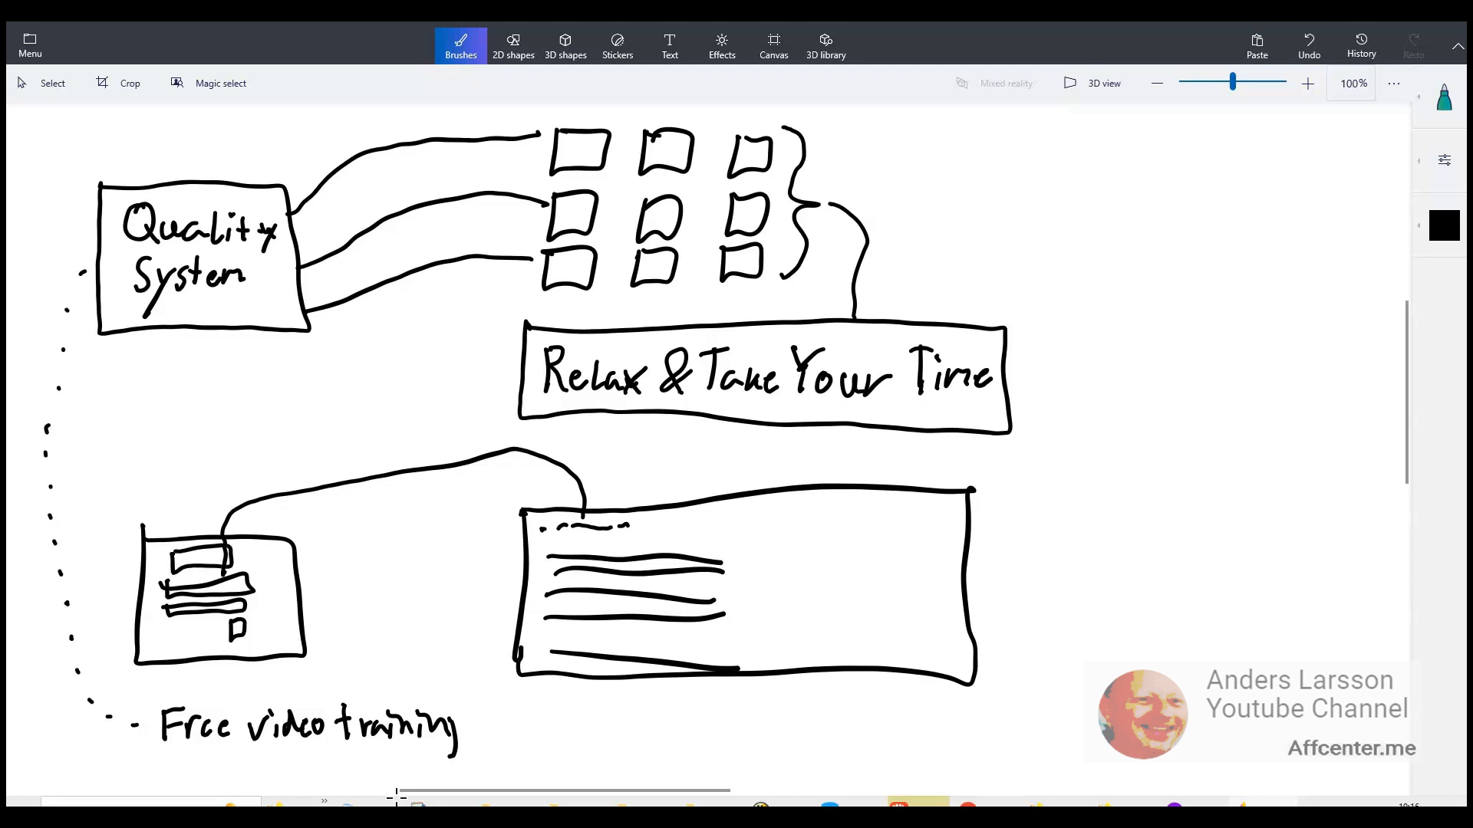
pyautogui.moveTo(184, 438); pyautogui.dragTo(202, 558)
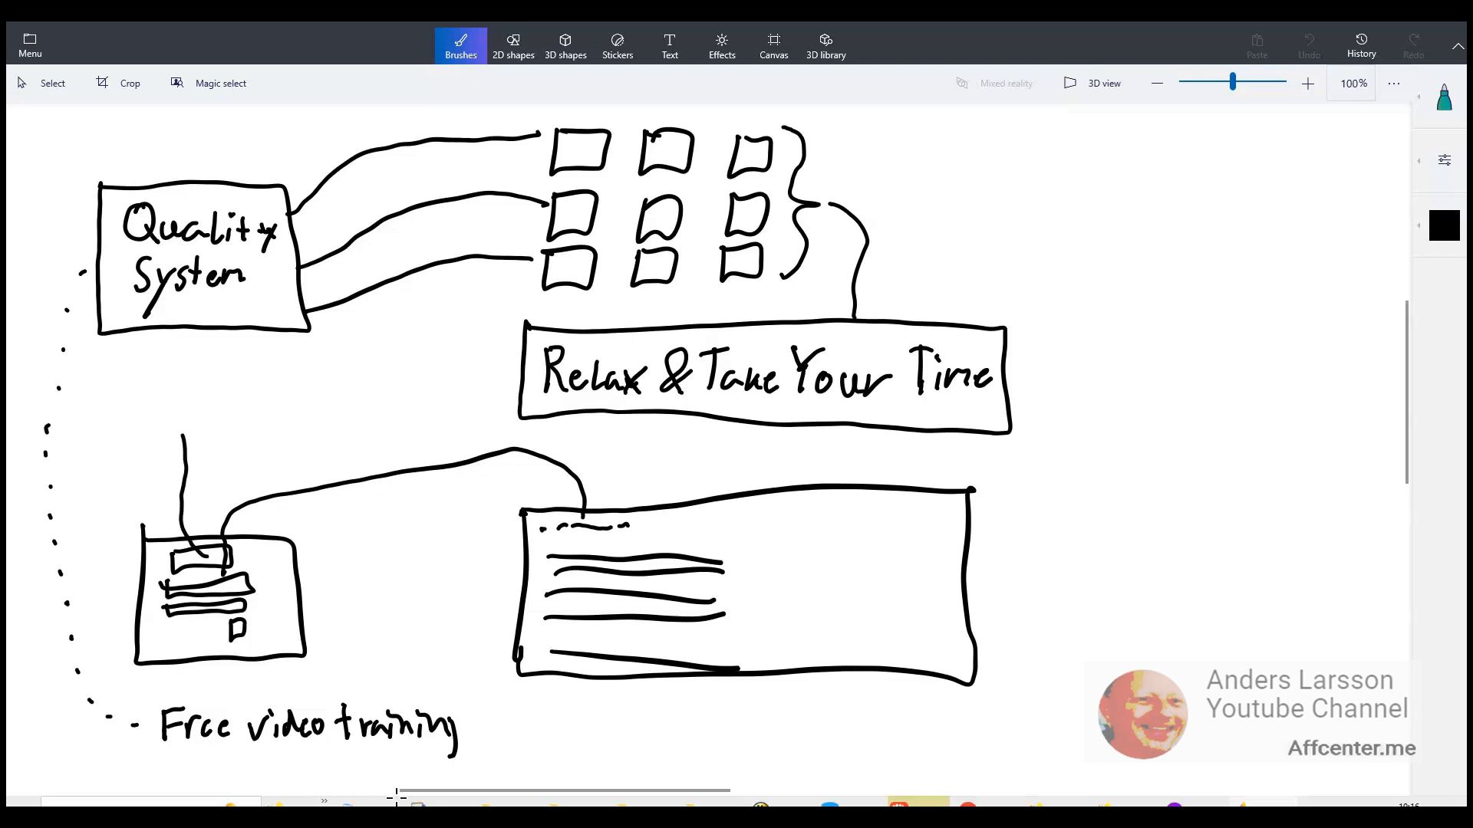
pyautogui.moveTo(131, 371); pyautogui.dragTo(267, 428)
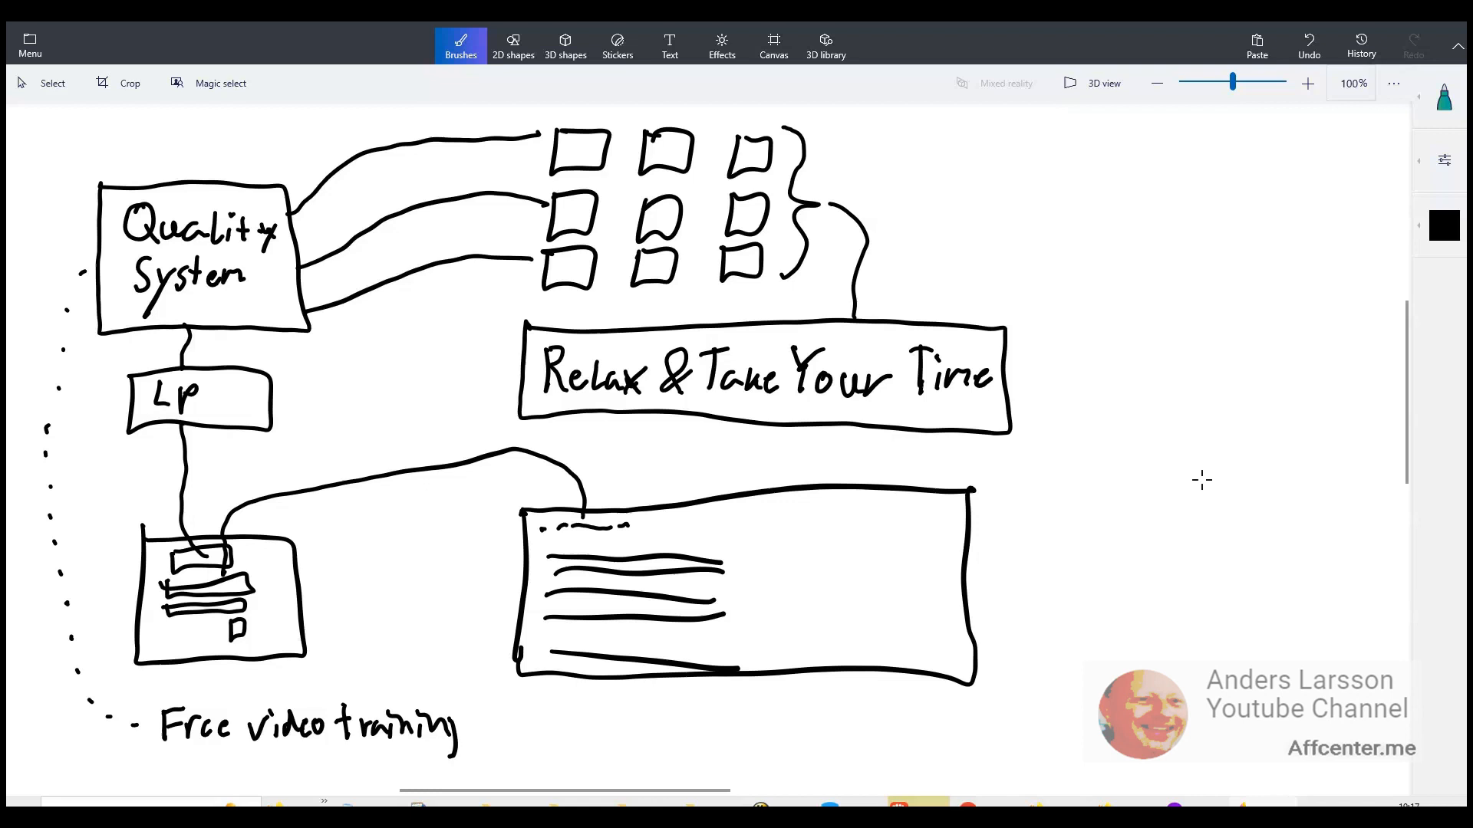
# - Draw a marker connector from the LP box's right side curving toward the landing-page box
pyautogui.moveTo(273, 399); pyautogui.dragTo(425, 405)
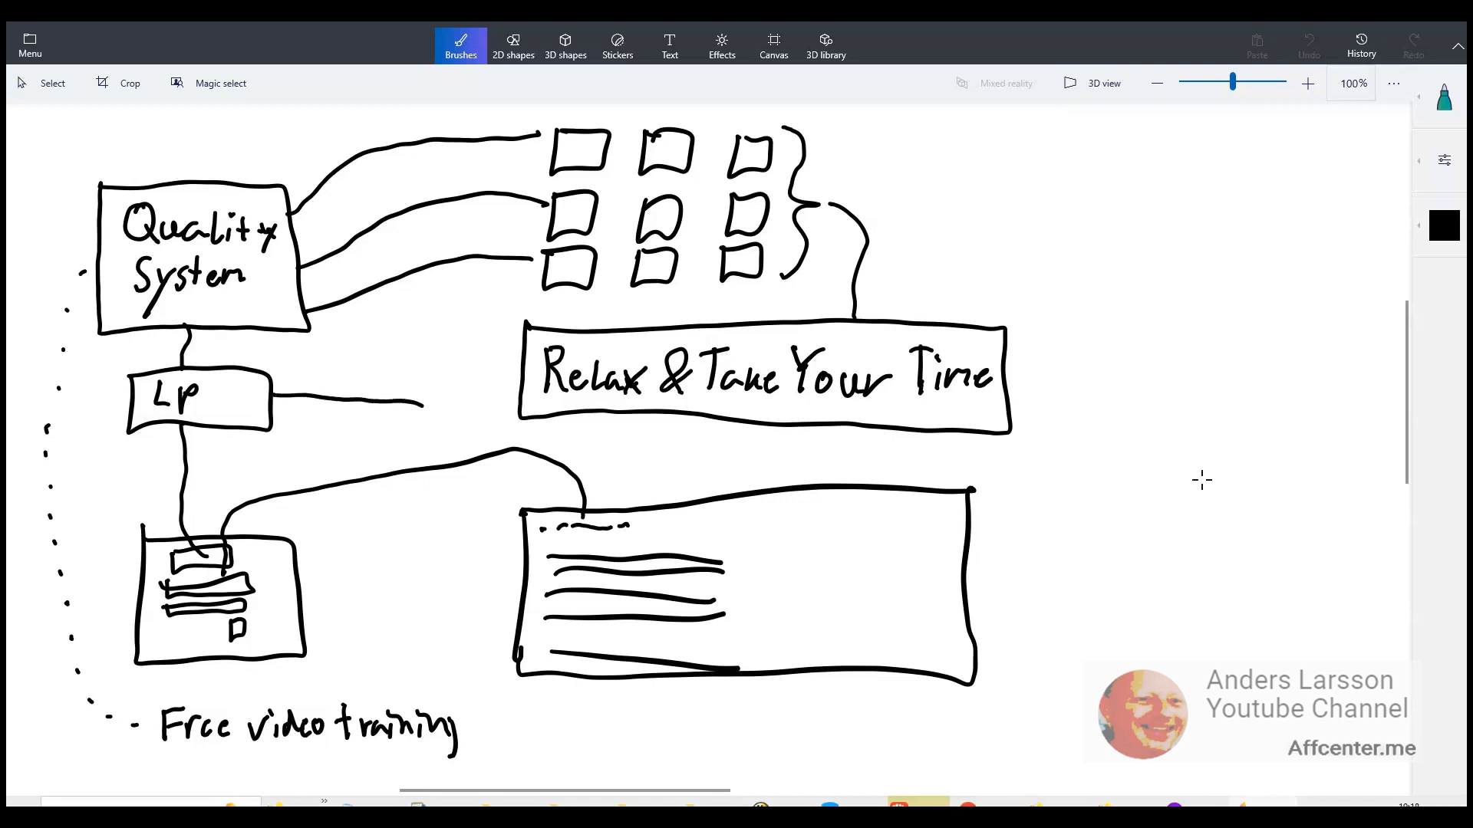
pyautogui.moveTo(424, 409); pyautogui.dragTo(544, 517)
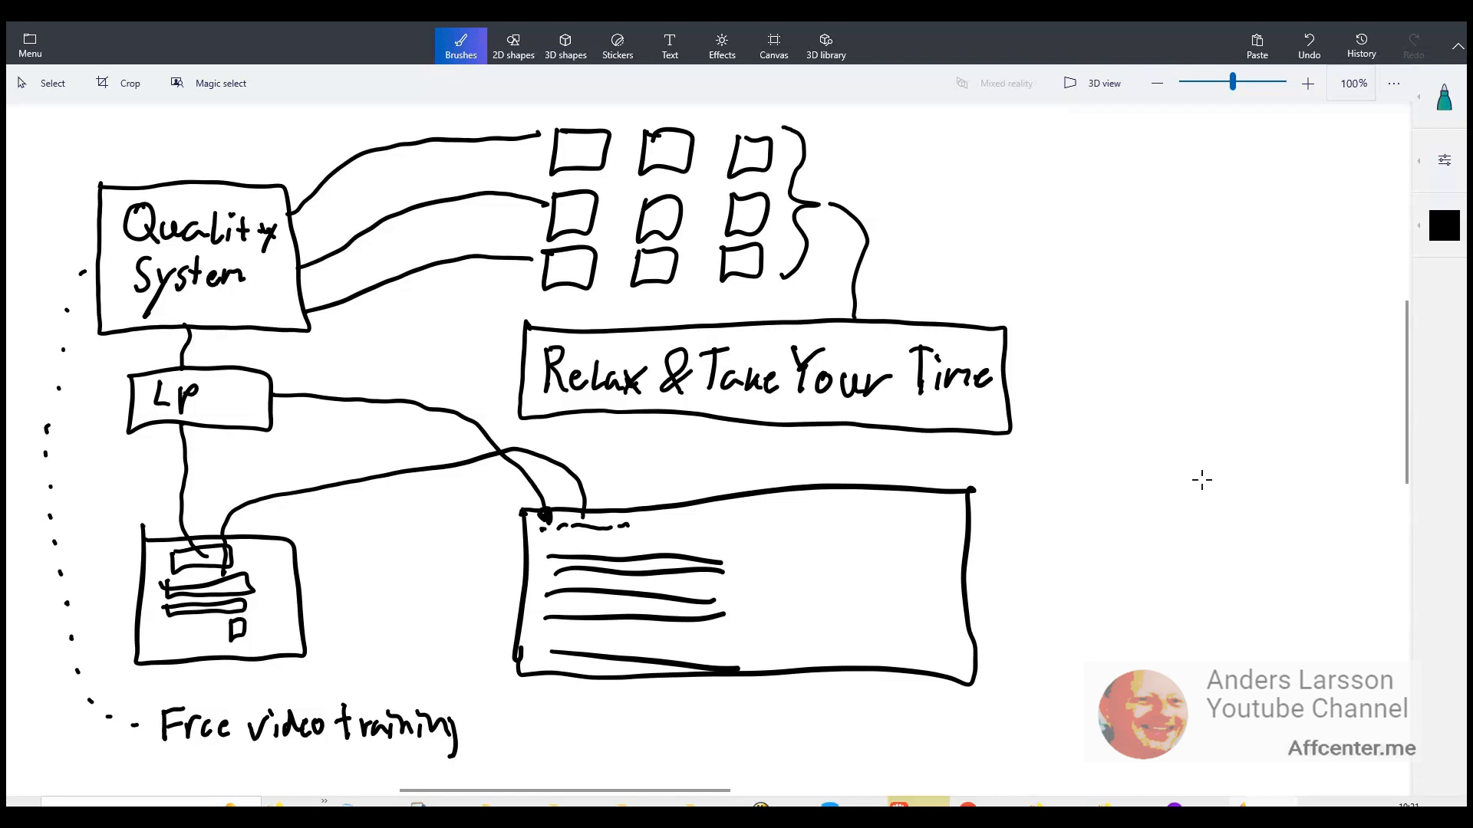
pyautogui.moveTo(1207, 490)
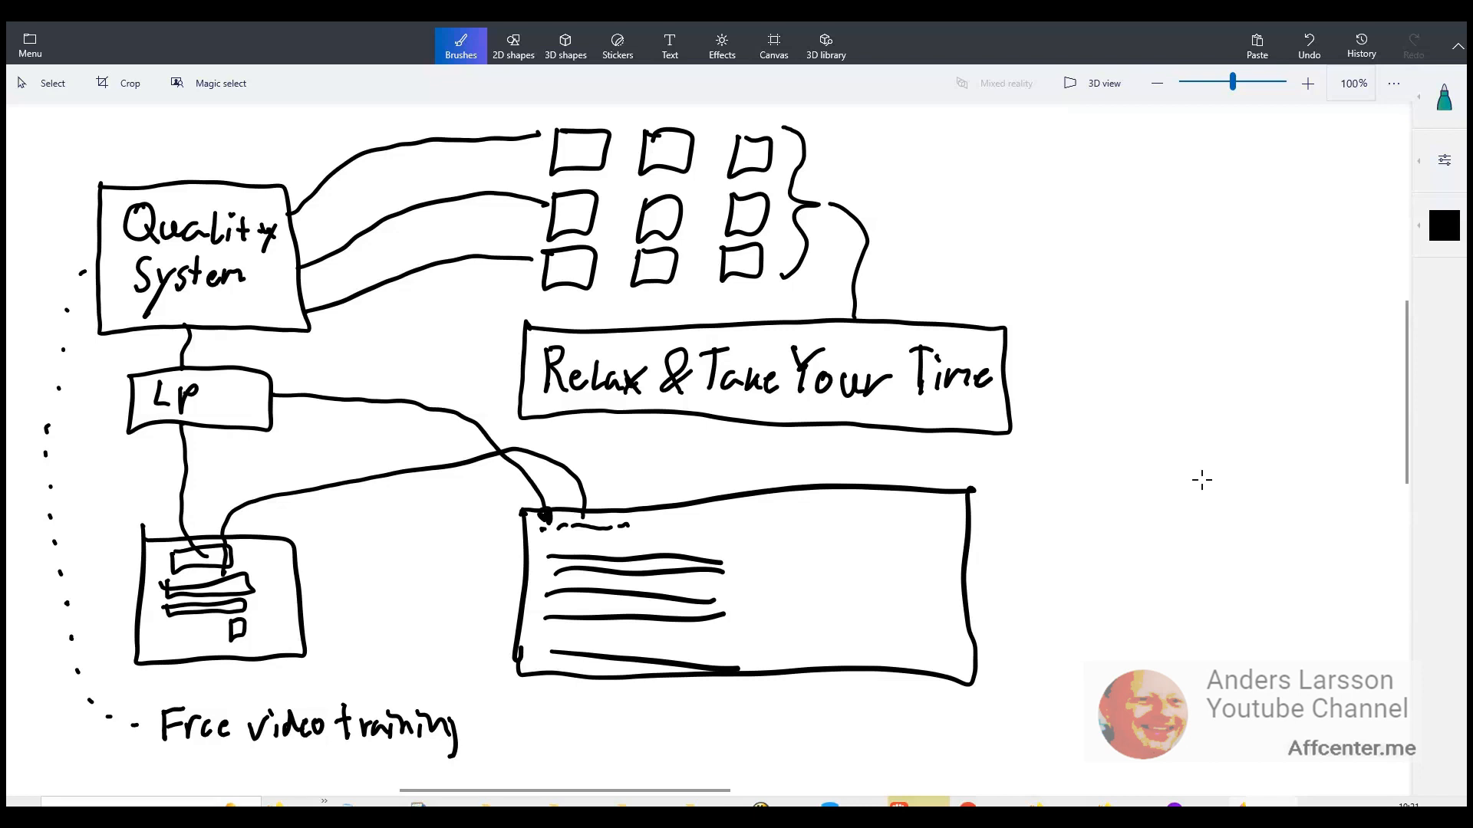
pyautogui.moveTo(1206, 488)
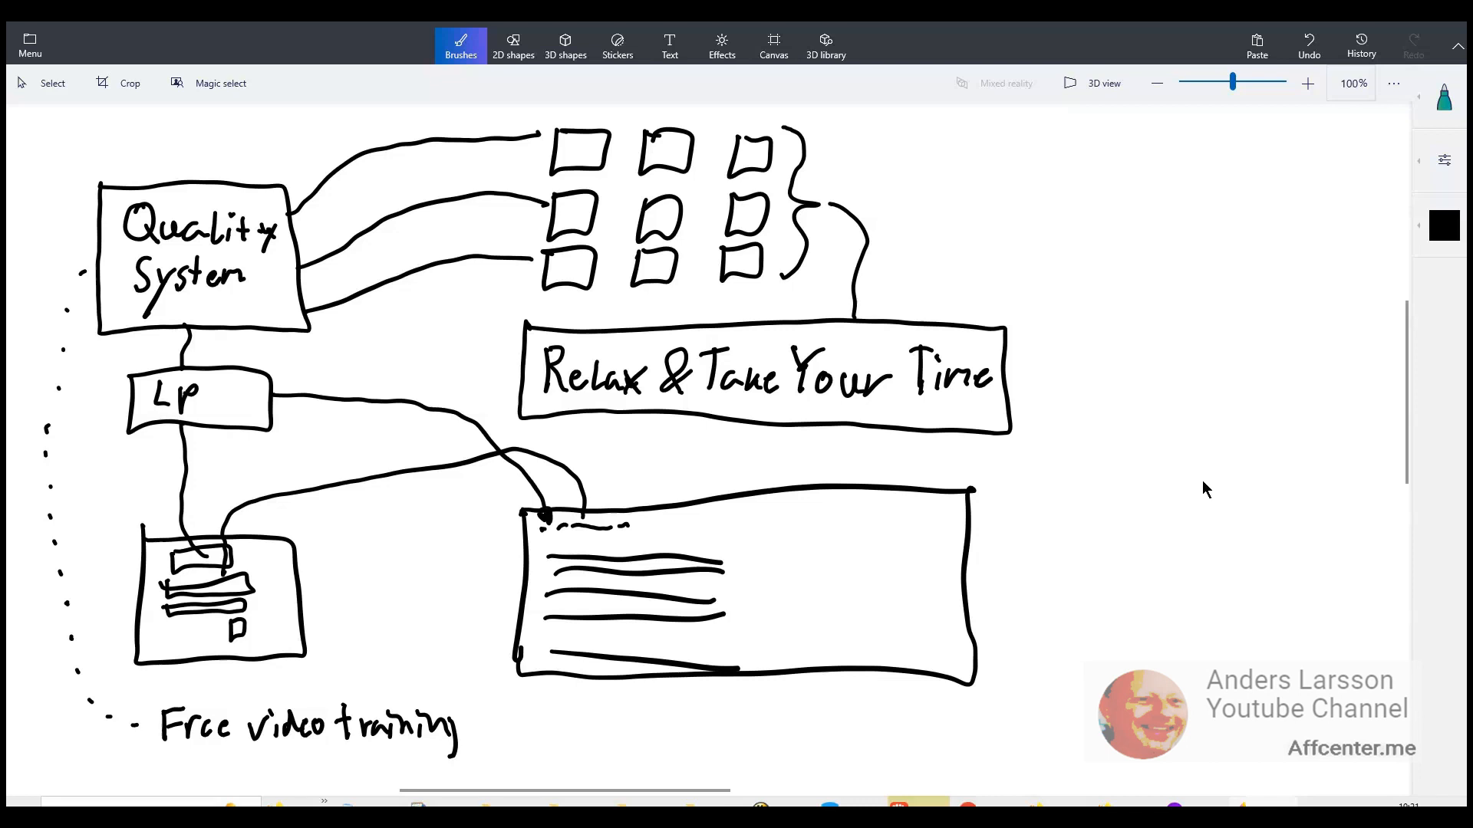
pyautogui.moveTo(1203, 480)
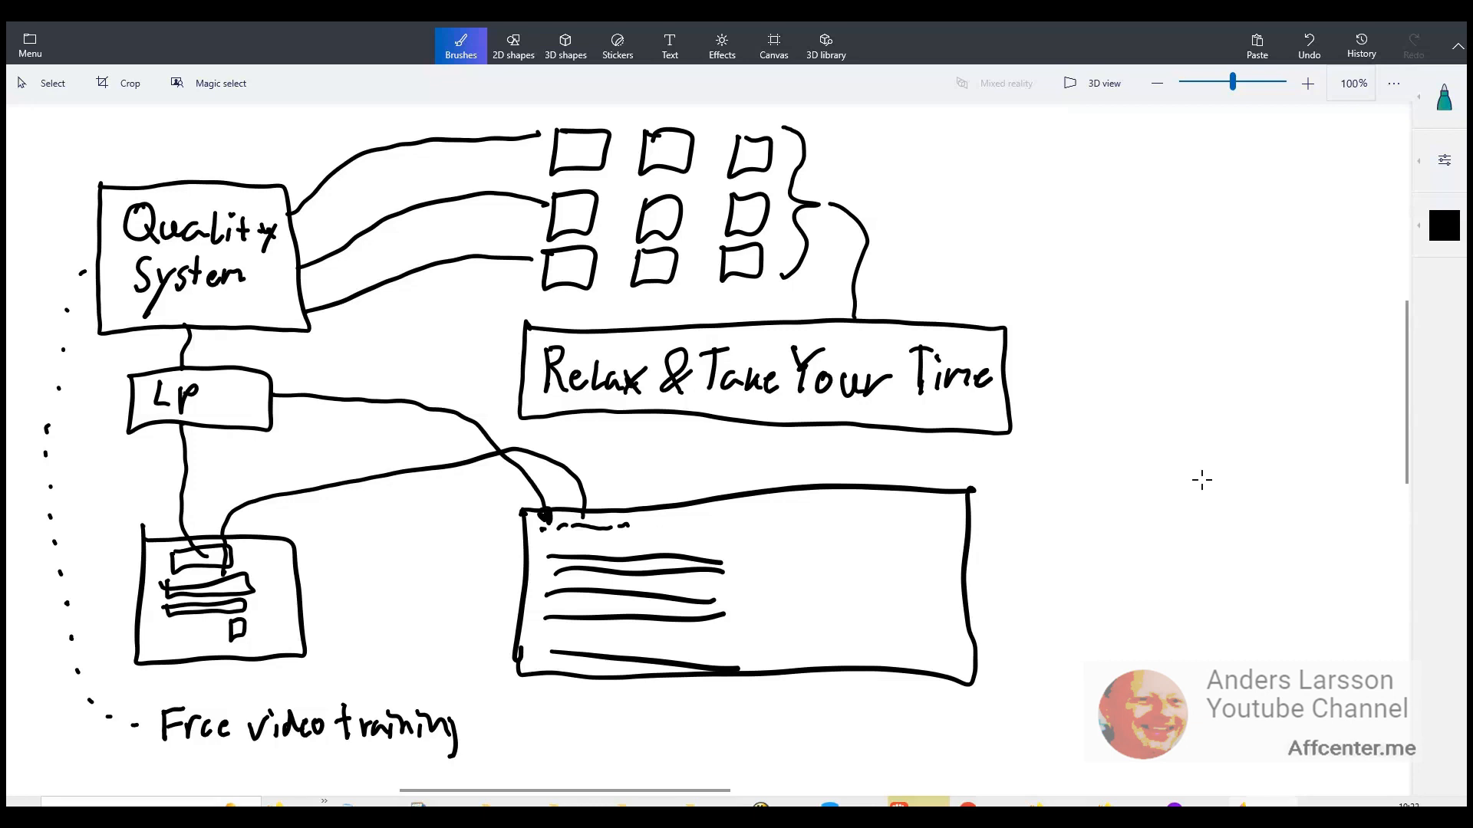
pyautogui.moveTo(1206, 488)
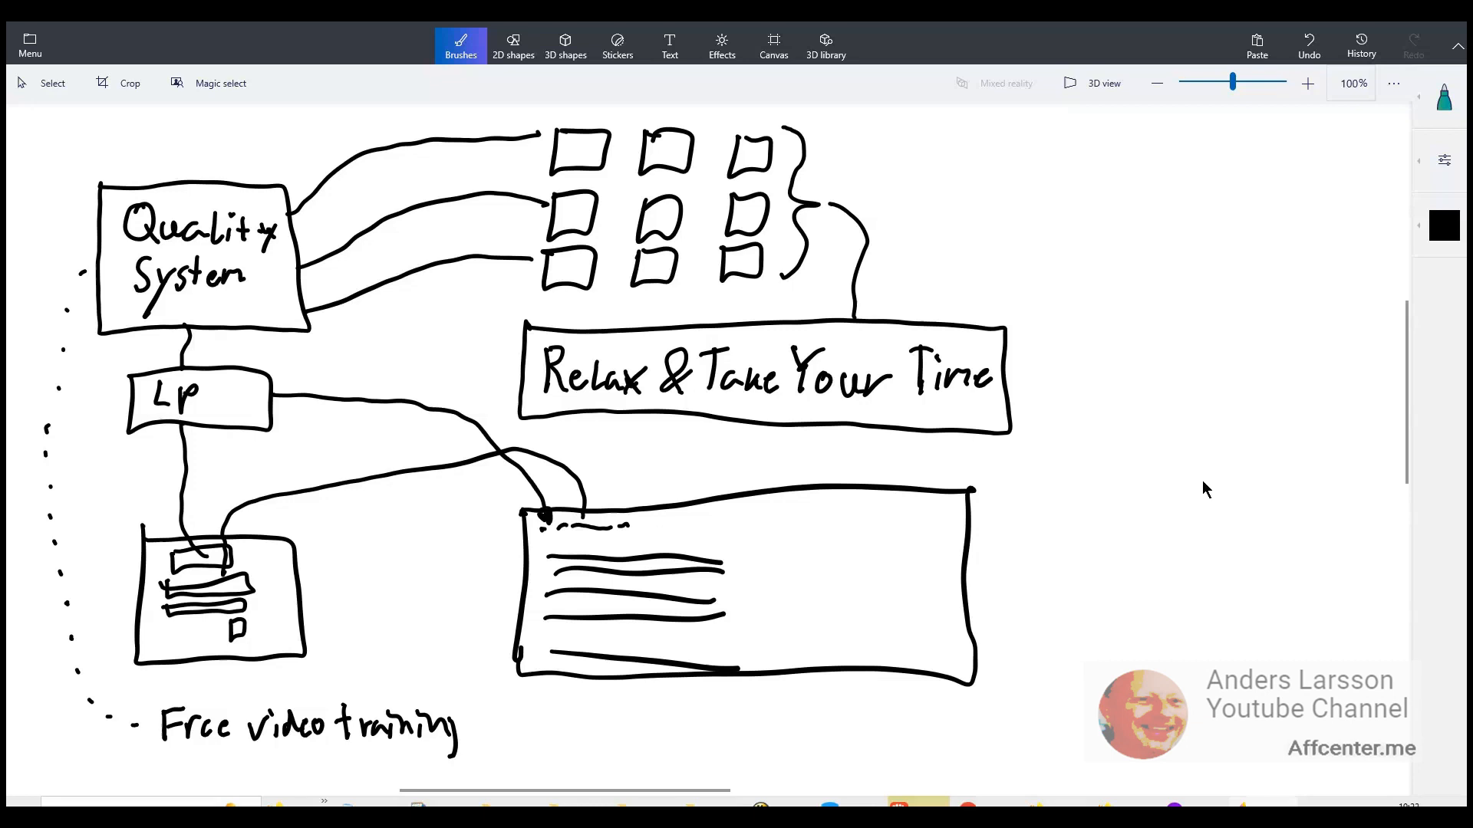